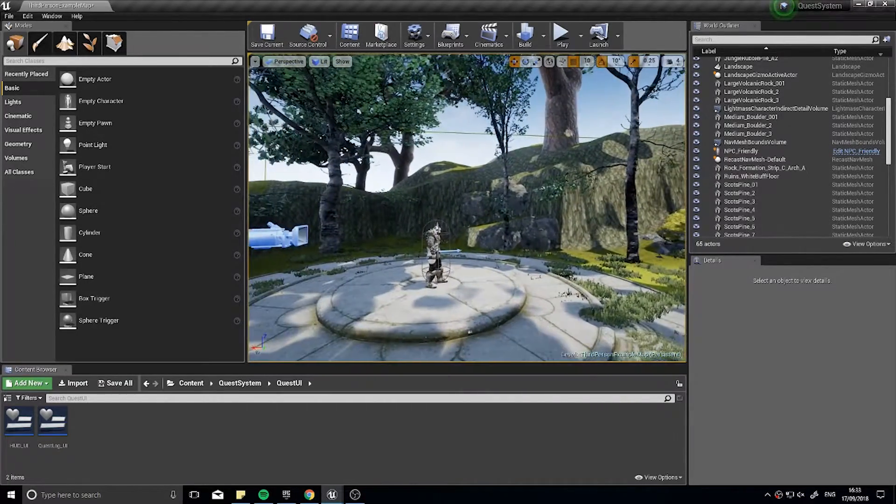
Play-test the level briefly, then bring the stone platform back into view
{"action": "left_click", "coordinate": [560, 33]}
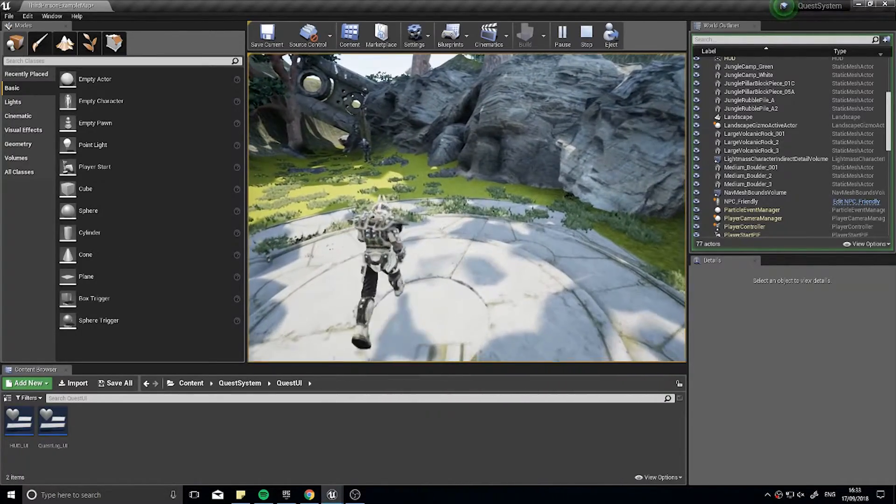
{"action": "left_click", "coordinate": [585, 34]}
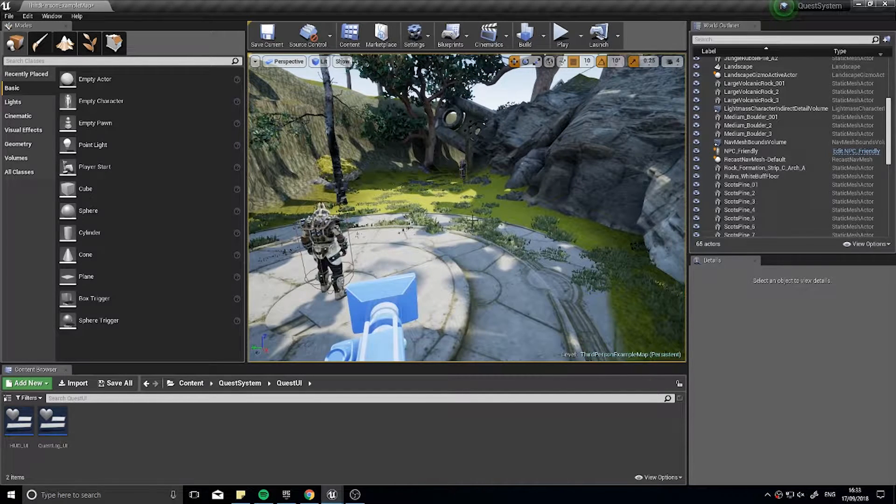
{"action": "right_click", "coordinate": [427, 208]}
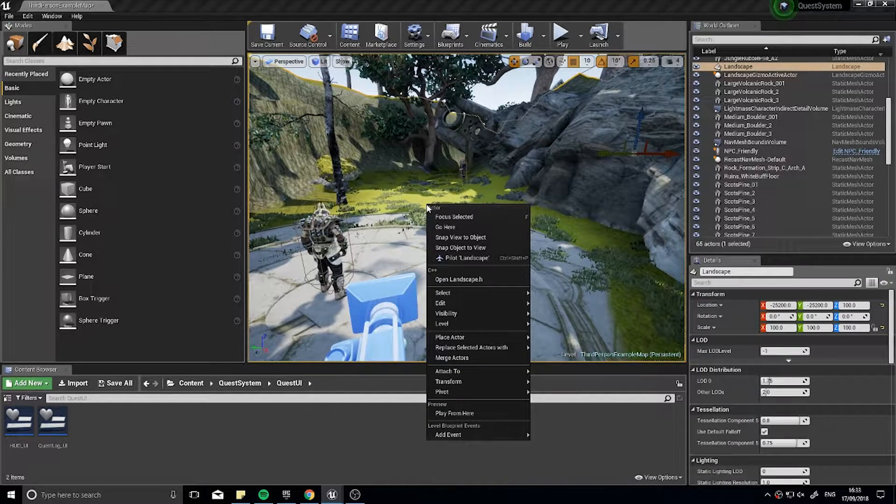
{"action": "left_click", "coordinate": [353, 240]}
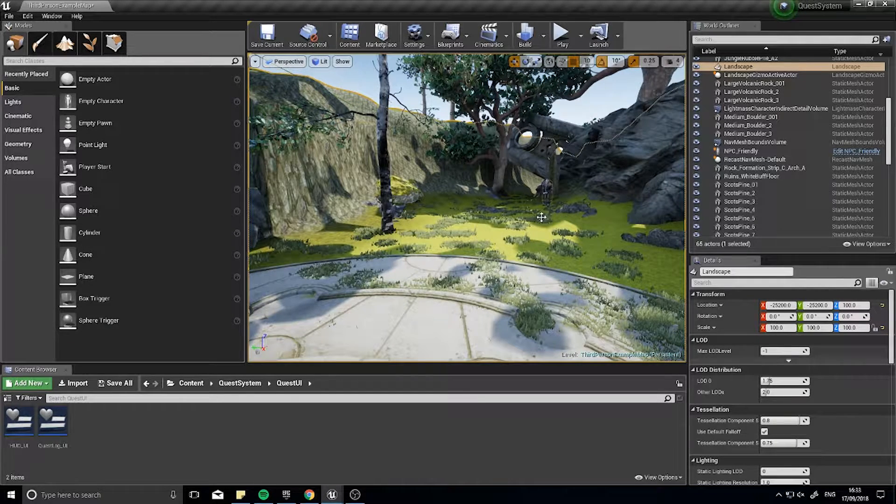
{"action": "left_click_drag", "start_coordinate": [514, 217], "coordinate": [469, 194]}
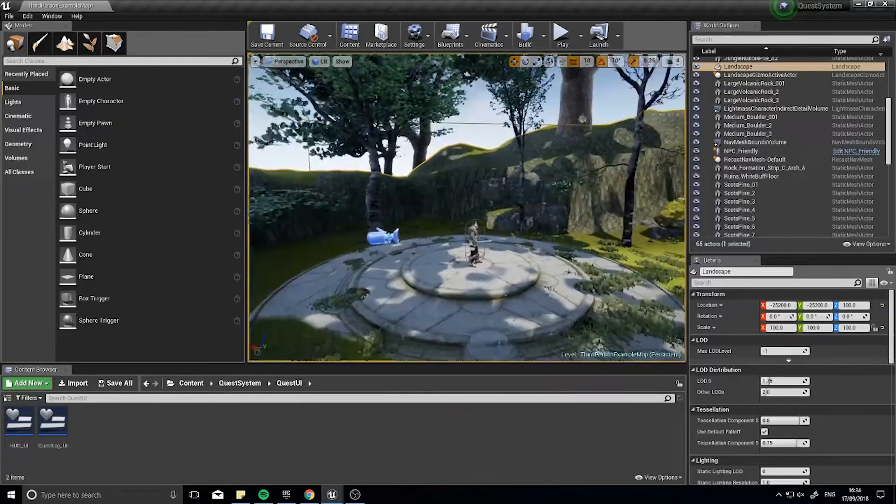
Open ThirdPersonCharacter from ThirdPersonBP > Blueprints and select its Mesh in the viewport
{"action": "left_click", "coordinate": [240, 383]}
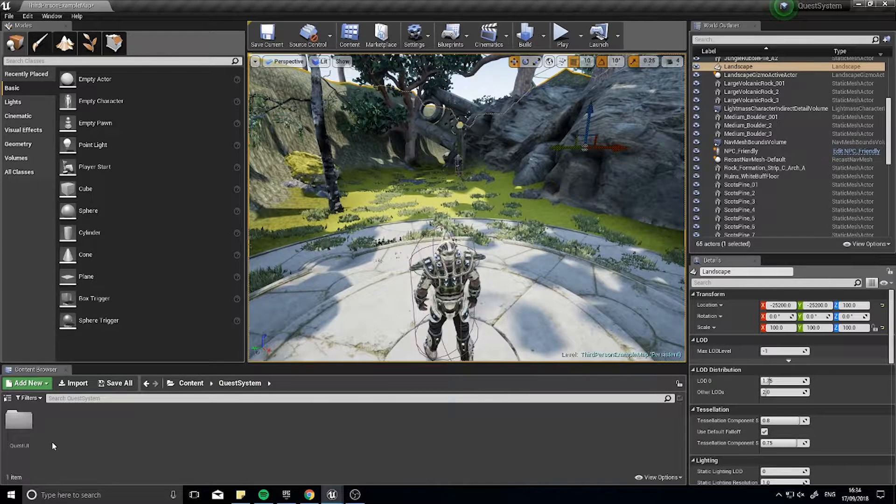
{"action": "left_click", "coordinate": [191, 383]}
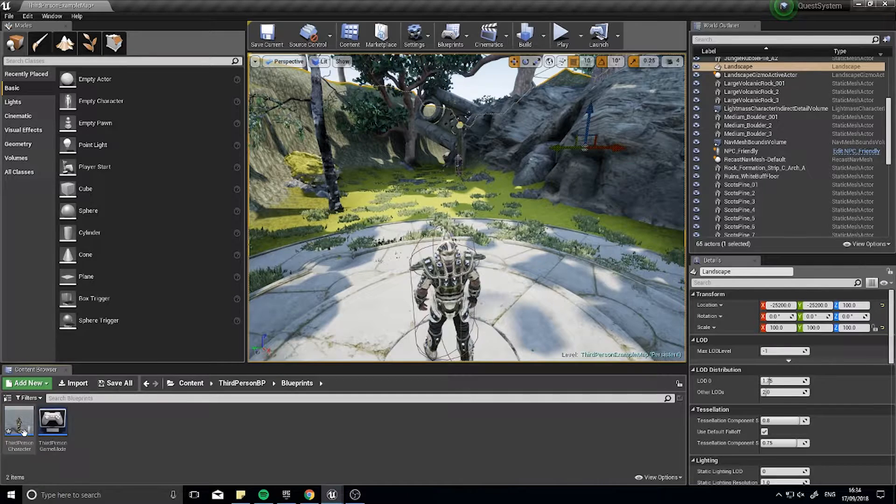
{"action": "double_click", "coordinate": [19, 421]}
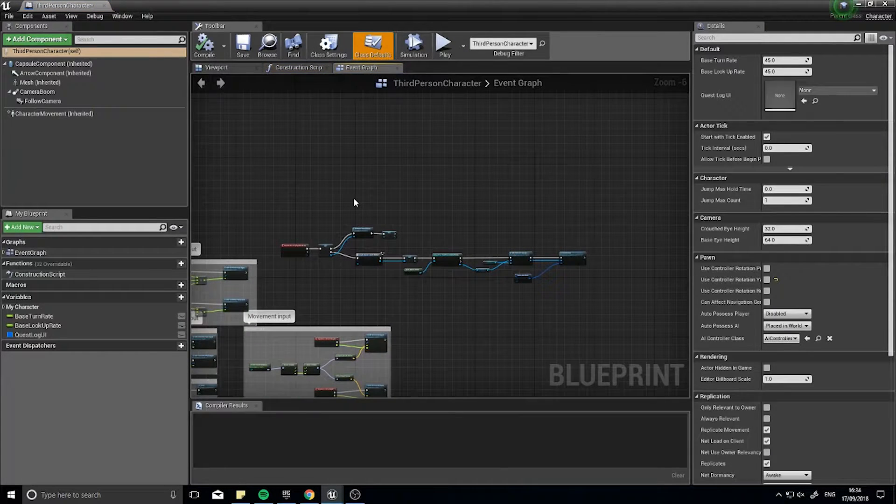
{"action": "left_click", "coordinate": [216, 67]}
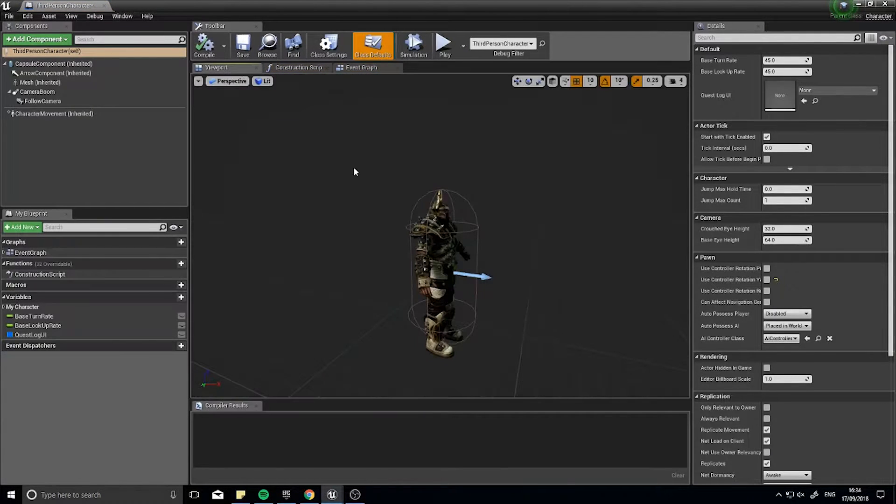
{"action": "left_click", "coordinate": [40, 82]}
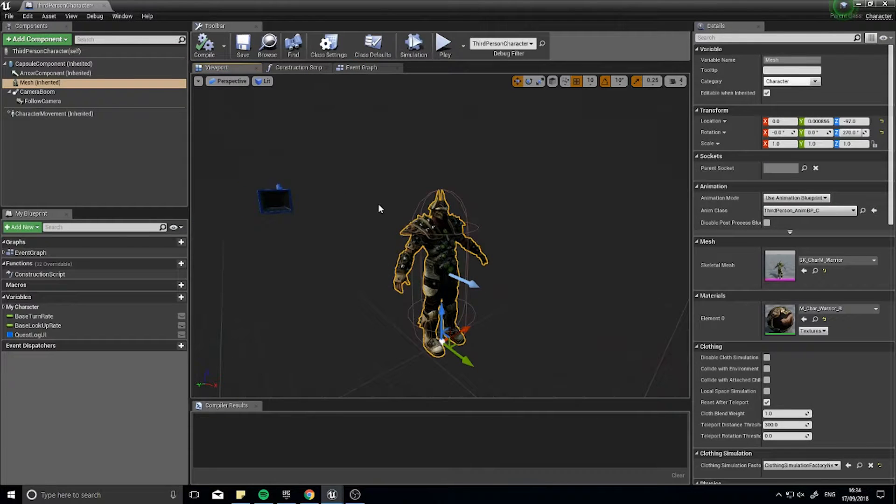
{"action": "mouse_move", "coordinate": [578, 325]}
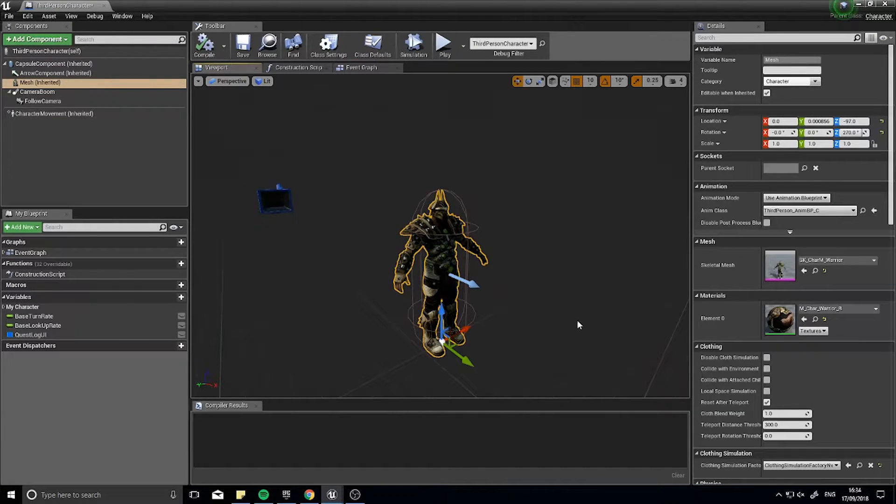
{"action": "mouse_move", "coordinate": [37, 39]}
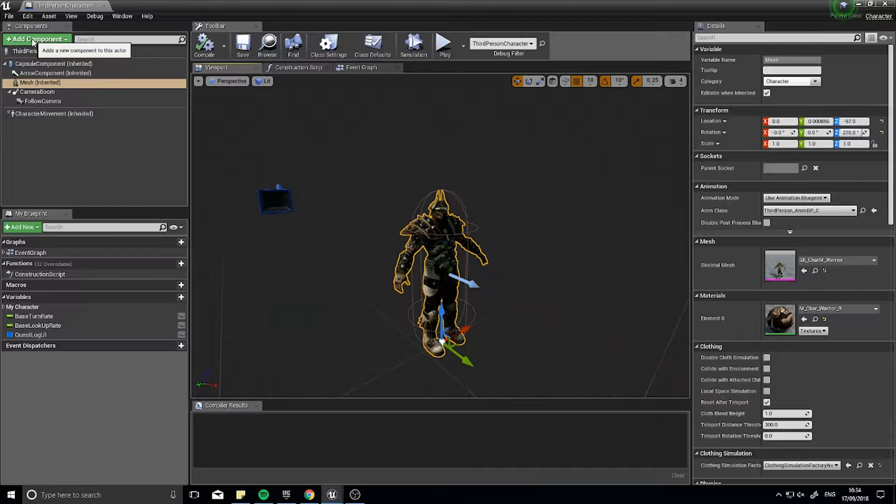
Add a Capsule Collision component under the root CapsuleComponent
{"action": "left_click", "coordinate": [37, 91]}
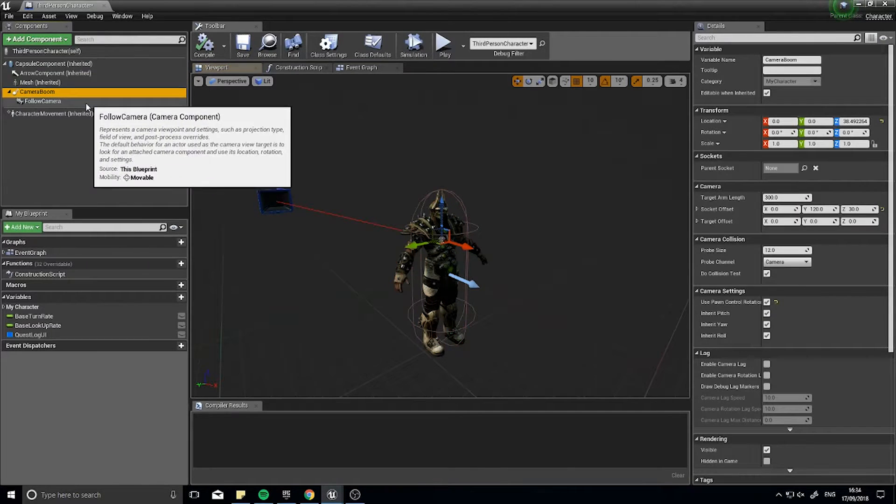
{"action": "left_click", "coordinate": [54, 63]}
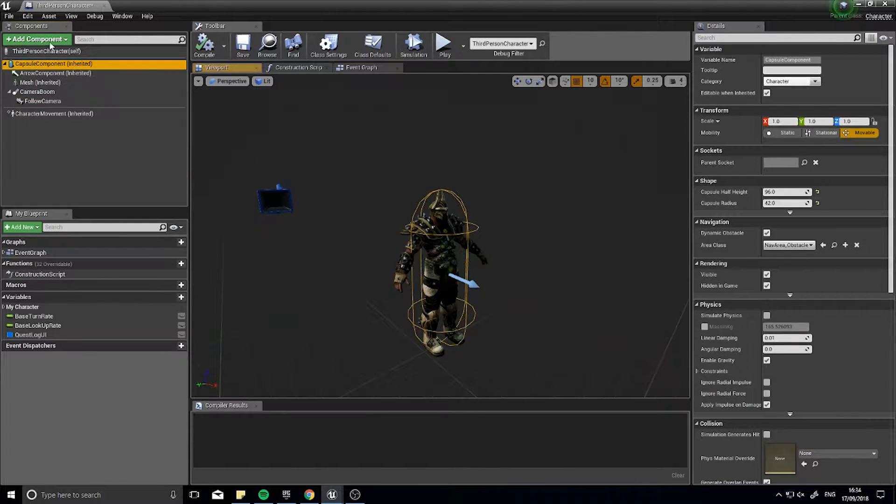
{"action": "left_click", "coordinate": [36, 39]}
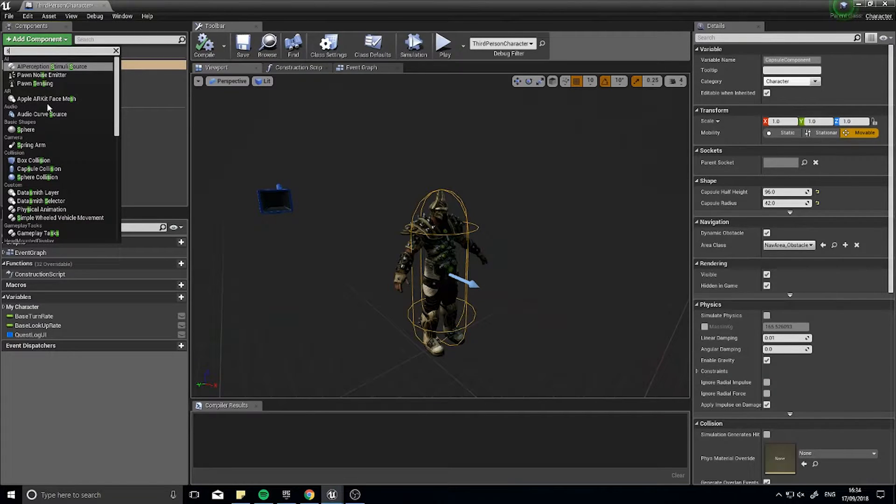
{"action": "type", "text": "capsul"}
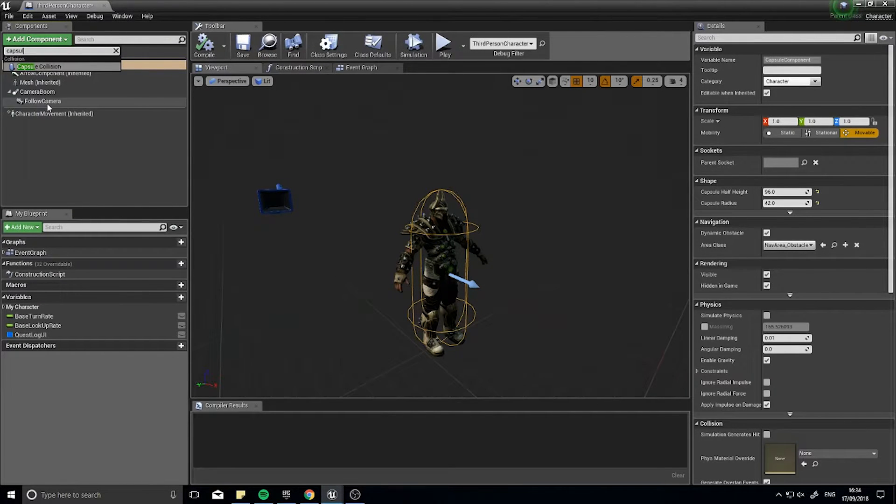
{"action": "left_click", "coordinate": [41, 66]}
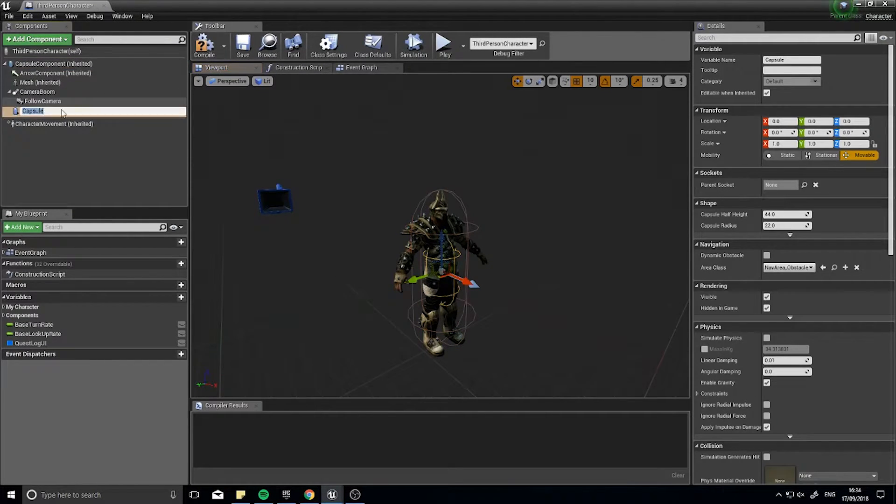
{"action": "mouse_move", "coordinate": [56, 148]}
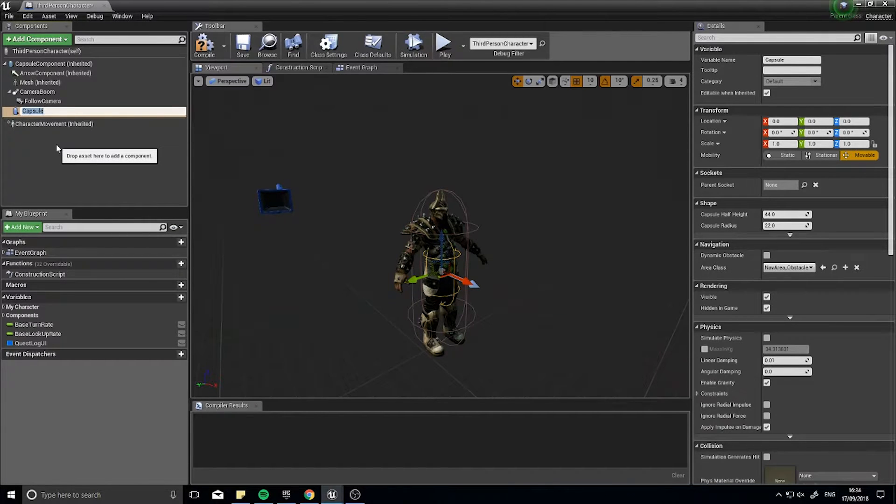
Name the capsule InteractionField and move it out in front of the character
{"action": "type", "text": "Interact"}
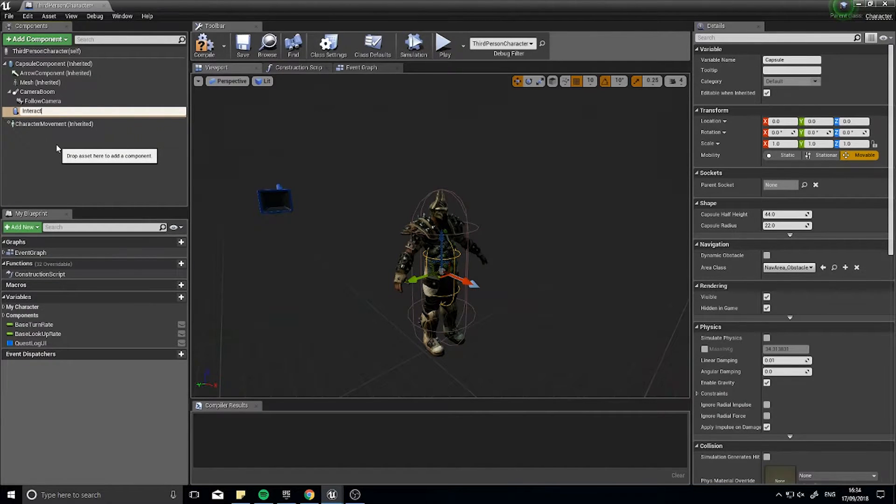
{"action": "type", "text": "InteractionField"}
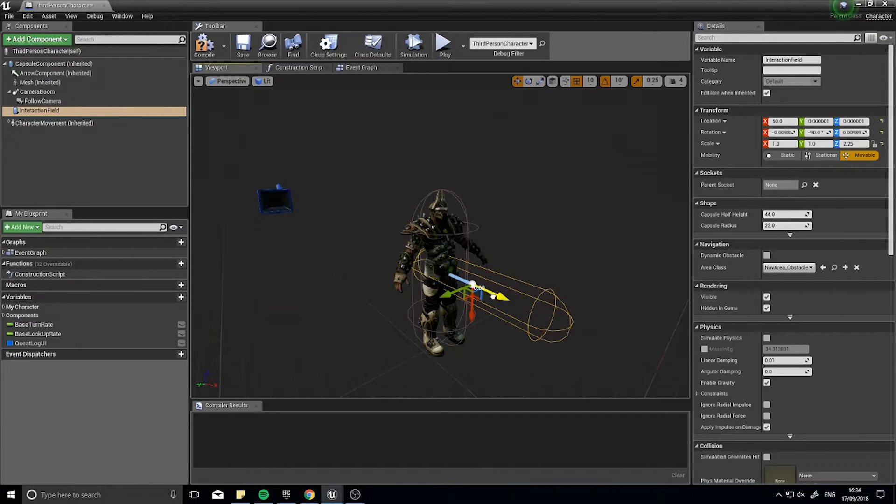
{"action": "left_click_drag", "start_coordinate": [452, 279], "coordinate": [475, 302]}
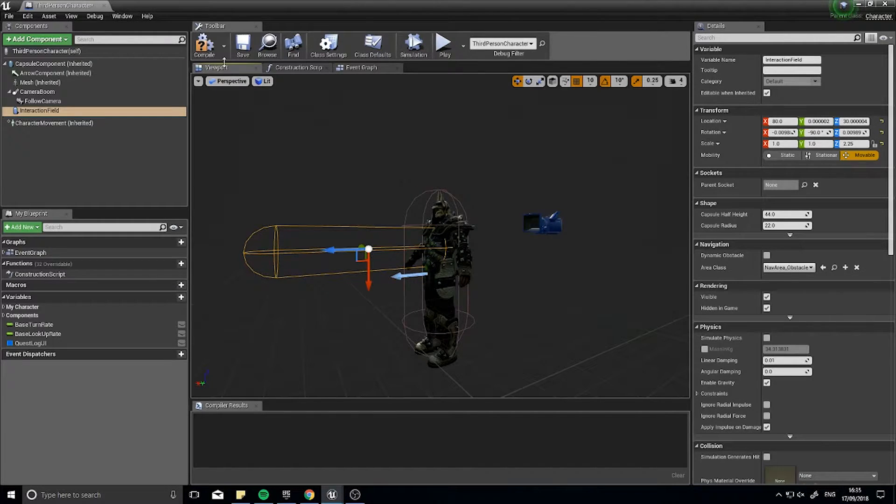
Compile the blueprint, show the Event Graph and select the InteractionField component
{"action": "left_click", "coordinate": [204, 46]}
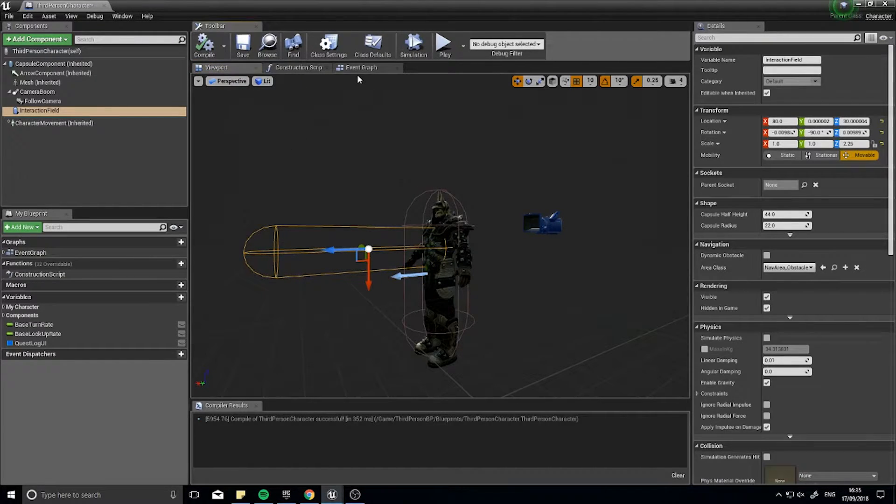
{"action": "mouse_move", "coordinate": [361, 67]}
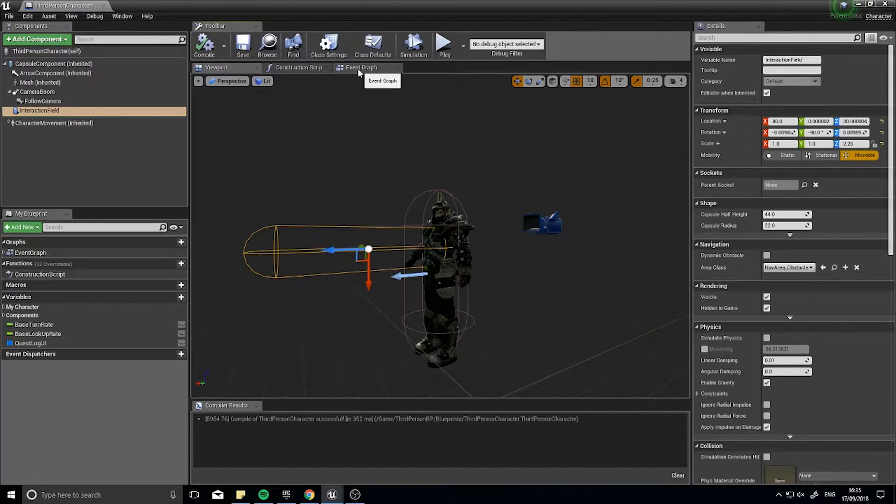
{"action": "left_click", "coordinate": [361, 67]}
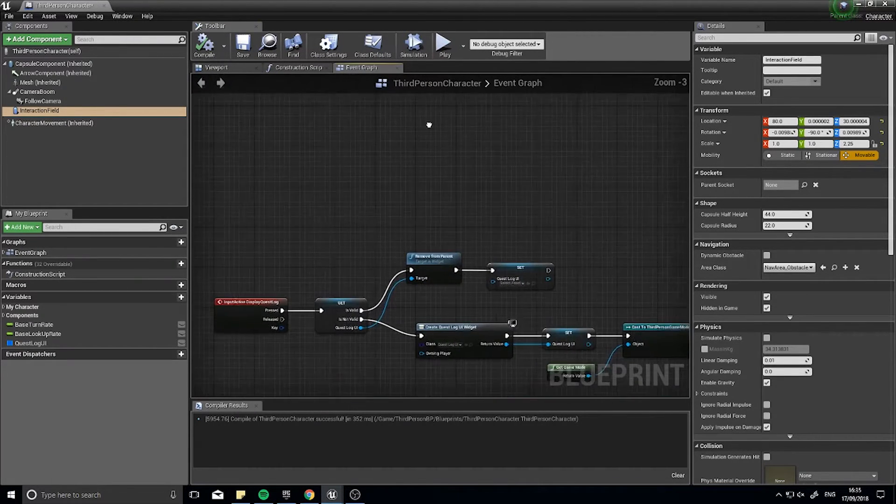
{"action": "scroll", "scroll_direction": "down", "scroll_amount": 3}
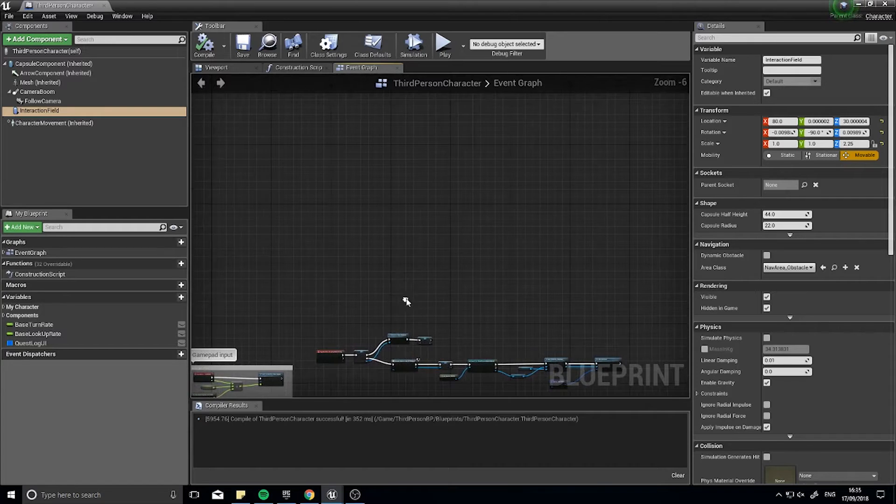
{"action": "left_click", "coordinate": [42, 101]}
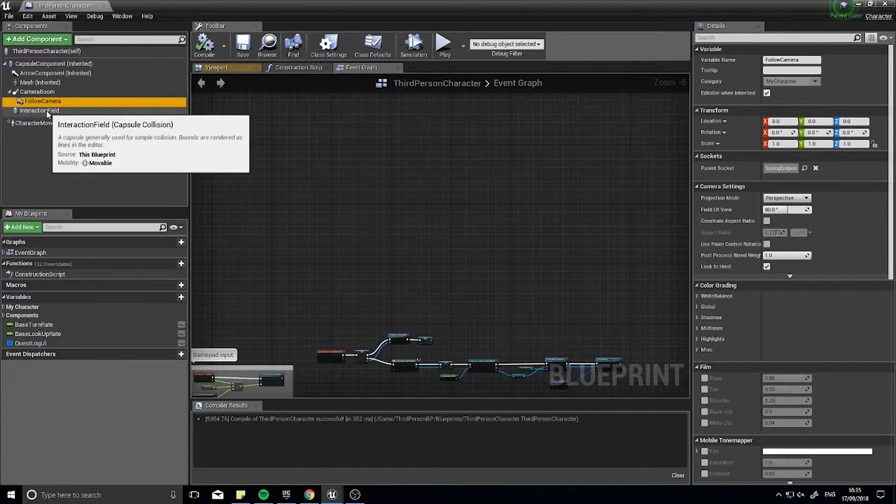
{"action": "left_click", "coordinate": [38, 110]}
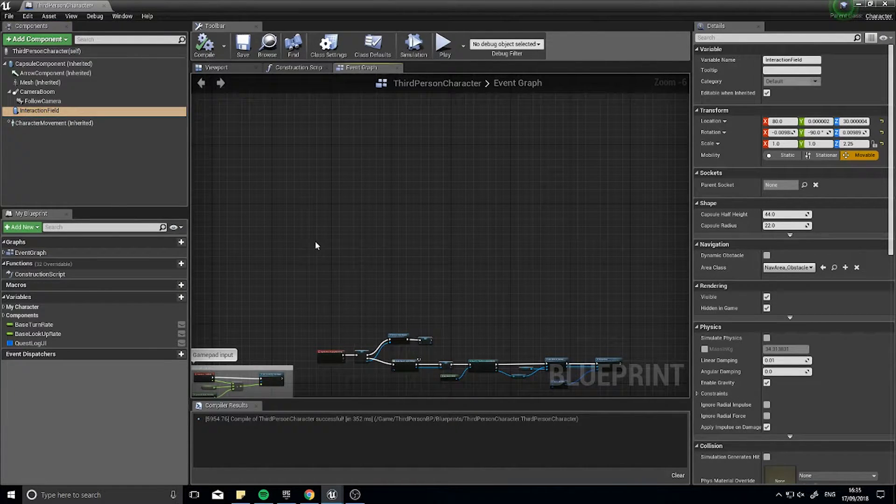
Add an On Component Begin Overlap event node for InteractionField
{"action": "right_click", "coordinate": [317, 246]}
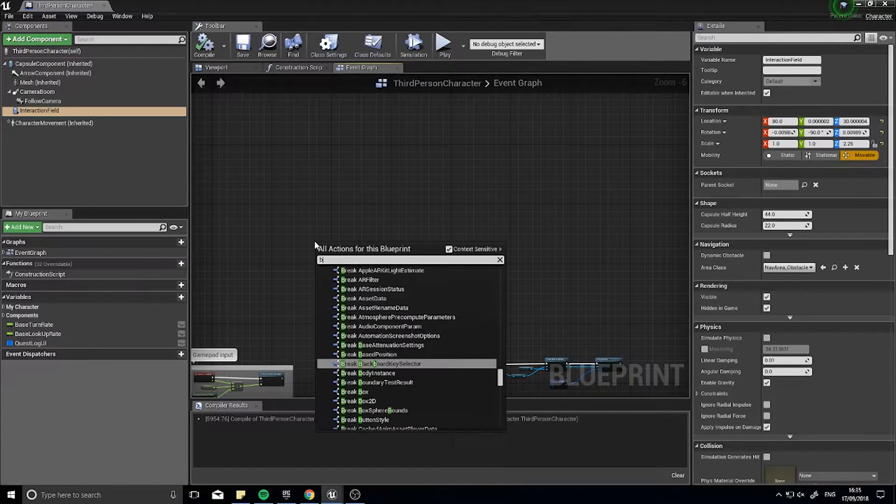
{"action": "type", "text": "beginoverlap"}
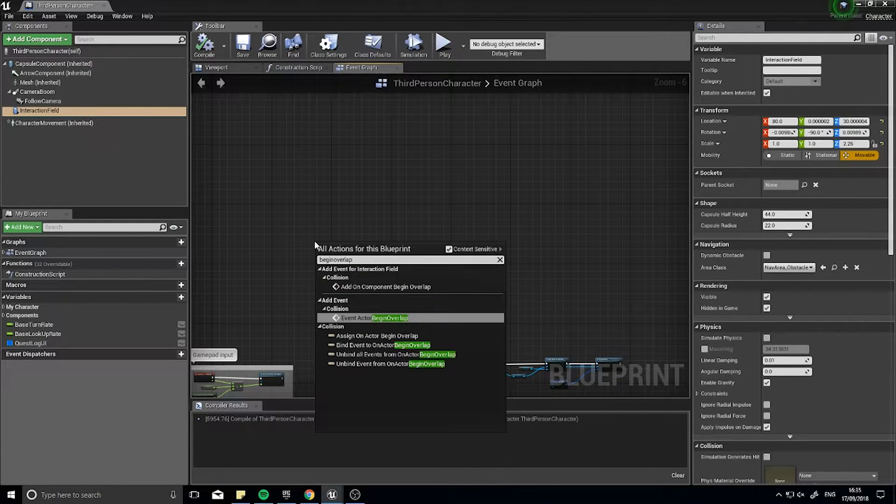
{"action": "mouse_move", "coordinate": [382, 286]}
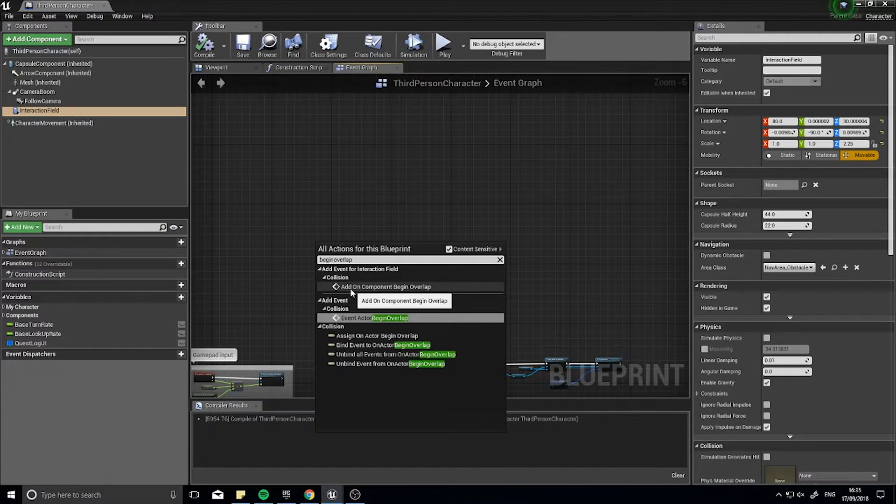
{"action": "left_click", "coordinate": [385, 286]}
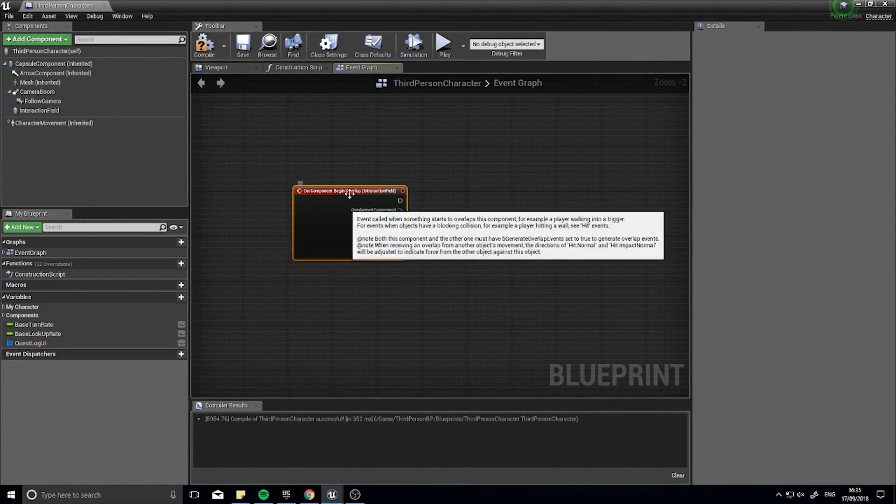
{"action": "left_click", "coordinate": [39, 110]}
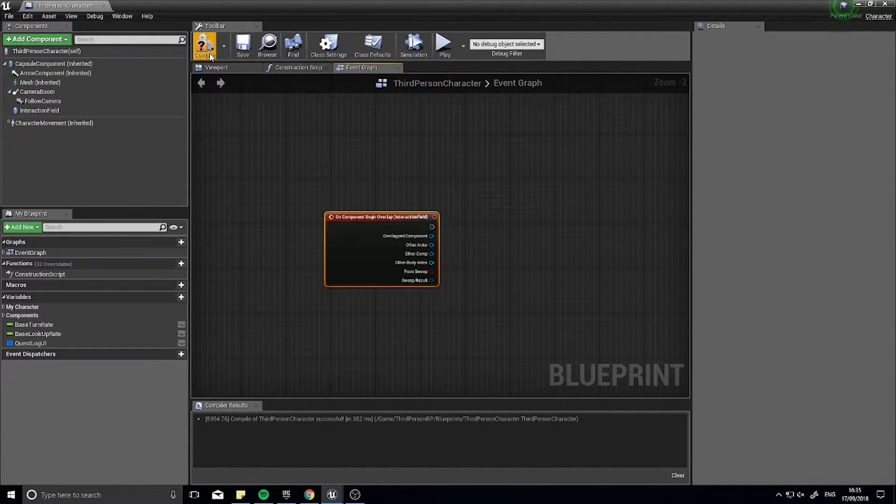
{"action": "mouse_move", "coordinate": [205, 45]}
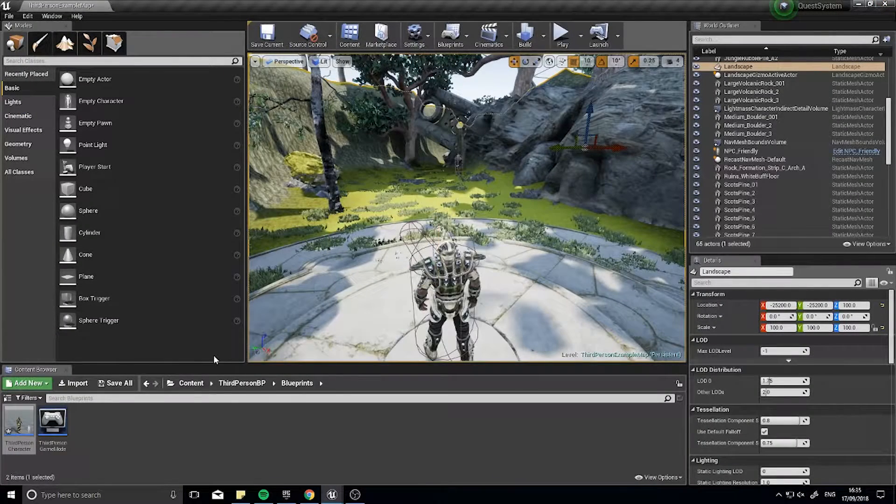
Create a Widget Blueprint named InteractMessage_UI in QuestSystem > QuestUI
{"action": "left_click", "coordinate": [191, 383]}
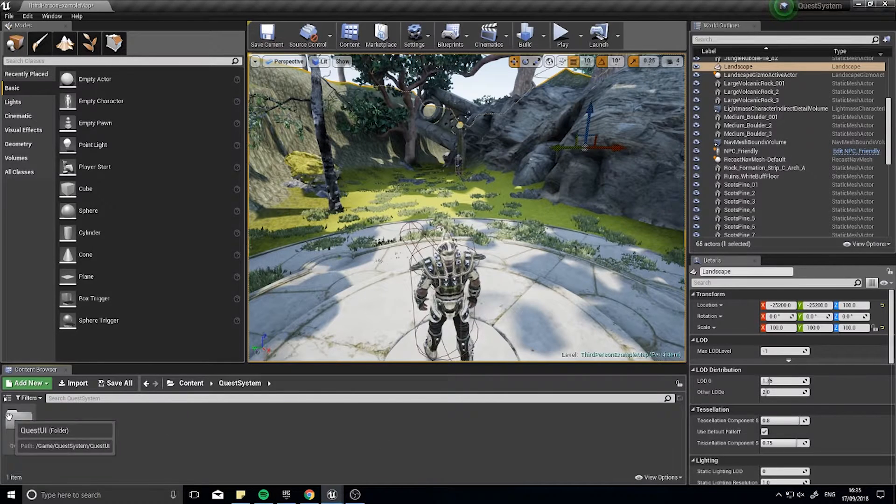
{"action": "double_click", "coordinate": [20, 417]}
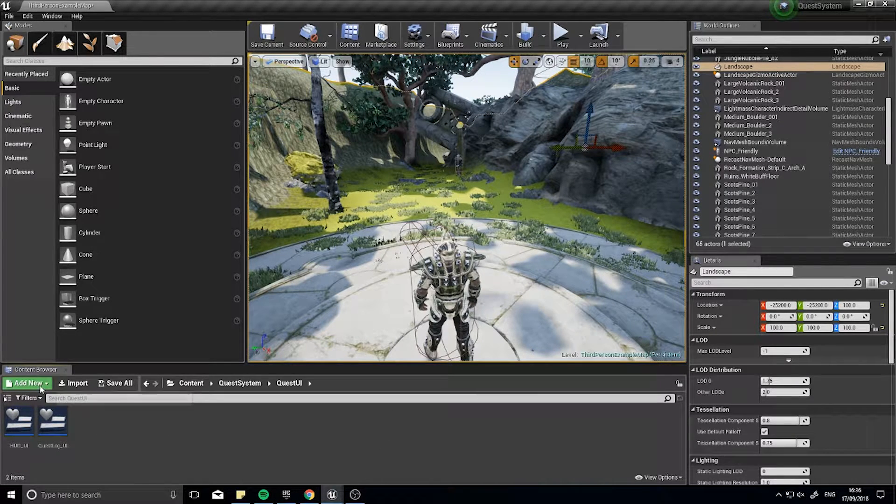
{"action": "left_click", "coordinate": [27, 383]}
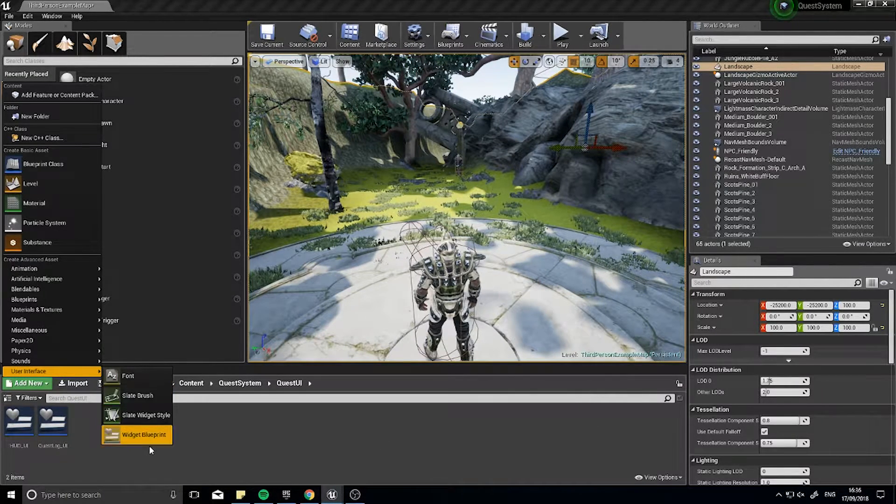
{"action": "left_click", "coordinate": [145, 434]}
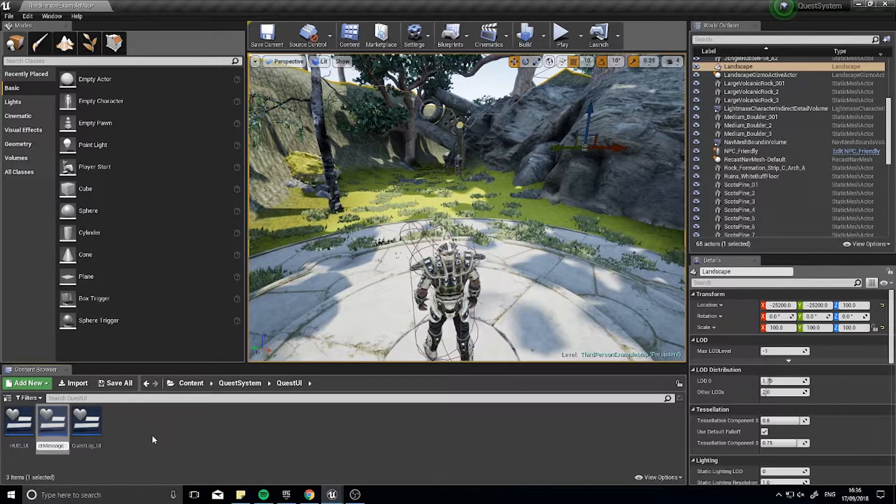
{"action": "left_click", "coordinate": [52, 426]}
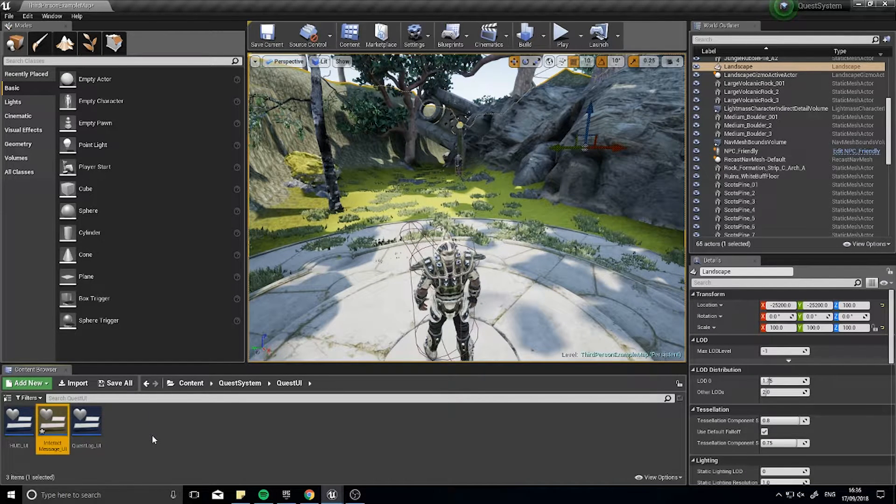
In InteractMessage_UI, replace the Canvas Panel with a single Text block
{"action": "double_click", "coordinate": [51, 423]}
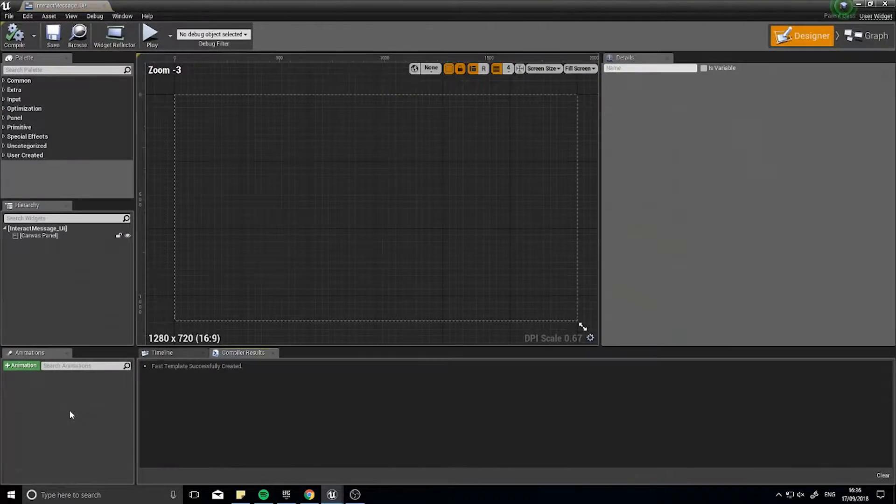
{"action": "left_click", "coordinate": [39, 236]}
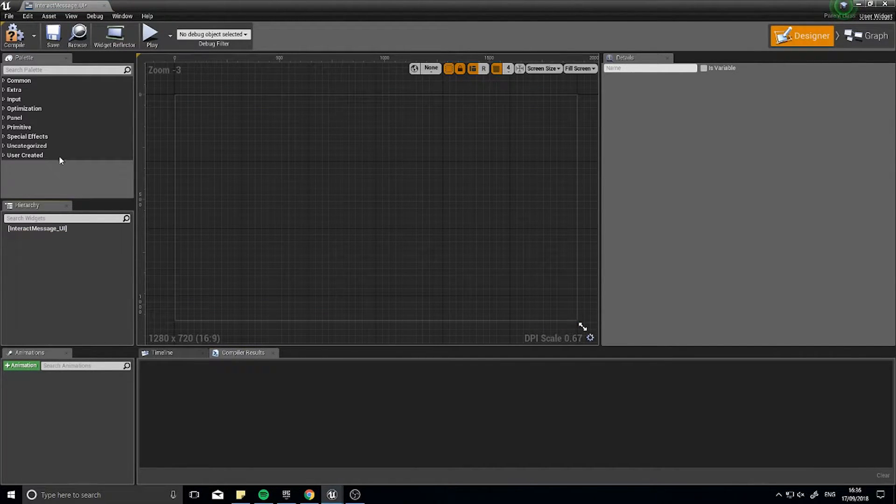
{"action": "left_click", "coordinate": [63, 69]}
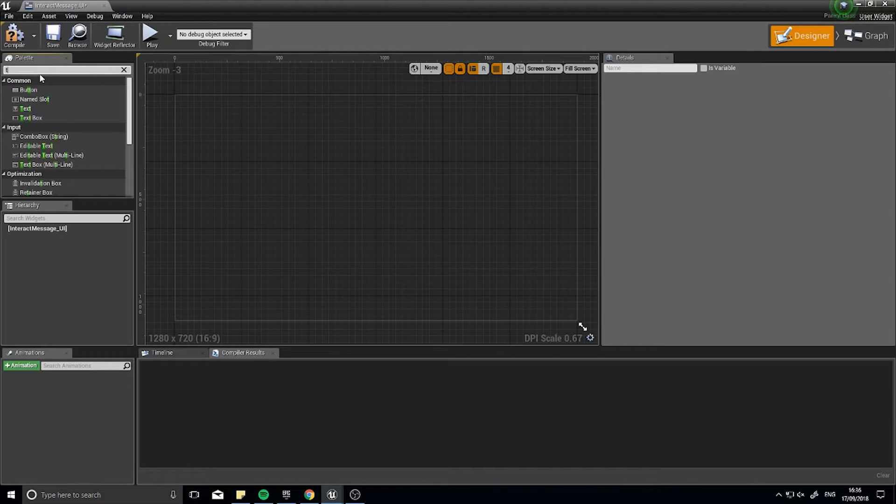
{"action": "type", "text": "text"}
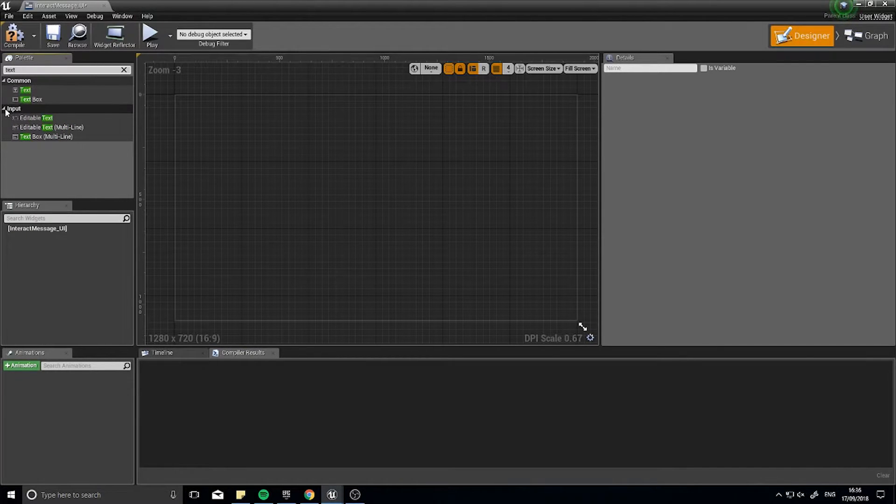
{"action": "left_click_drag", "start_coordinate": [26, 90], "coordinate": [38, 228]}
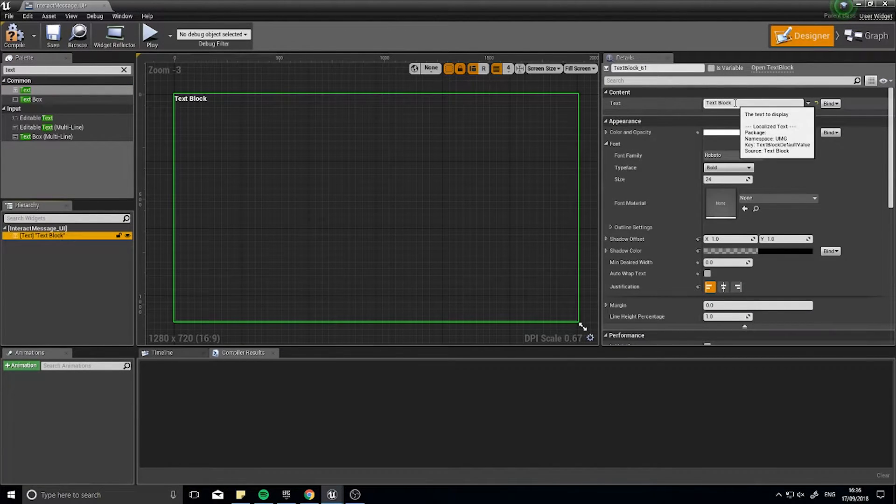
Set the text to Press "E" to Interact and compile the widget
{"action": "type", "text": "Pre"}
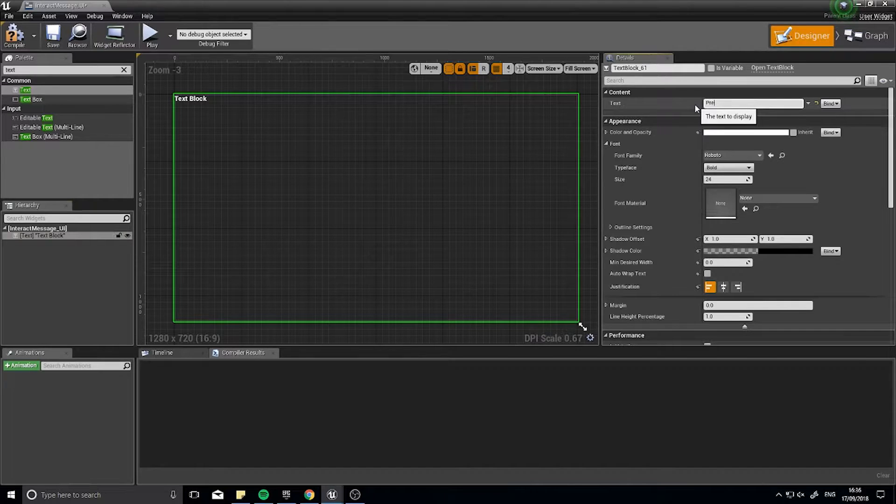
{"action": "type", "text": "Press \"E\""}
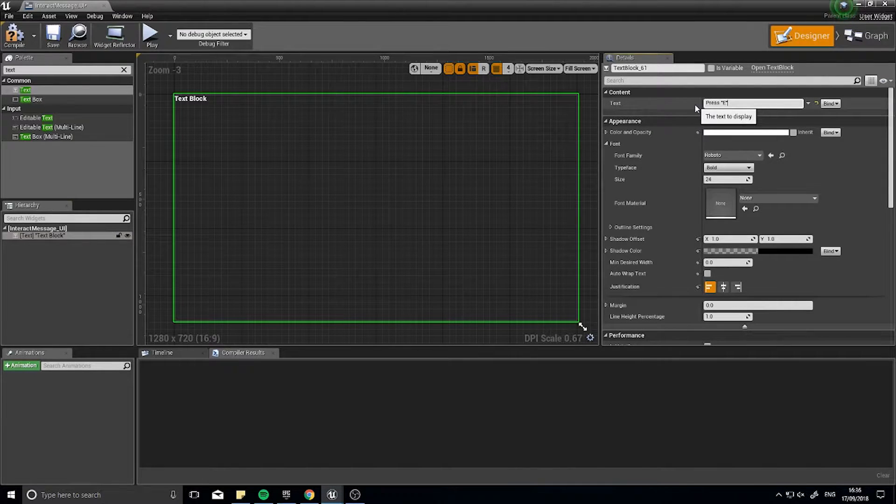
{"action": "type", "text": "to interact"}
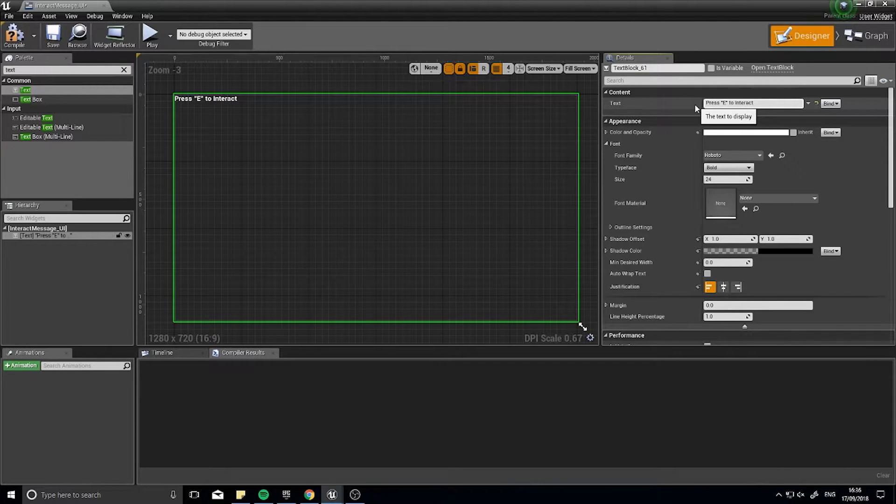
{"action": "left_click", "coordinate": [14, 35]}
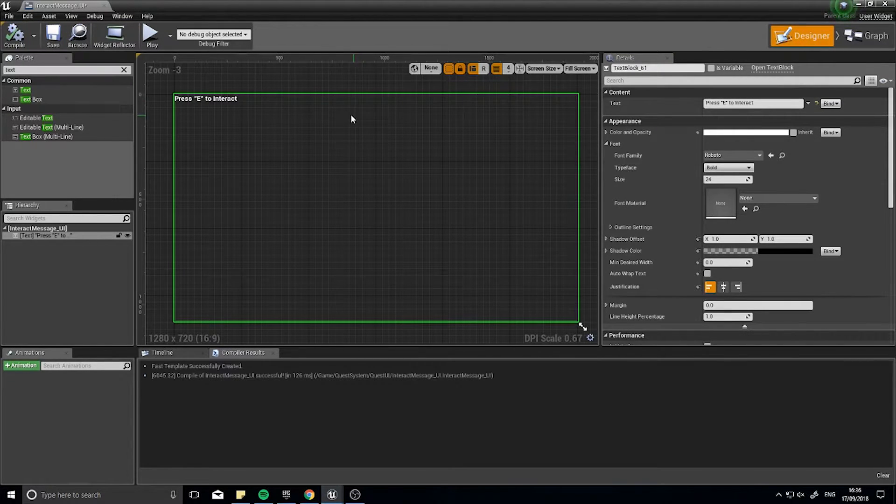
{"action": "mouse_move", "coordinate": [503, 205]}
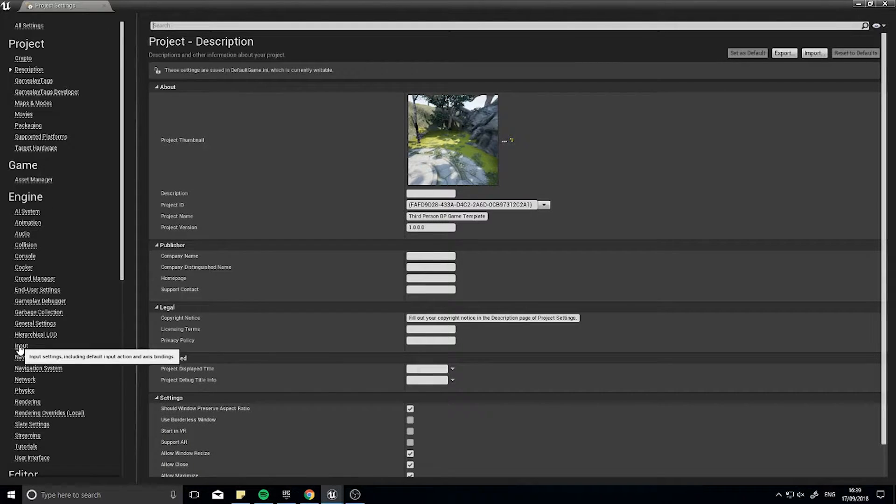
{"action": "mouse_move", "coordinate": [79, 178]}
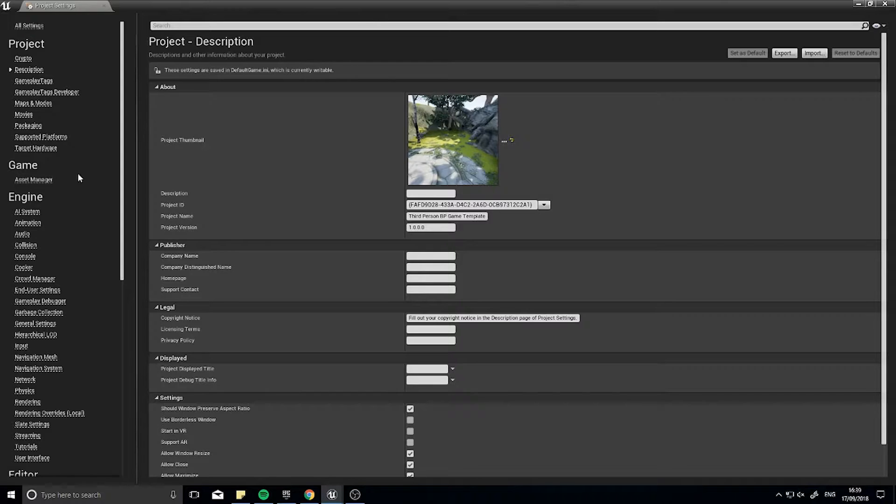
In Project Settings Input, add an Interact action mapping bound to keyboard E
{"action": "left_click", "coordinate": [21, 345]}
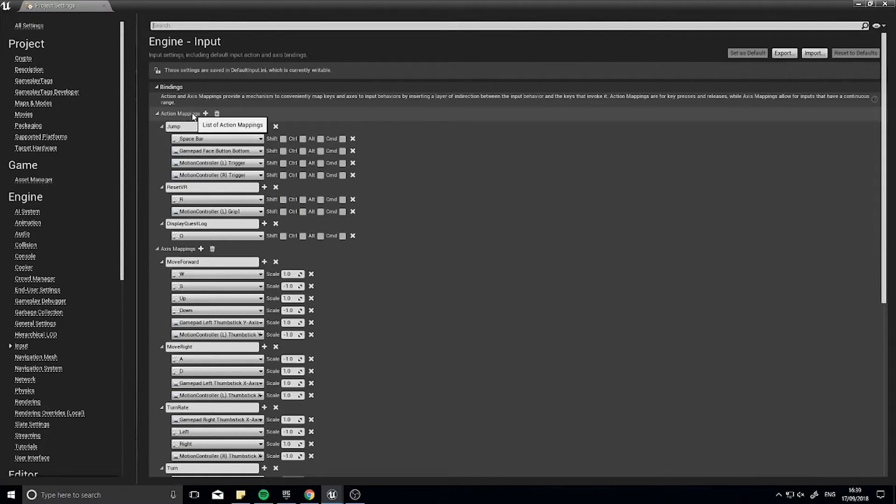
{"action": "left_click", "coordinate": [205, 113]}
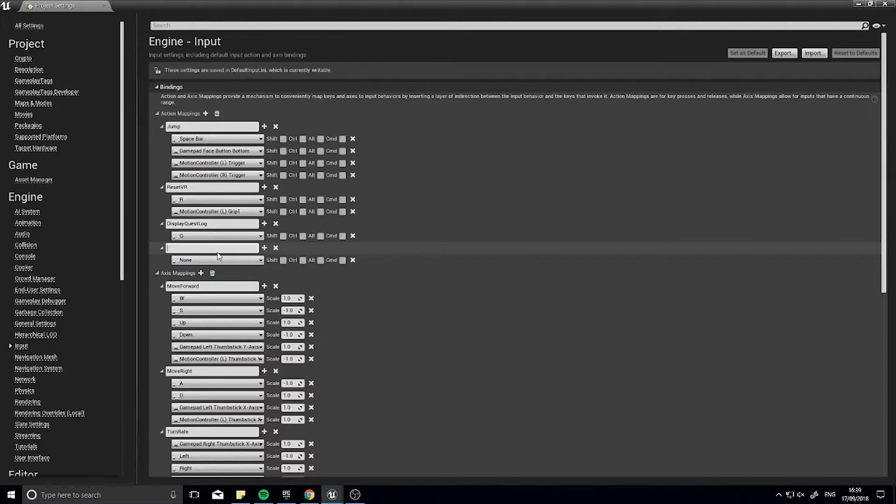
{"action": "type", "text": "Interact"}
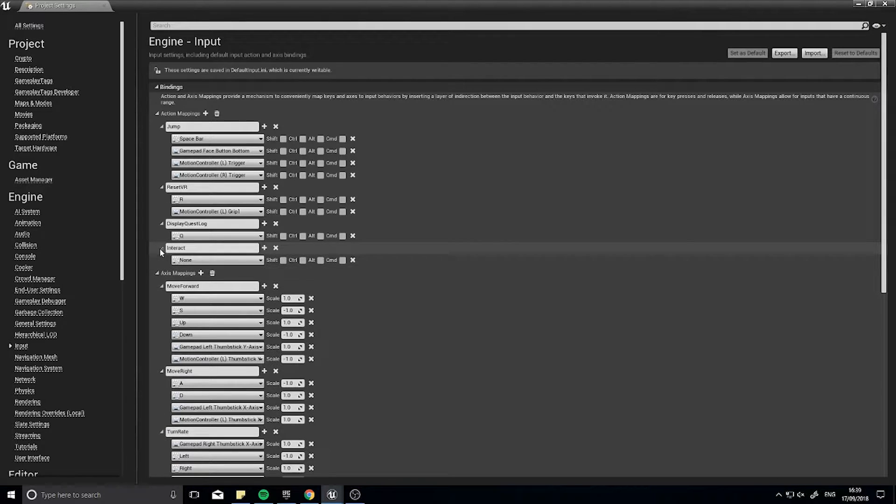
{"action": "left_click", "coordinate": [217, 260]}
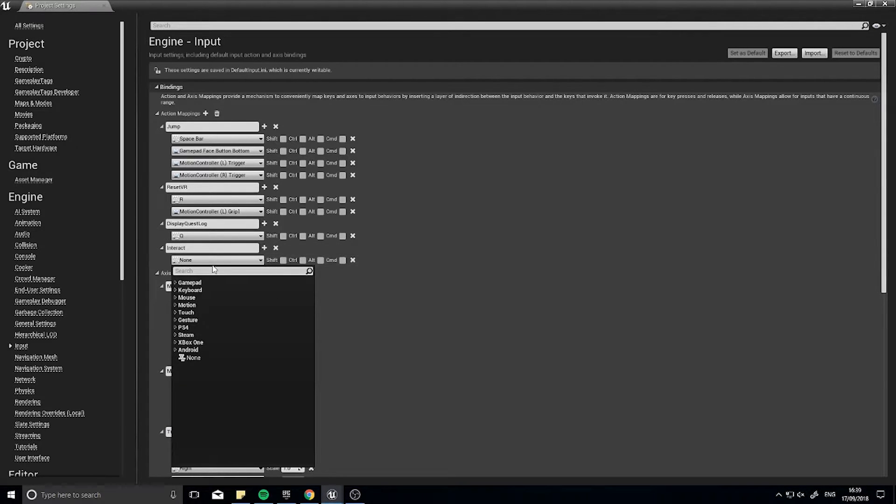
{"action": "type", "text": "e"}
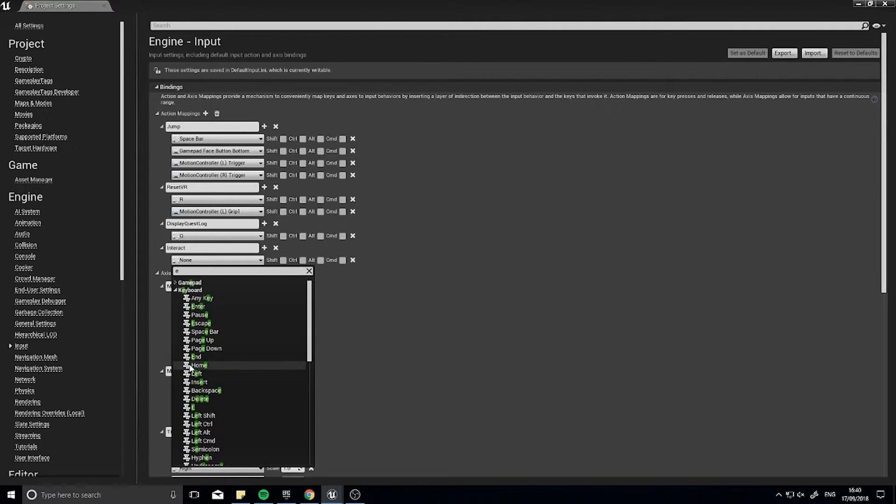
{"action": "left_click", "coordinate": [193, 407]}
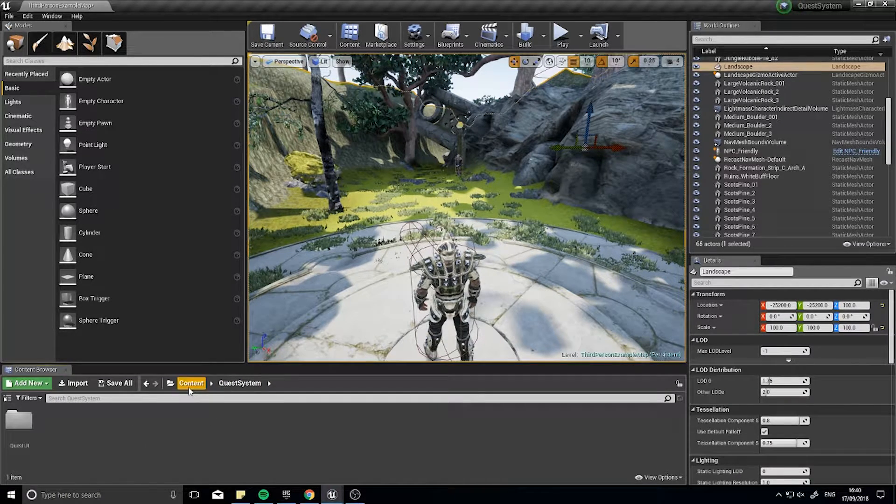
Return to ThirdPersonCharacter's graph and pull a new connection from the overlap event
{"action": "left_click", "coordinate": [192, 383]}
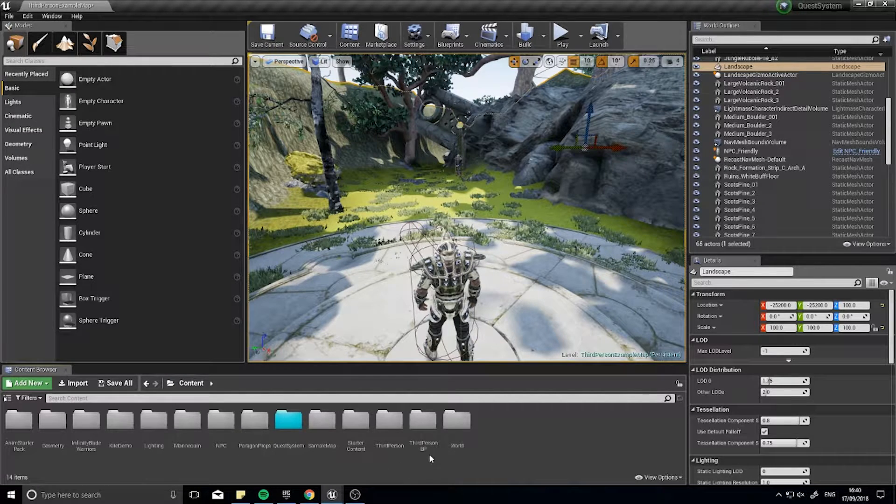
{"action": "double_click", "coordinate": [424, 420]}
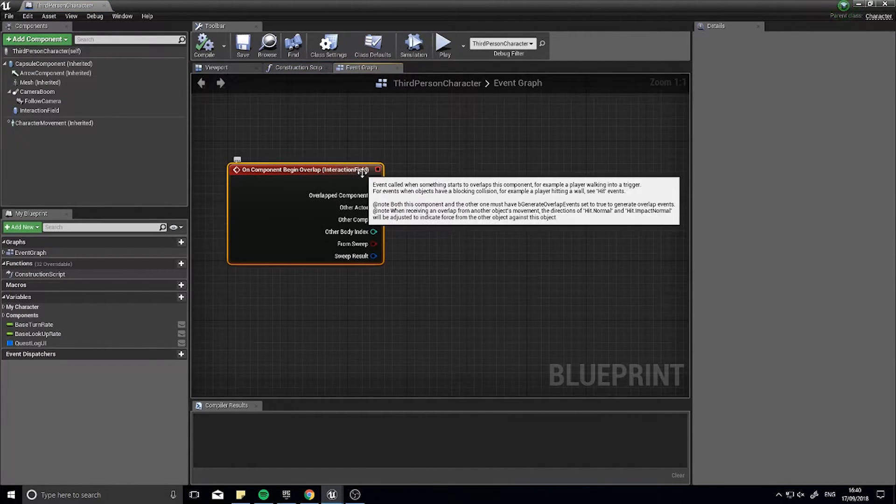
{"action": "left_click", "coordinate": [39, 111]}
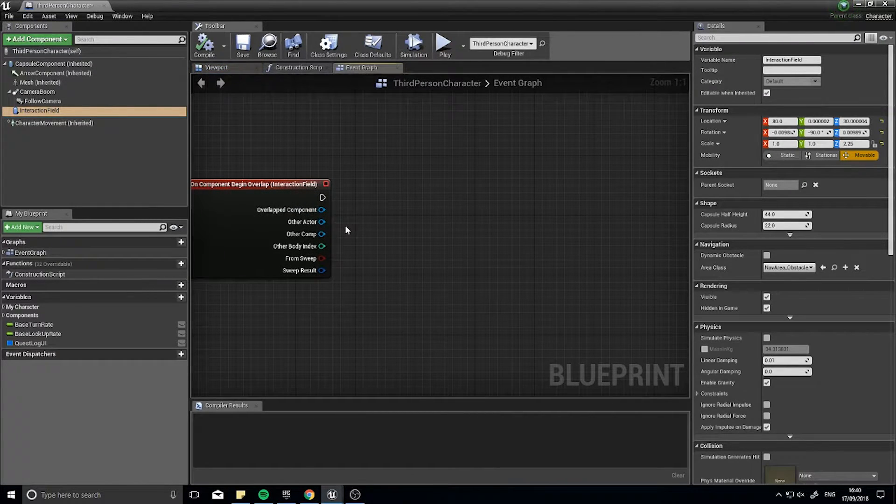
{"action": "mouse_move", "coordinate": [323, 197]}
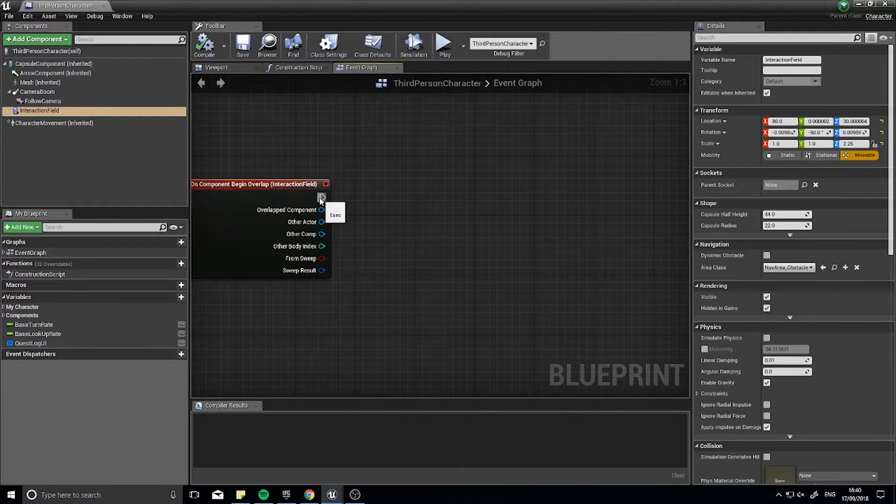
{"action": "left_click_drag", "start_coordinate": [322, 197], "coordinate": [561, 197]}
{"action": "type", "text": "add widget"}
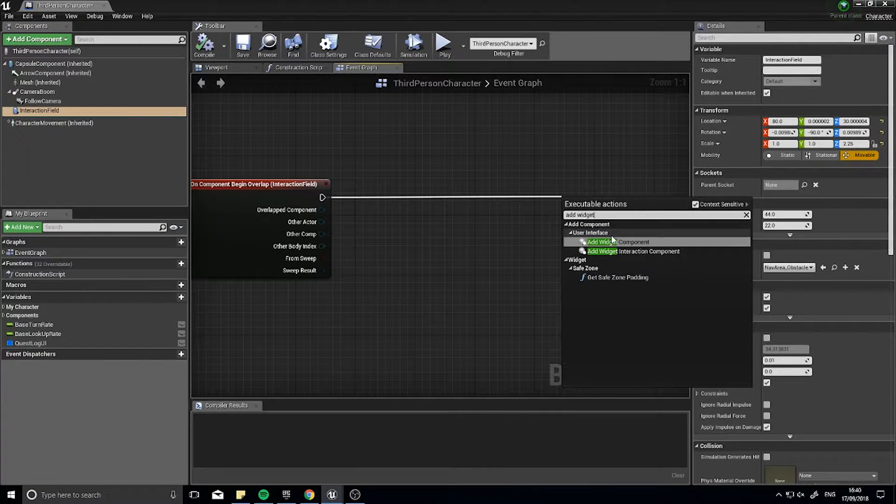
Add an Add Widget Component node with class InteractMessage_UI in Screen space
{"action": "left_click", "coordinate": [607, 241]}
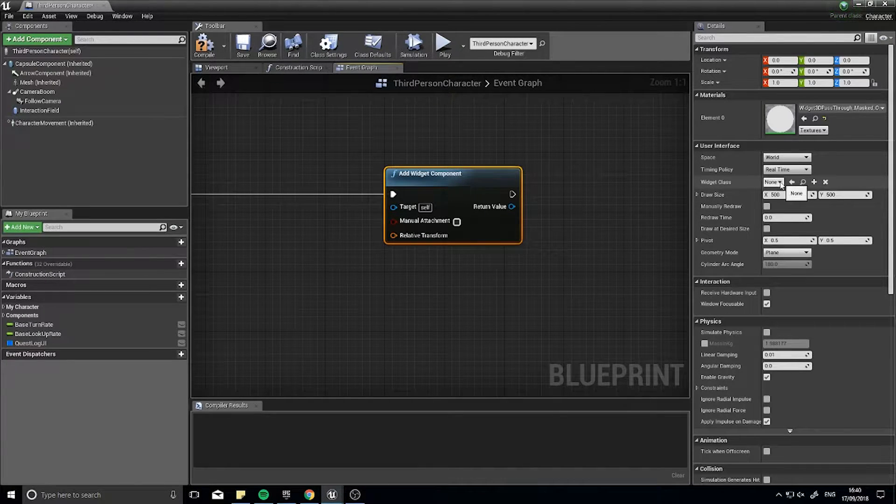
{"action": "left_click", "coordinate": [773, 182]}
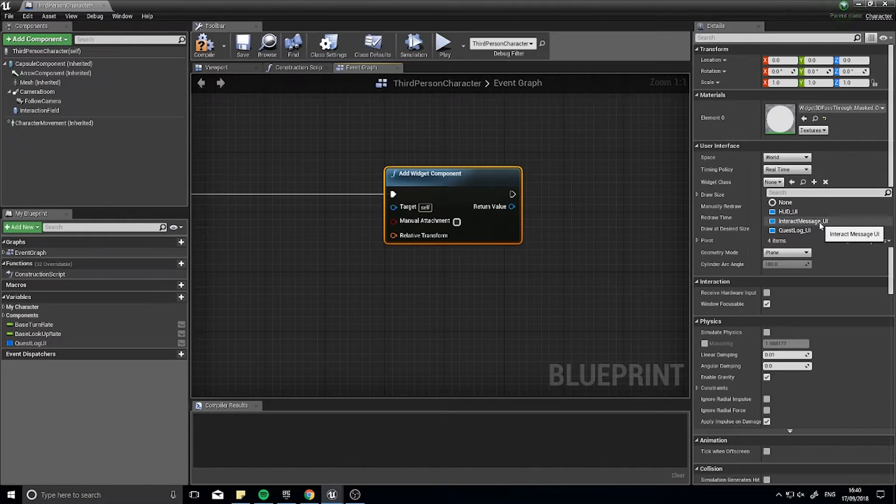
{"action": "left_click", "coordinate": [803, 221]}
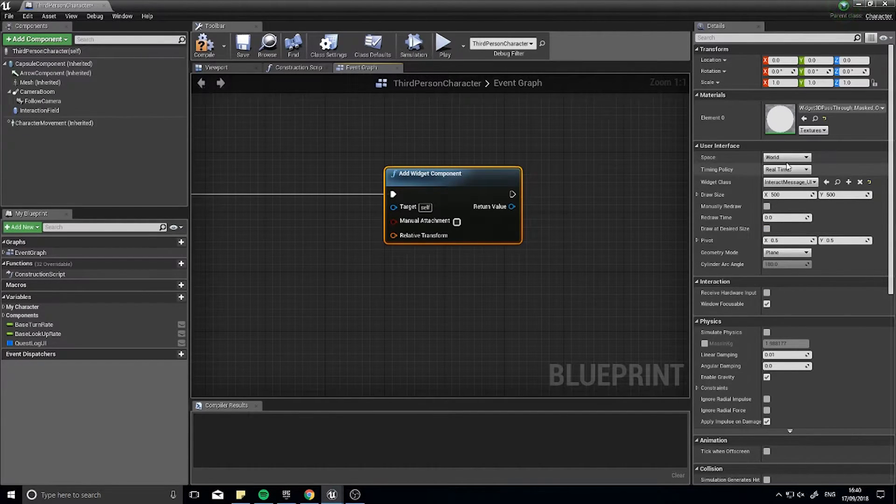
{"action": "left_click", "coordinate": [806, 158]}
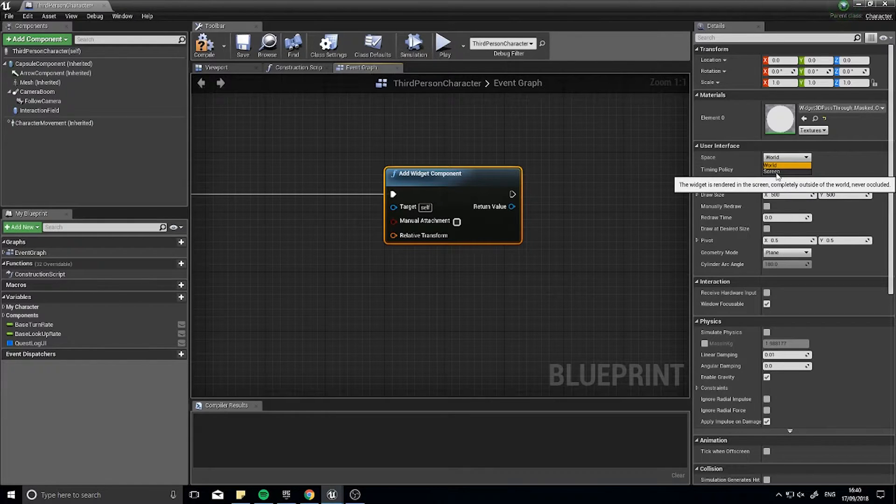
{"action": "left_click", "coordinate": [773, 171]}
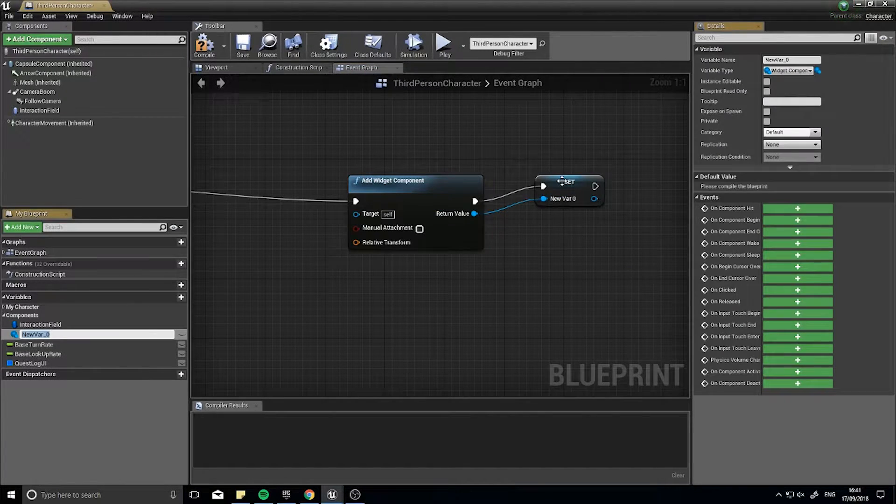
Rename the promoted widget variable to InteractMessage and reposition the Add Widget Component node
{"action": "left_click", "coordinate": [562, 197]}
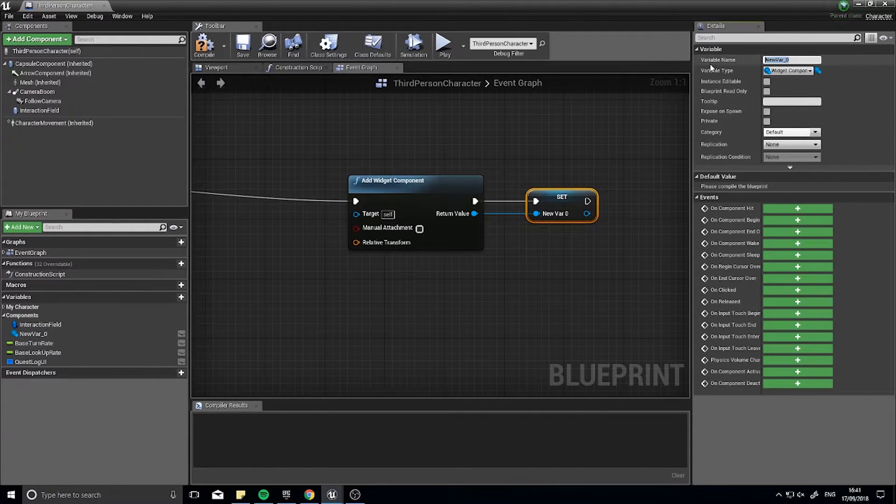
{"action": "type", "text": "Interact"}
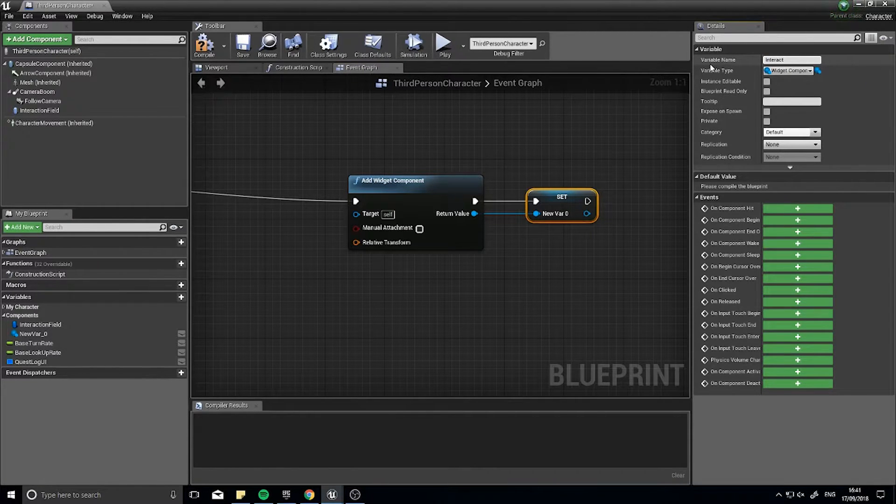
{"action": "type", "text": "InteractMessage"}
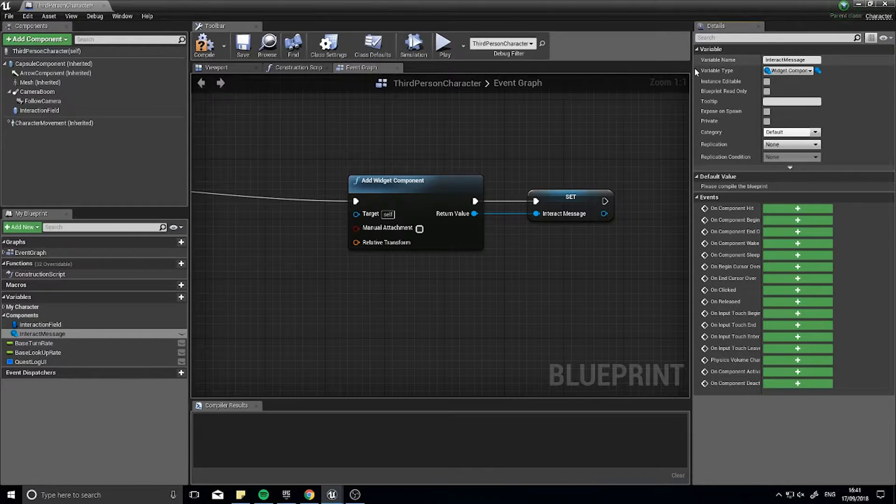
{"action": "scroll", "scroll_direction": "down", "scroll_amount": 3}
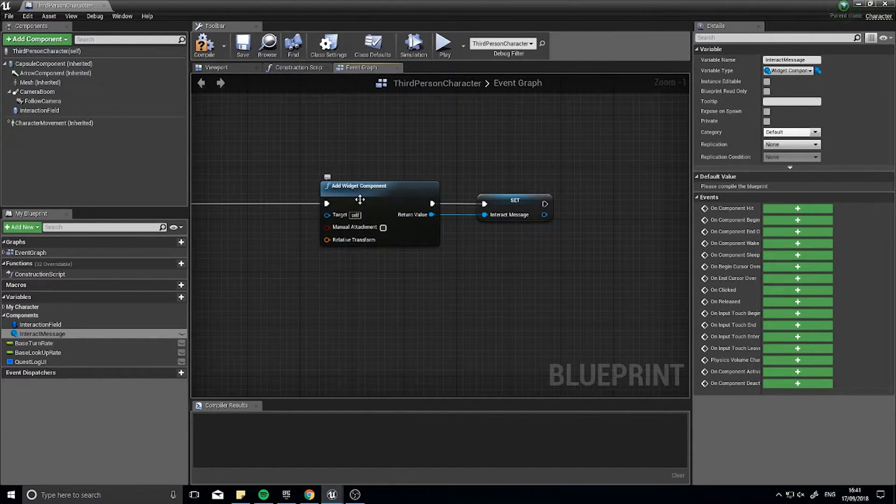
{"action": "left_click", "coordinate": [359, 186]}
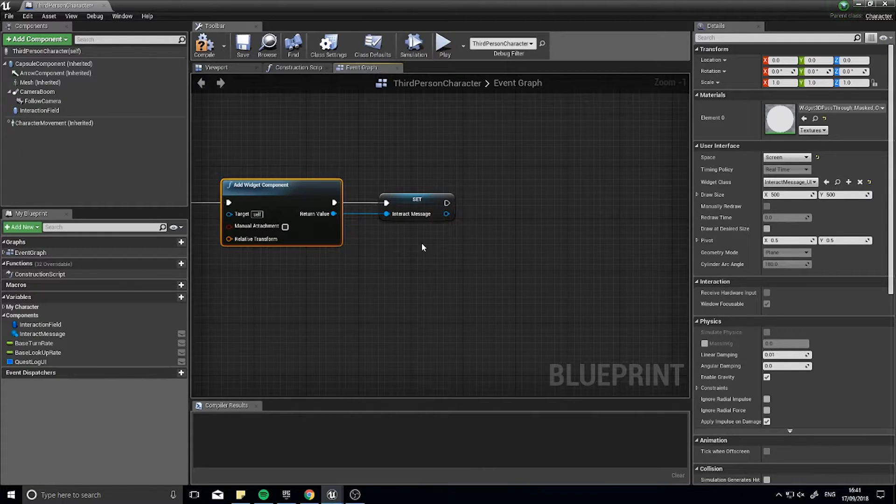
{"action": "mouse_move", "coordinate": [267, 184]}
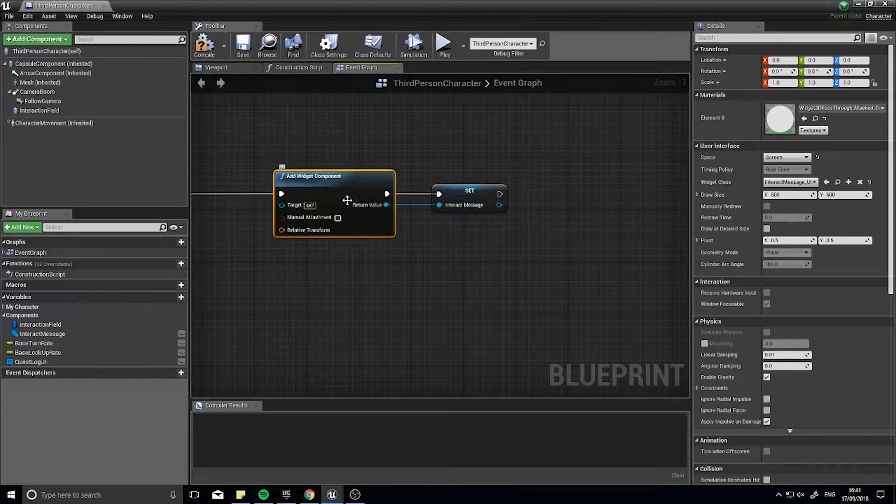
{"action": "mouse_move", "coordinate": [378, 204]}
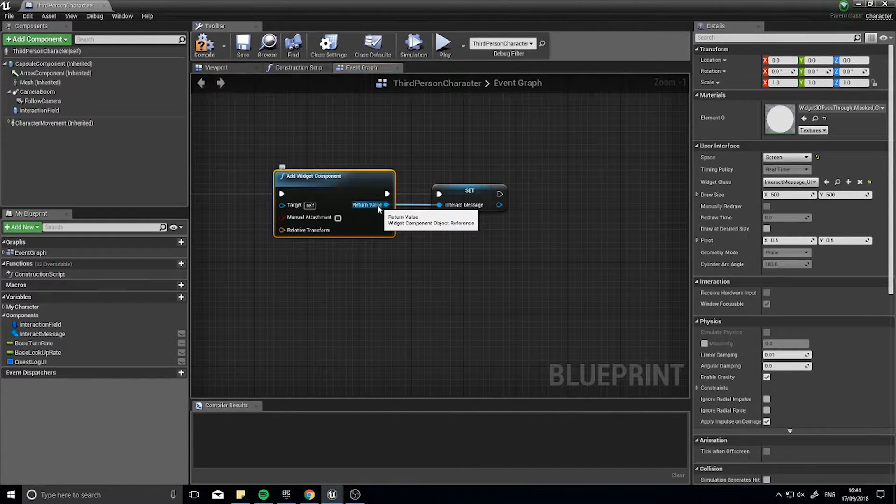
Add an AttachToComponent node fed by the widget component's Return Value
{"action": "left_click_drag", "start_coordinate": [500, 205], "coordinate": [563, 207]}
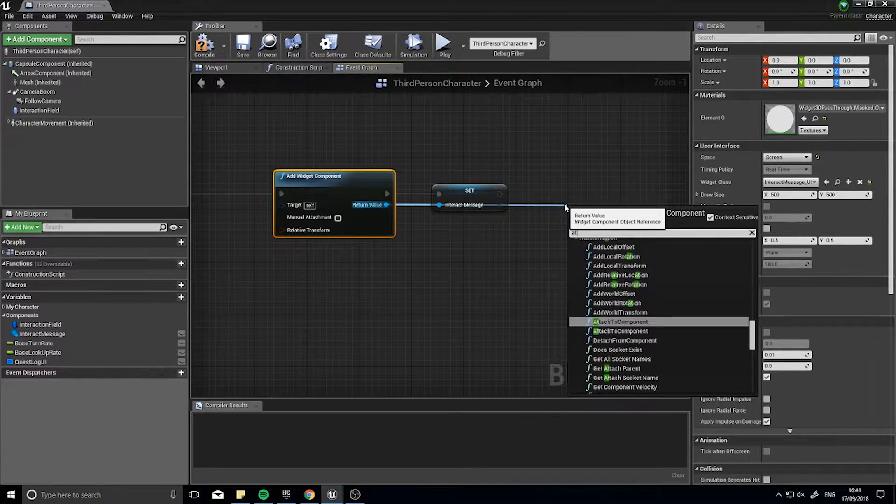
{"action": "type", "text": "ttach"}
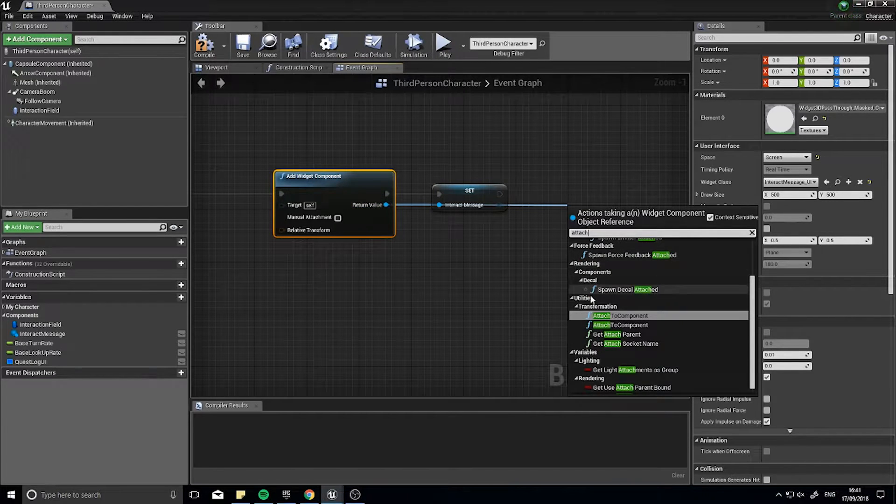
{"action": "left_click", "coordinate": [619, 316]}
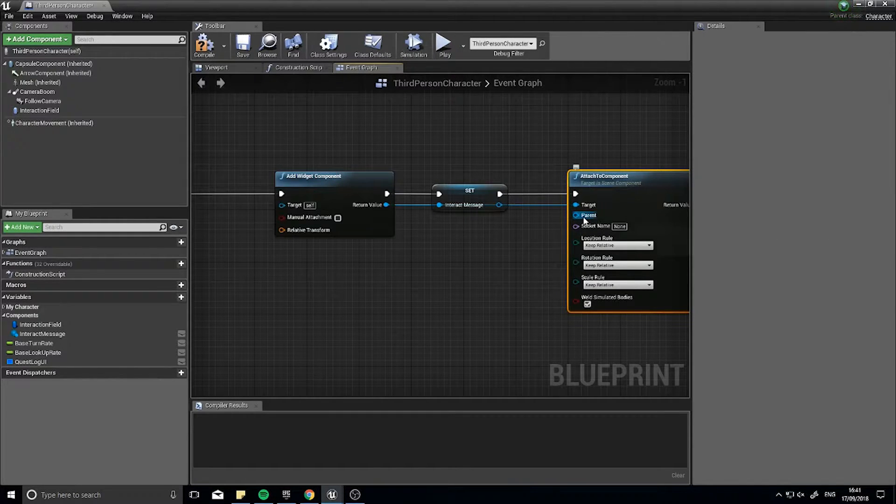
{"action": "mouse_move", "coordinate": [577, 215]}
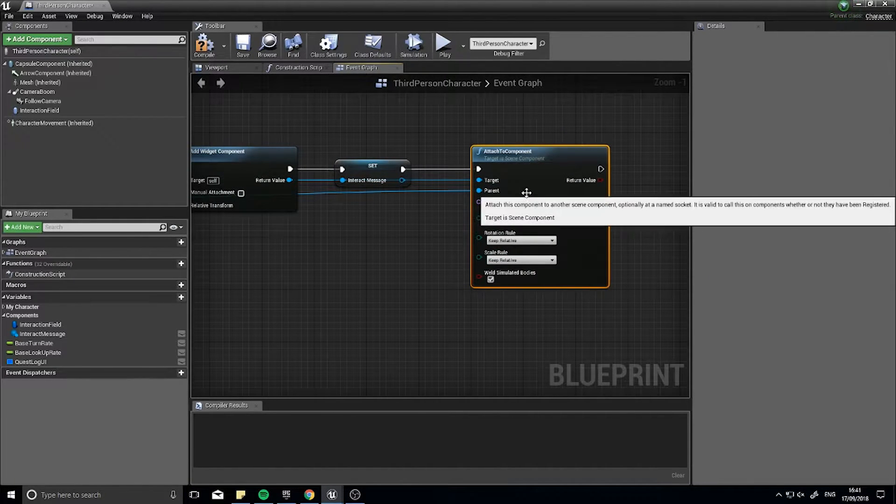
{"action": "mouse_move", "coordinate": [430, 262]}
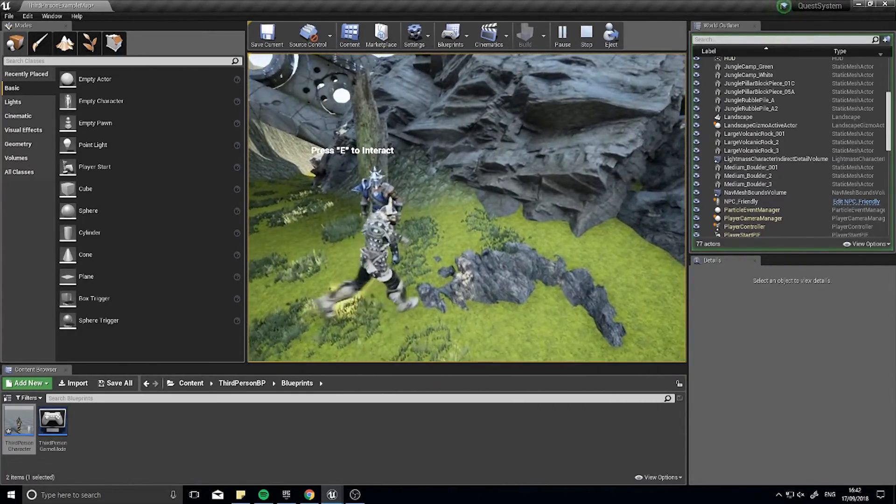
End the play test after seeing the Press "E" to Interact message
{"action": "left_click", "coordinate": [586, 34]}
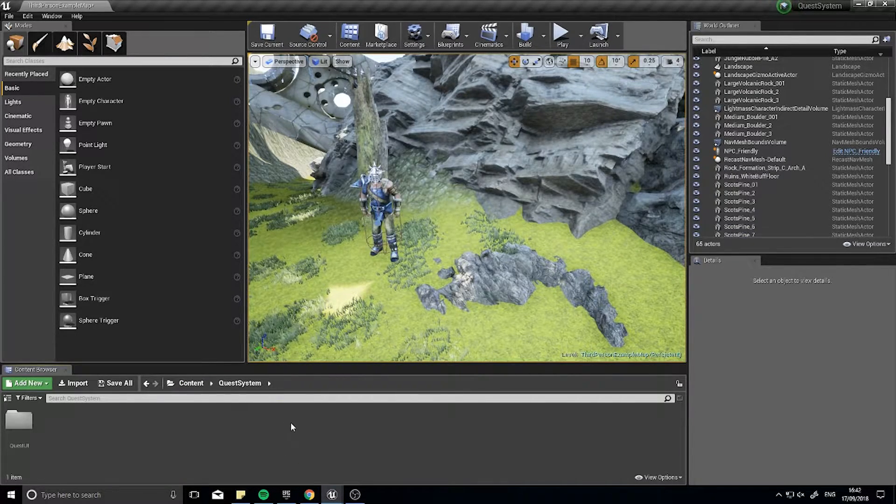
Inspect the Press "E" to Interact text block in InteractMessage_UI, then return to the level
{"action": "left_click", "coordinate": [51, 423]}
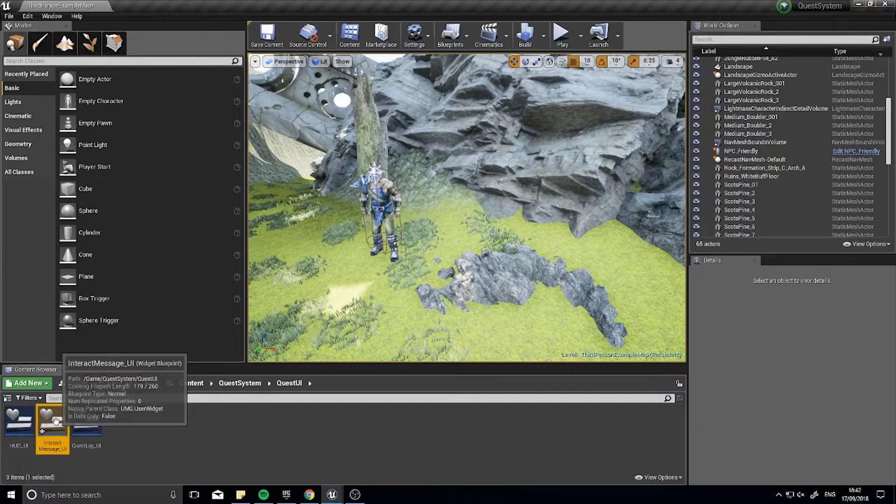
{"action": "double_click", "coordinate": [52, 420]}
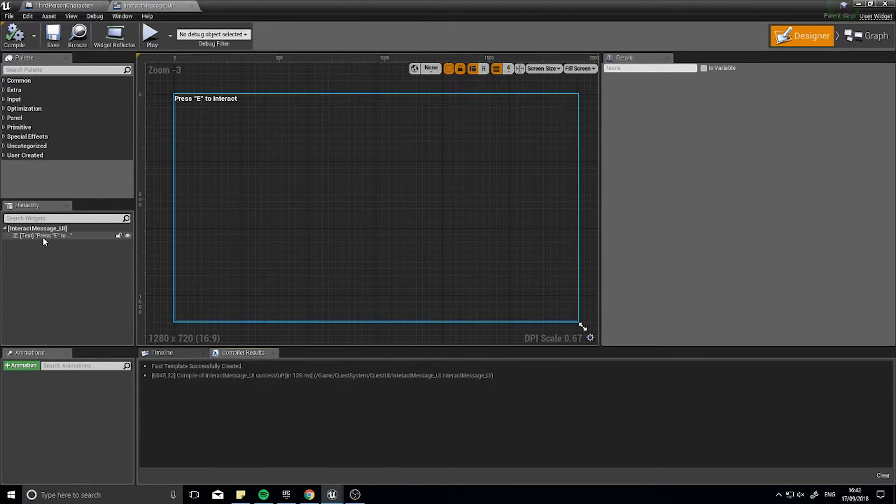
{"action": "left_click", "coordinate": [43, 235]}
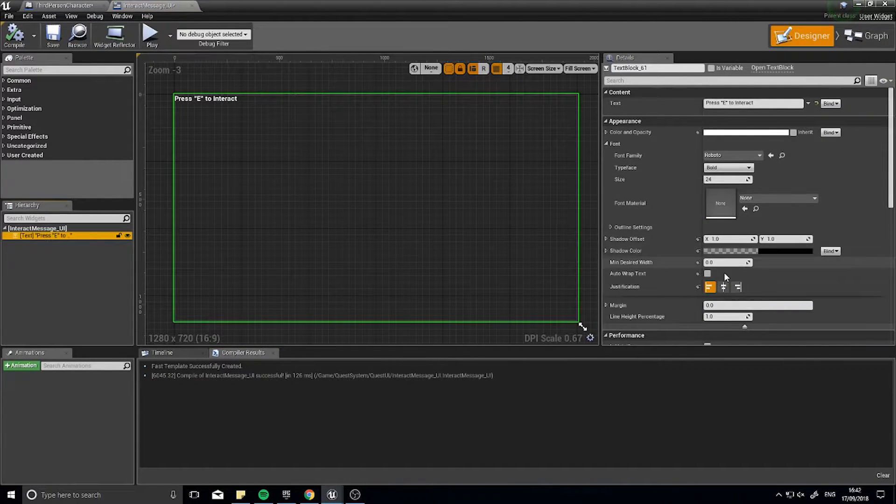
{"action": "left_click", "coordinate": [723, 286]}
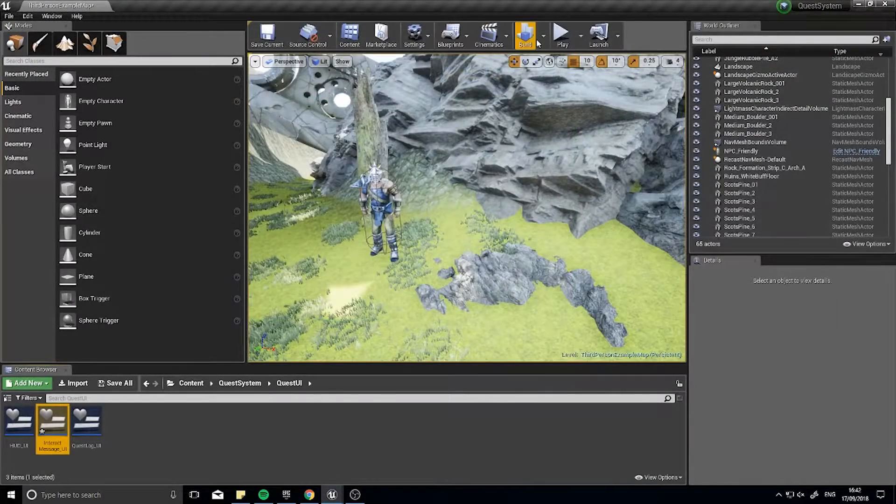
Play-test the message again, then browse to the ThirdPersonBP folder's ThirdPersonCharacter
{"action": "left_click", "coordinate": [560, 34]}
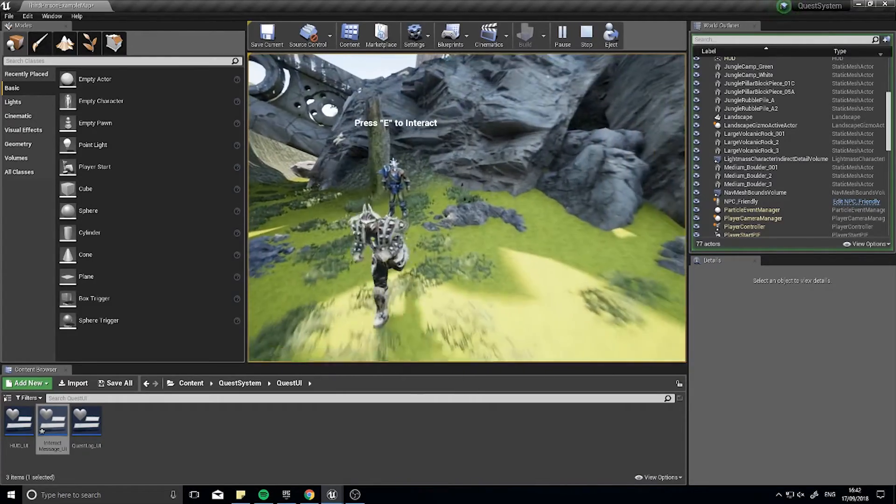
{"action": "double_click", "coordinate": [52, 421]}
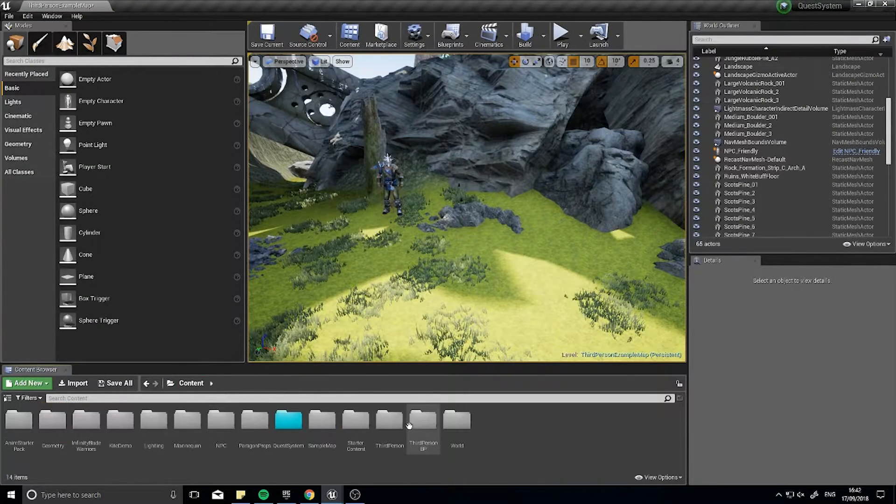
{"action": "double_click", "coordinate": [423, 420]}
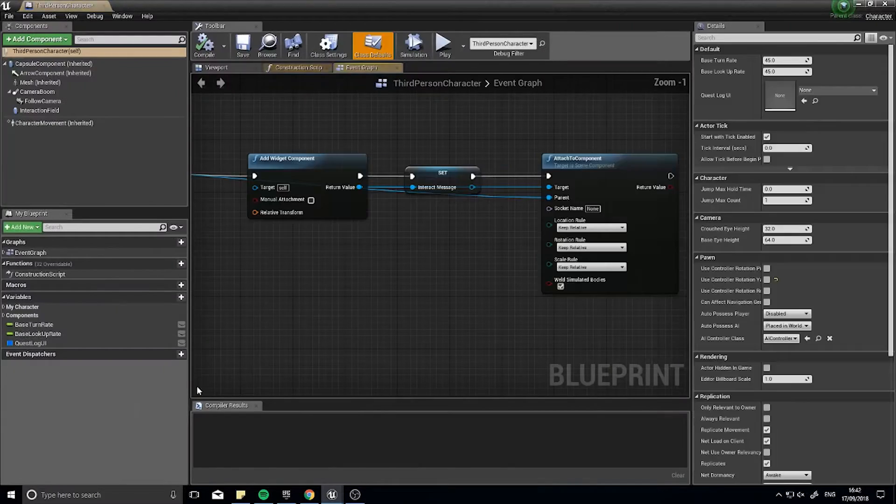
{"action": "scroll", "scroll_direction": "down", "scroll_amount": 3}
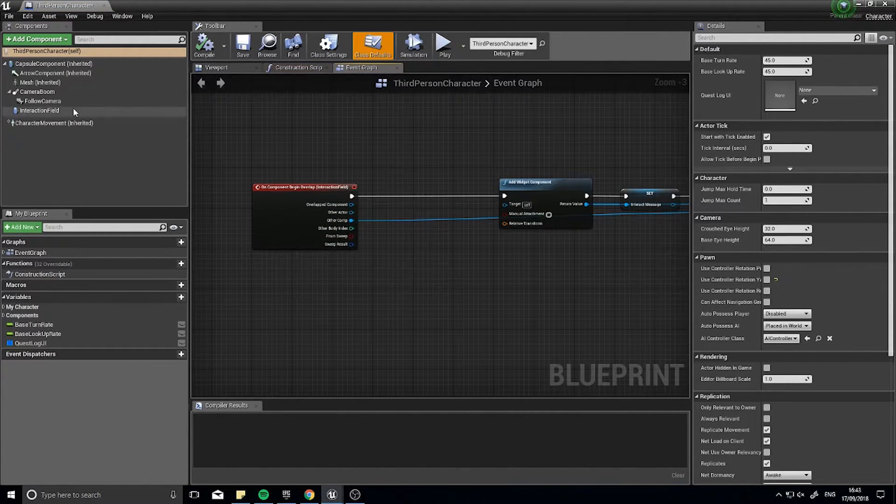
Add an On Component End Overlap event for the InteractionField component
{"action": "left_click", "coordinate": [39, 110]}
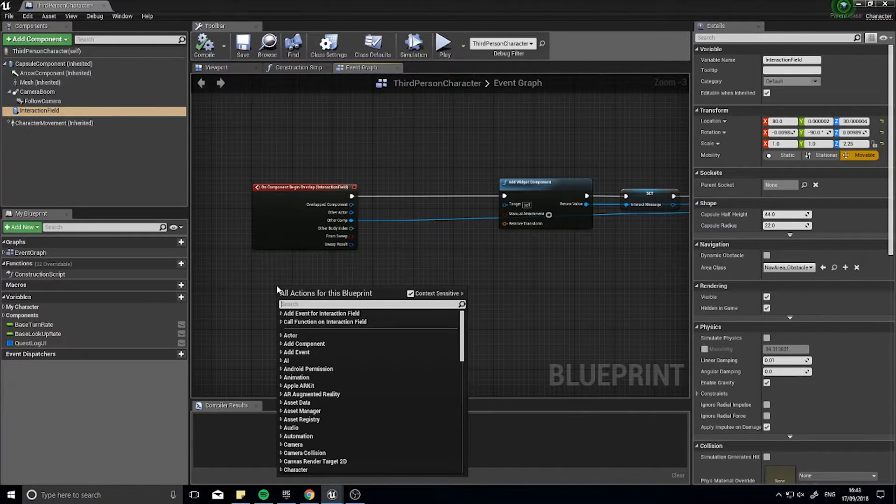
{"action": "type", "text": "end over"}
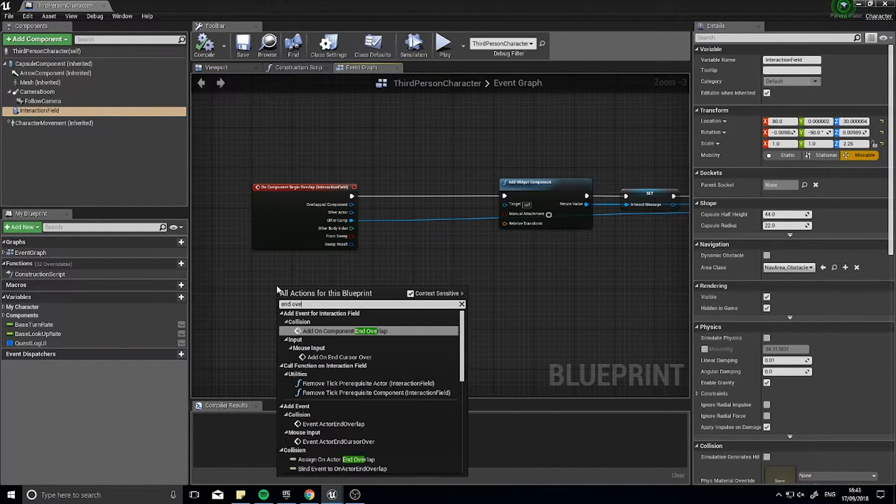
{"action": "left_click", "coordinate": [346, 331]}
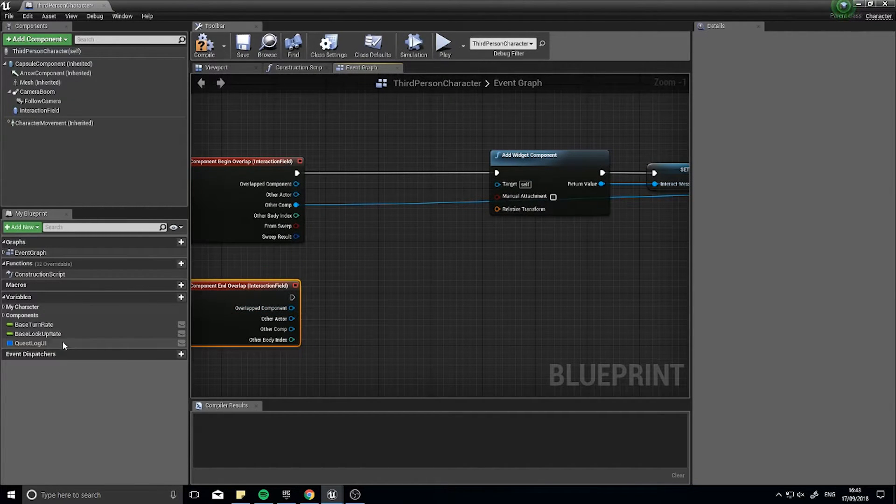
Wire a validated get of InteractMessage to the End Overlap event
{"action": "left_click", "coordinate": [4, 307]}
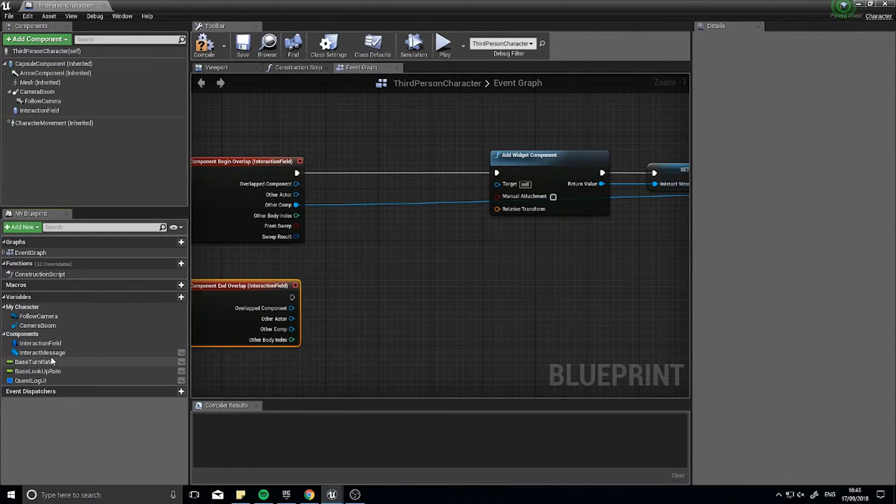
{"action": "left_click", "coordinate": [41, 353]}
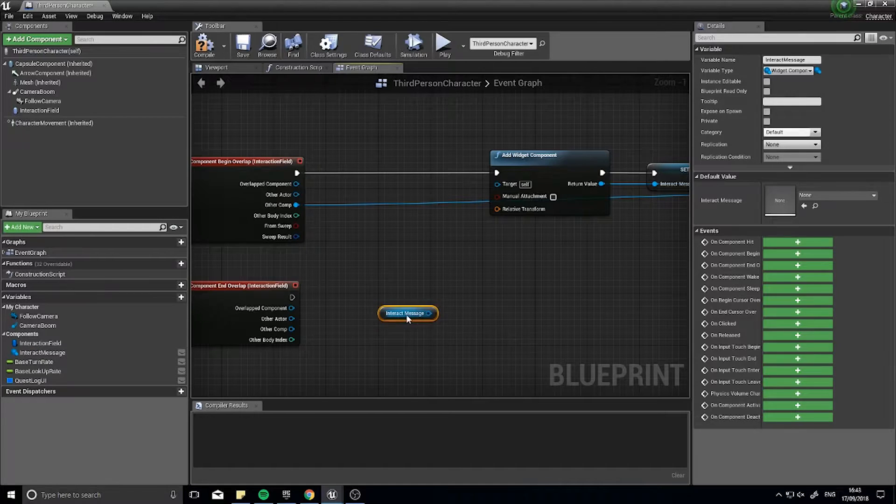
{"action": "right_click", "coordinate": [407, 314]}
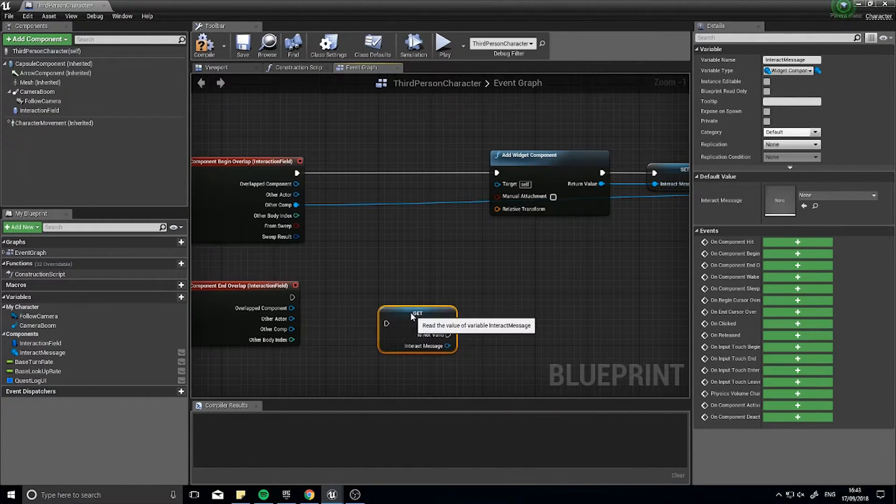
{"action": "left_click_drag", "start_coordinate": [417, 313], "coordinate": [392, 287]}
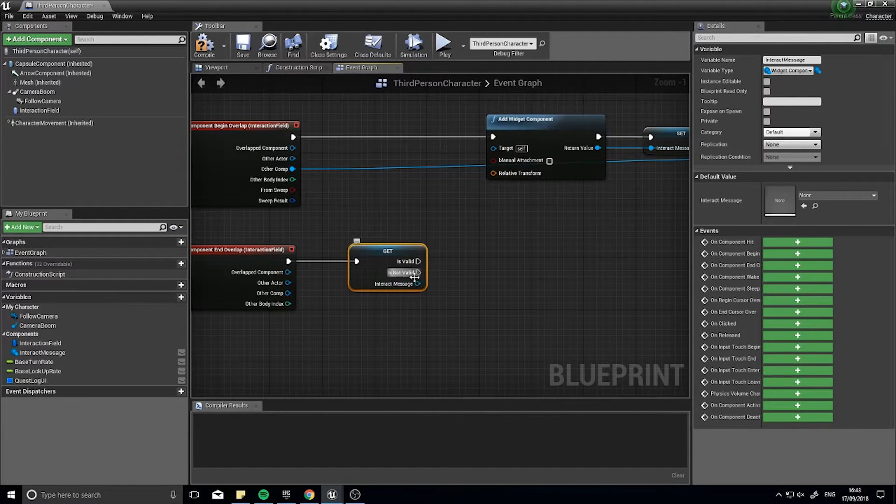
Destroy the valid InteractMessage widget and reset the variable with a Set node
{"action": "left_click_drag", "start_coordinate": [418, 284], "coordinate": [477, 265]}
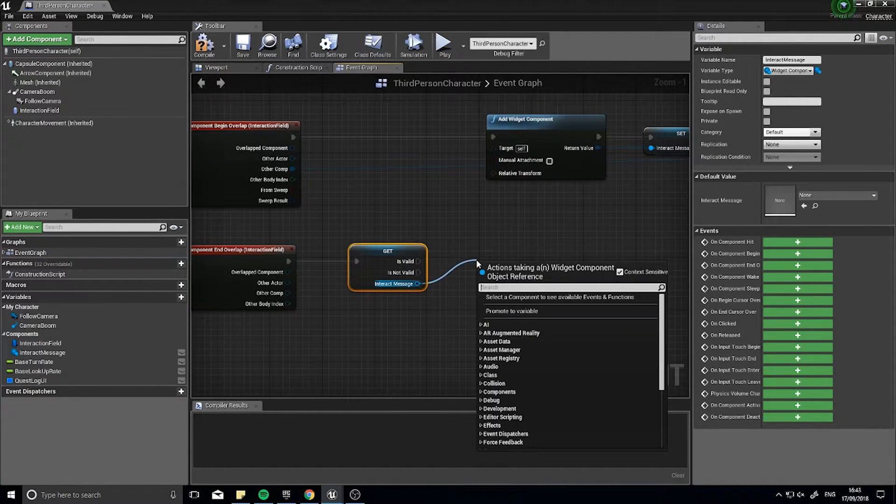
{"action": "type", "text": "destroyc"}
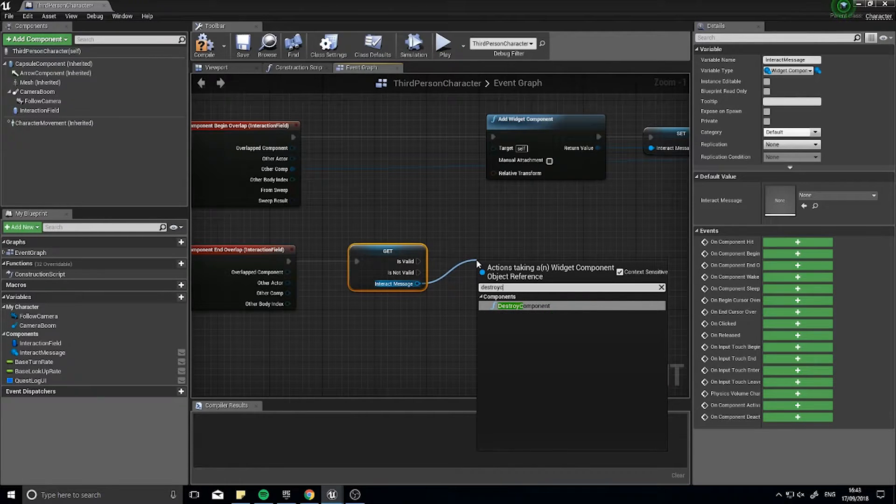
{"action": "left_click", "coordinate": [523, 305]}
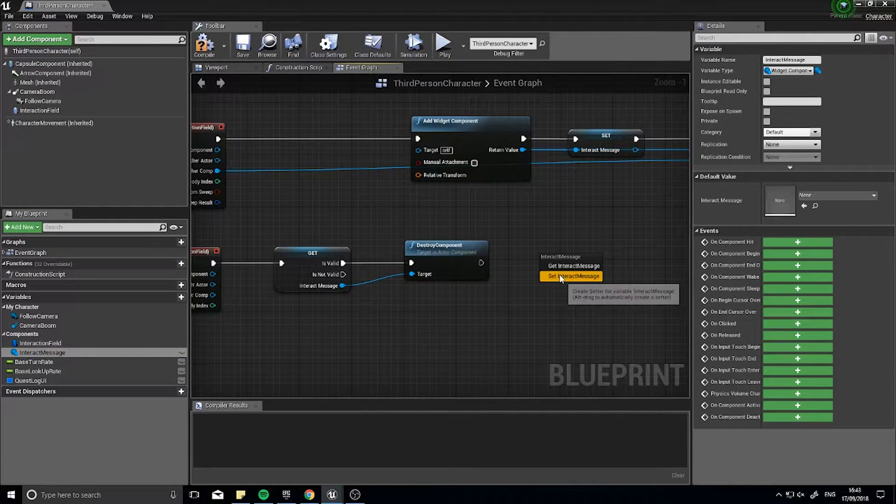
{"action": "left_click", "coordinate": [571, 275]}
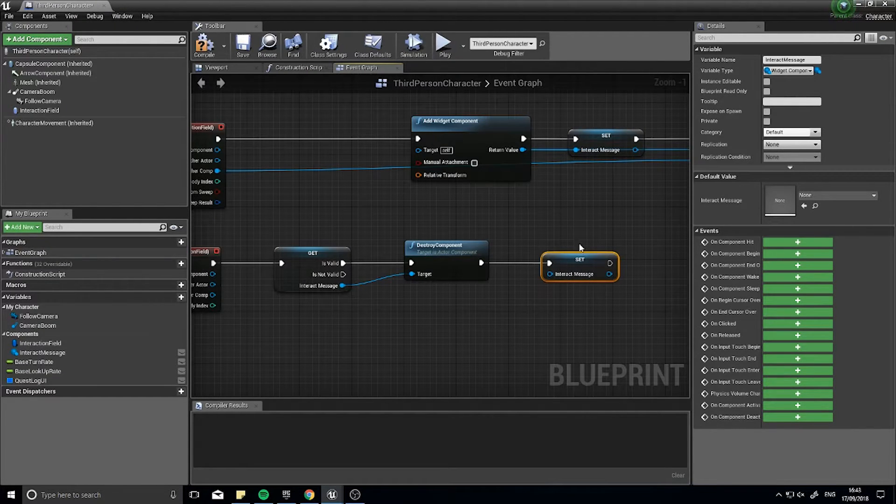
{"action": "left_click", "coordinate": [204, 45]}
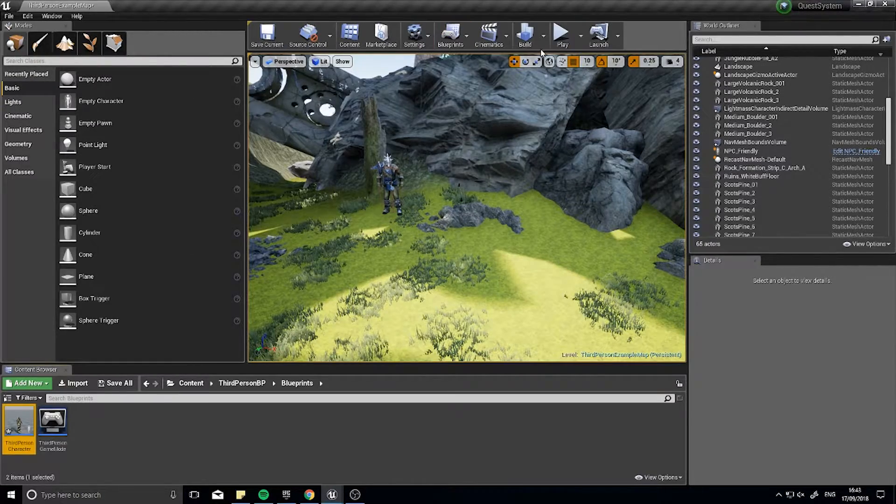
Run and stop a play test near the NPC, then browse the QuestSystem folder
{"action": "left_click", "coordinate": [562, 34]}
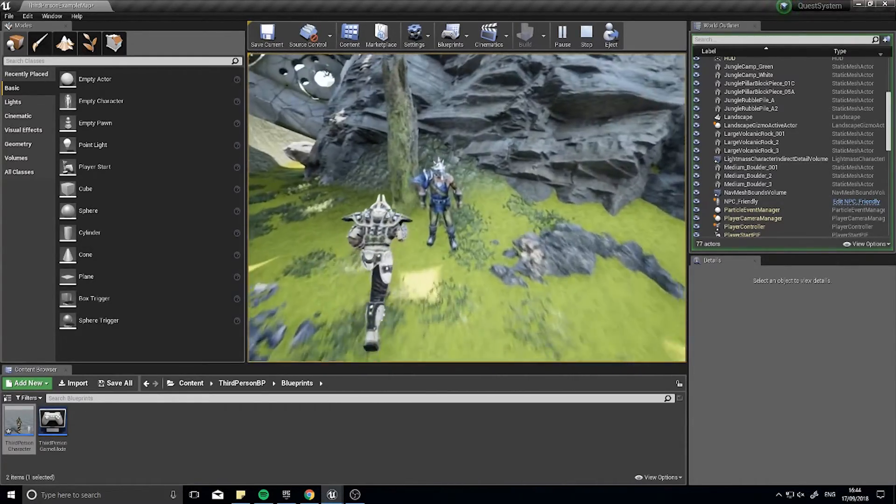
{"action": "left_click", "coordinate": [586, 34]}
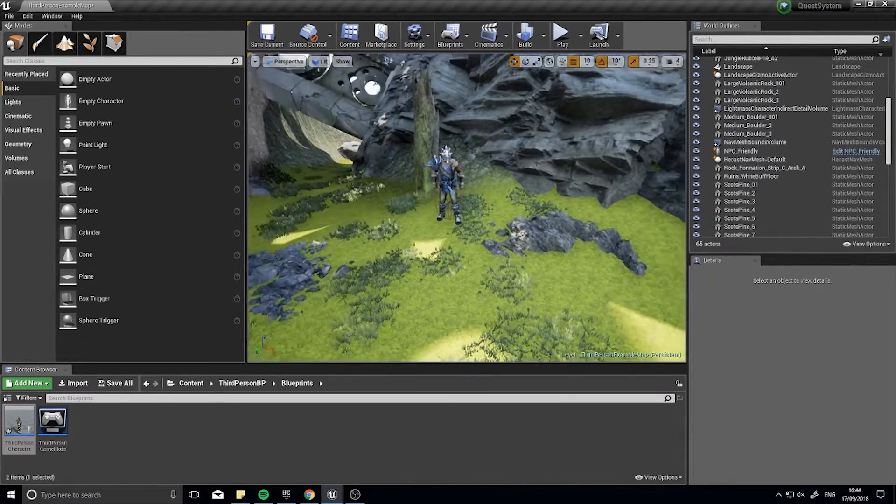
{"action": "left_click", "coordinate": [242, 383]}
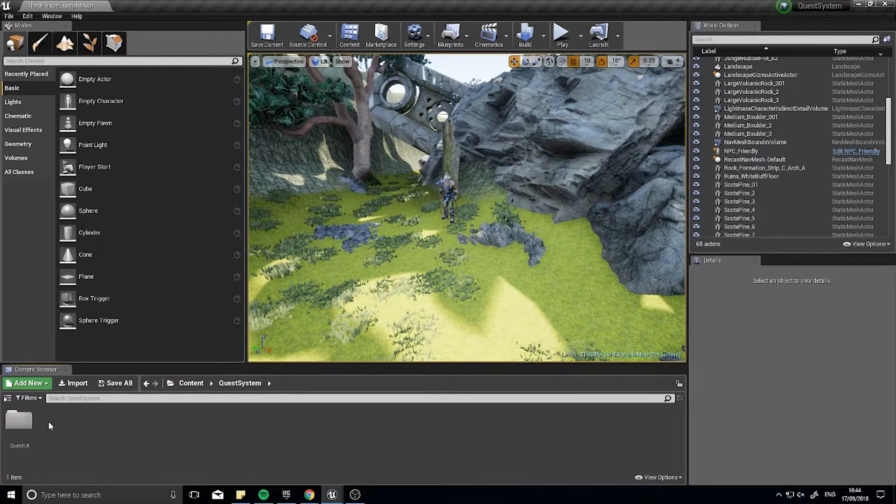
Create a Quests folder in QuestSystem and start a new Actor blueprint named Quest inside it
{"action": "left_click", "coordinate": [27, 382]}
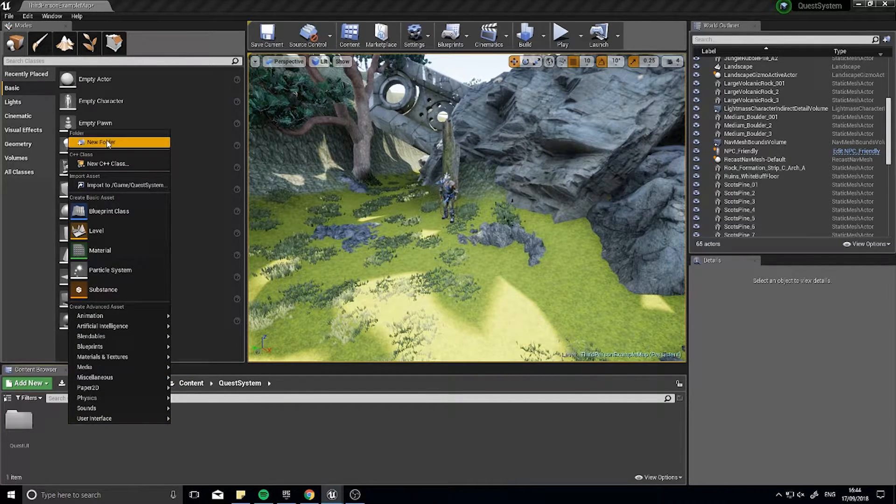
{"action": "left_click", "coordinate": [100, 142]}
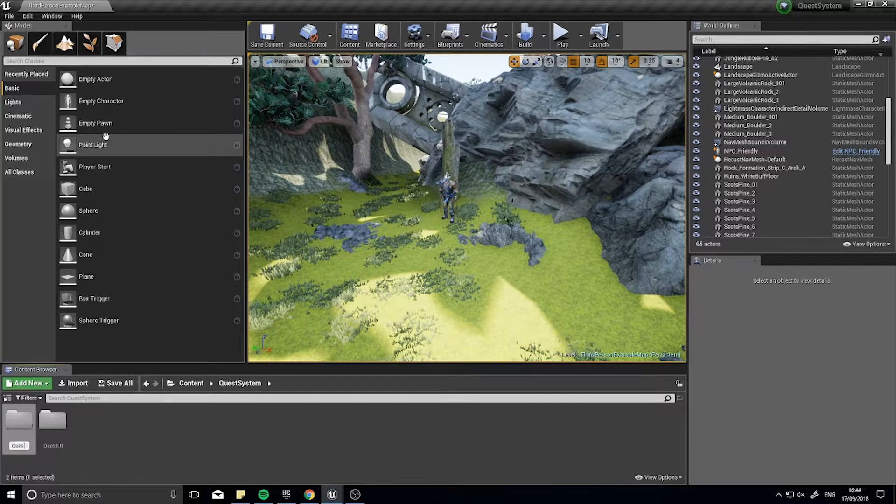
{"action": "left_click", "coordinate": [18, 426]}
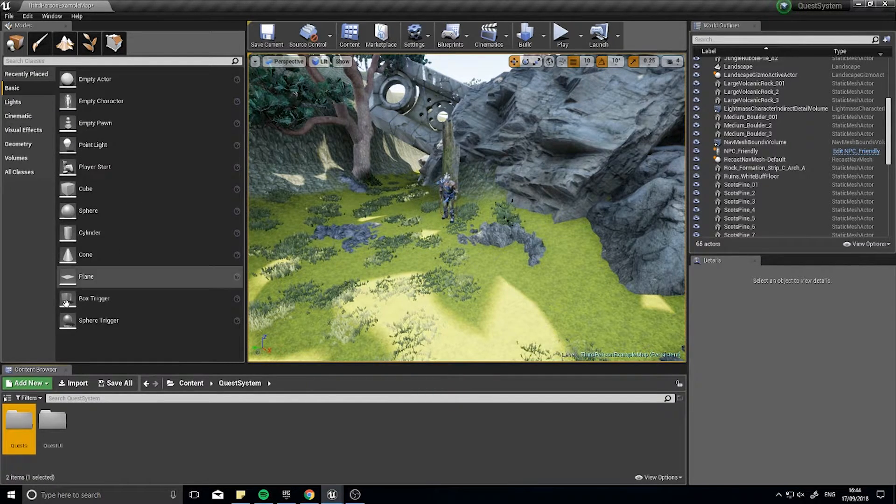
{"action": "left_click", "coordinate": [27, 382]}
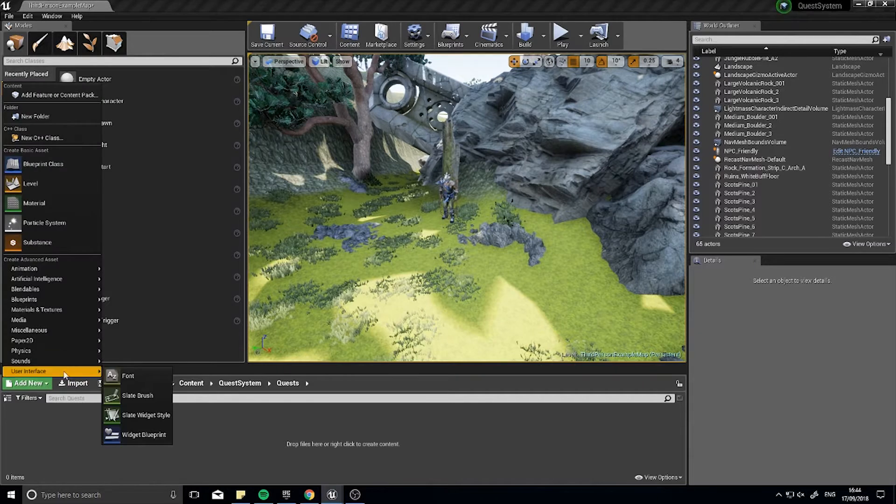
{"action": "left_click", "coordinate": [143, 435]}
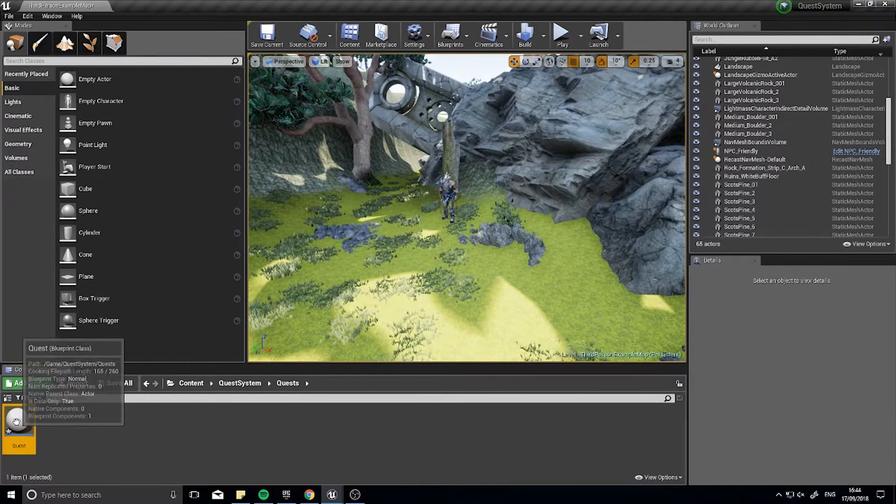
{"action": "mouse_move", "coordinate": [43, 428]}
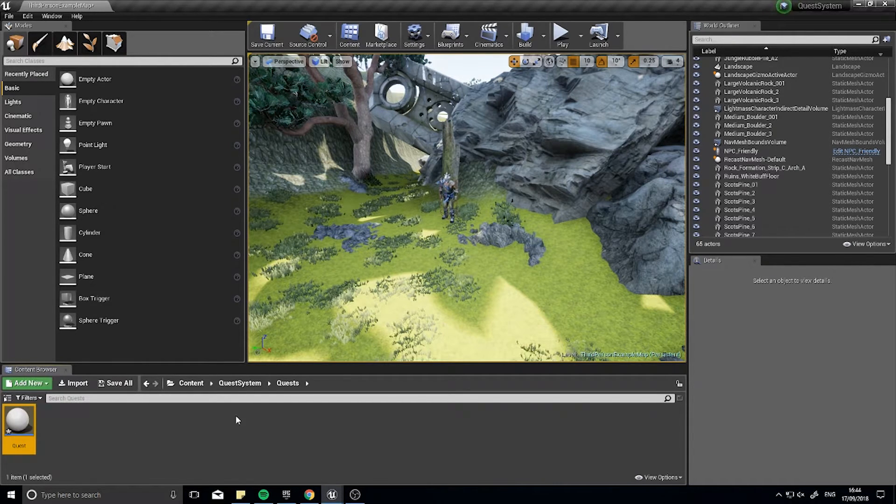
{"action": "mouse_move", "coordinate": [19, 422]}
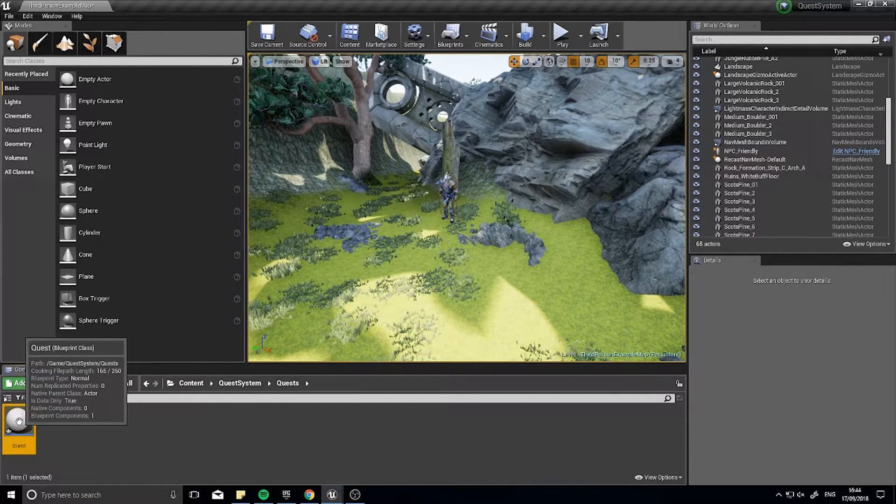
Add a Text variable called Name to the Quest blueprint and compile it
{"action": "double_click", "coordinate": [19, 421]}
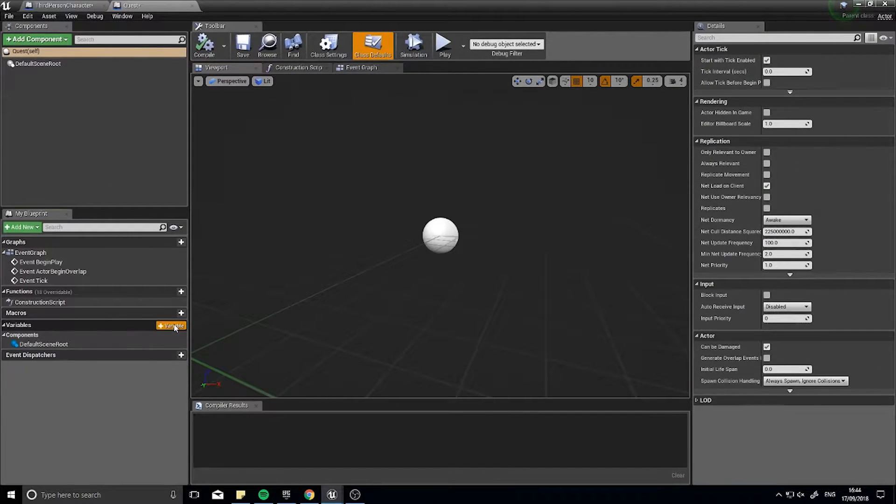
{"action": "left_click", "coordinate": [171, 325]}
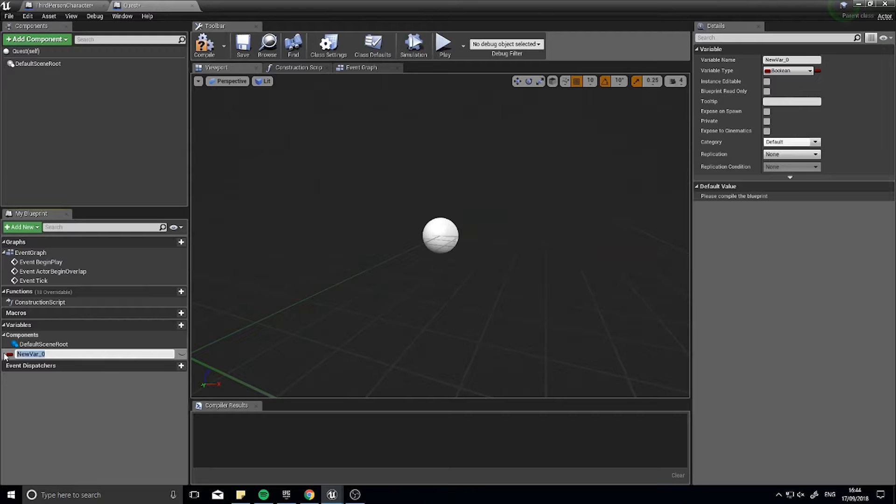
{"action": "type", "text": "Name"}
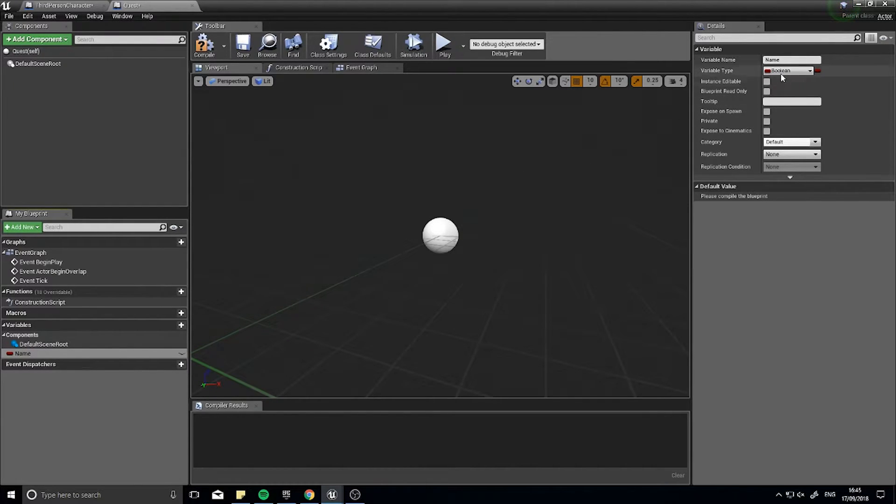
{"action": "left_click", "coordinate": [789, 70]}
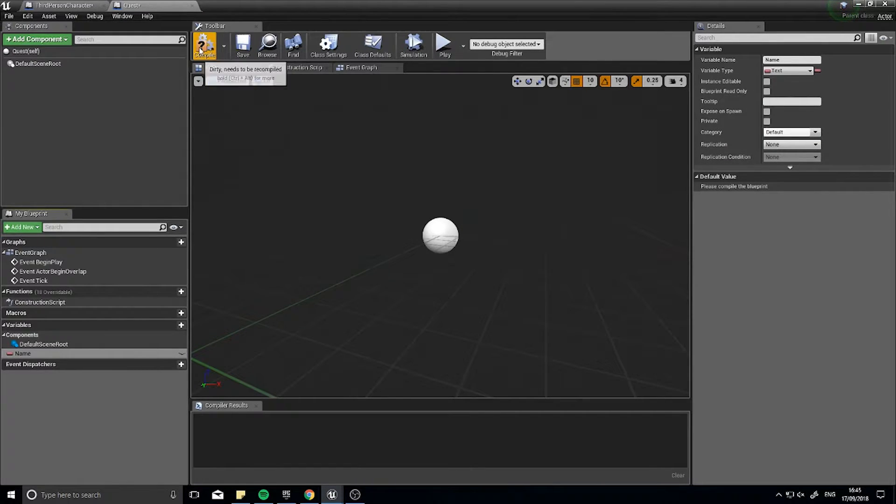
{"action": "left_click", "coordinate": [204, 45]}
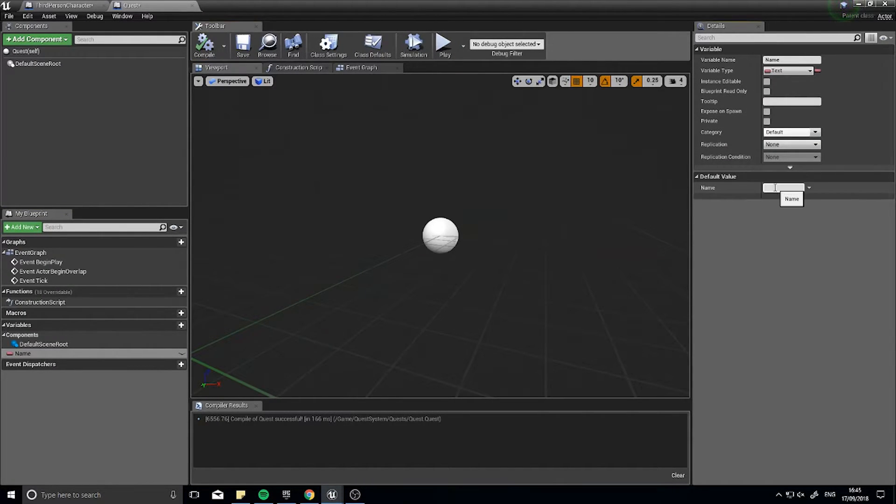
{"action": "type", "text": "que"}
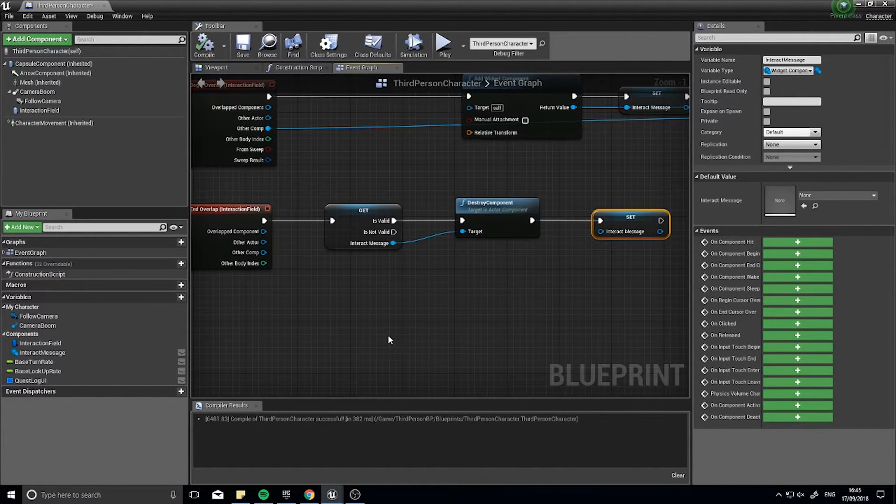
{"action": "mouse_move", "coordinate": [563, 293]}
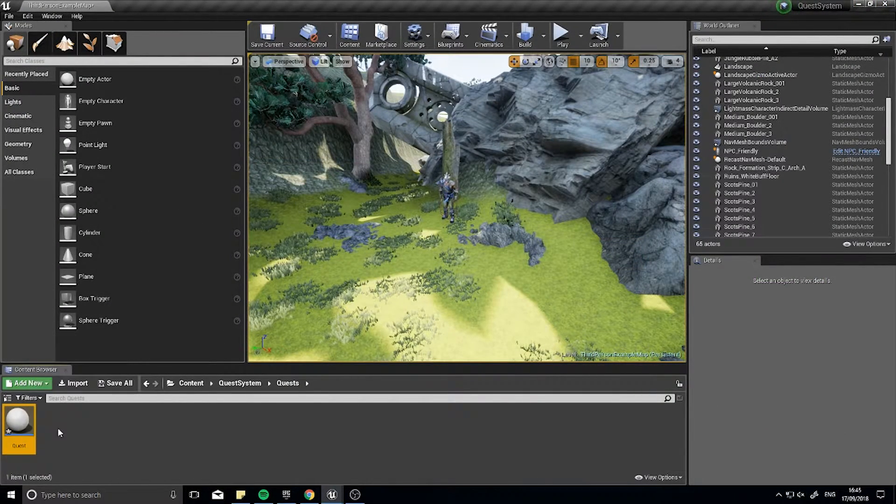
{"action": "mouse_move", "coordinate": [18, 420]}
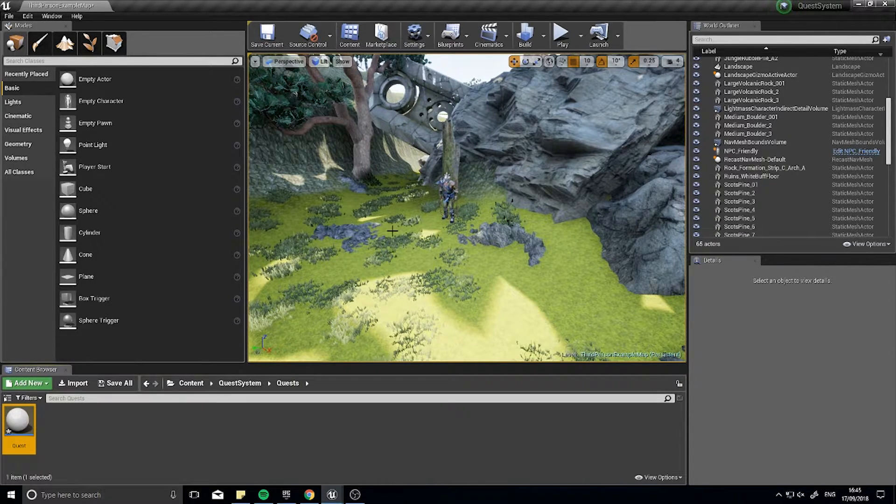
Create Quest_001 from the Quest blueprint and drop it into the level near the NPC
{"action": "right_click", "coordinate": [18, 420]}
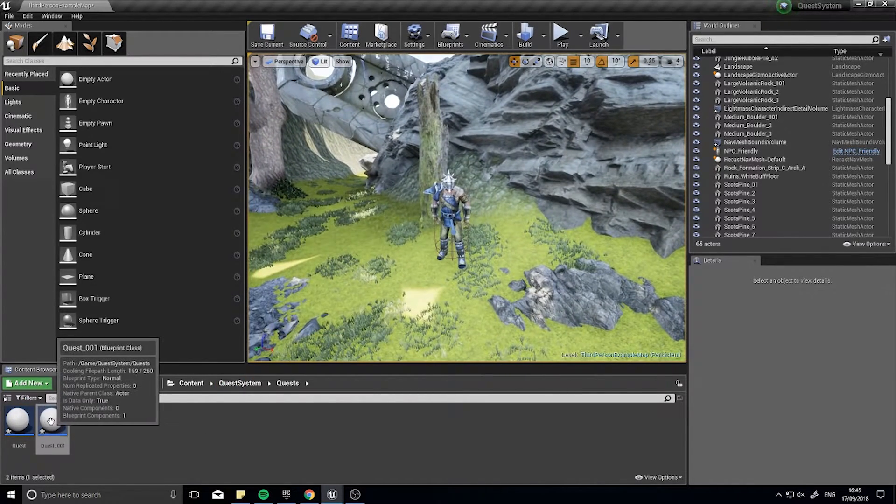
{"action": "left_click_drag", "start_coordinate": [52, 420], "coordinate": [414, 286]}
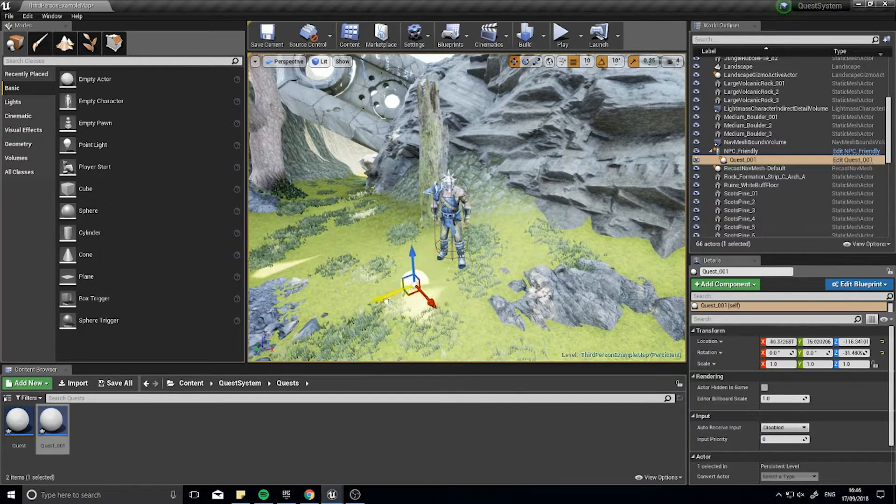
Position the Quest_001 actor onto NPC_Friendly with the move gizmo
{"action": "left_click_drag", "start_coordinate": [412, 280], "coordinate": [435, 217]}
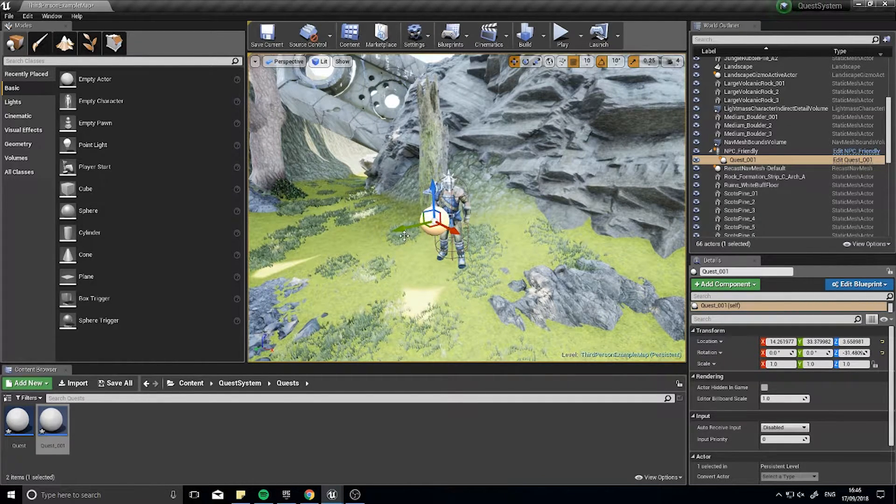
{"action": "left_click_drag", "start_coordinate": [438, 217], "coordinate": [452, 211]}
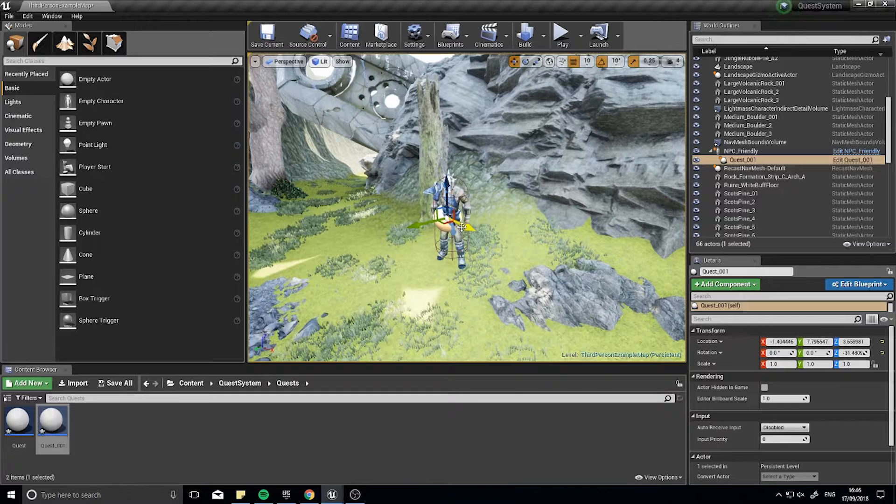
{"action": "left_click_drag", "start_coordinate": [449, 223], "coordinate": [378, 234]}
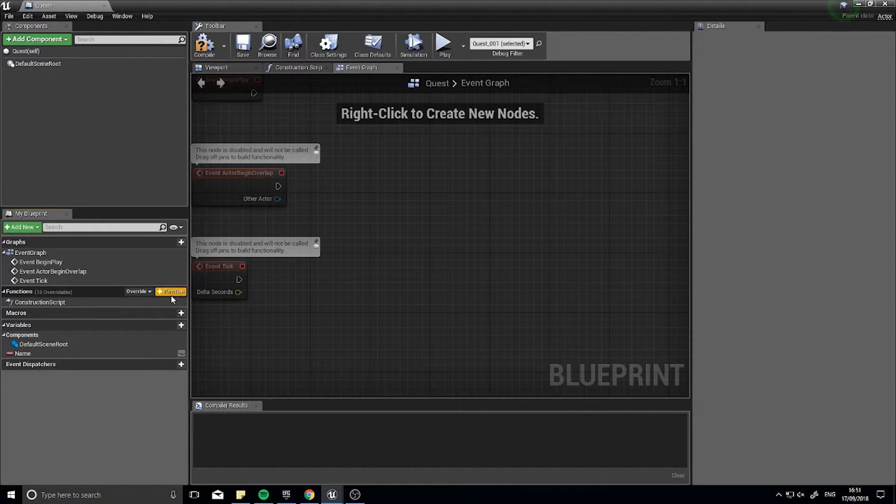
Add a function named OrganiseQuestInEditor to the Quest blueprint
{"action": "left_click", "coordinate": [170, 291]}
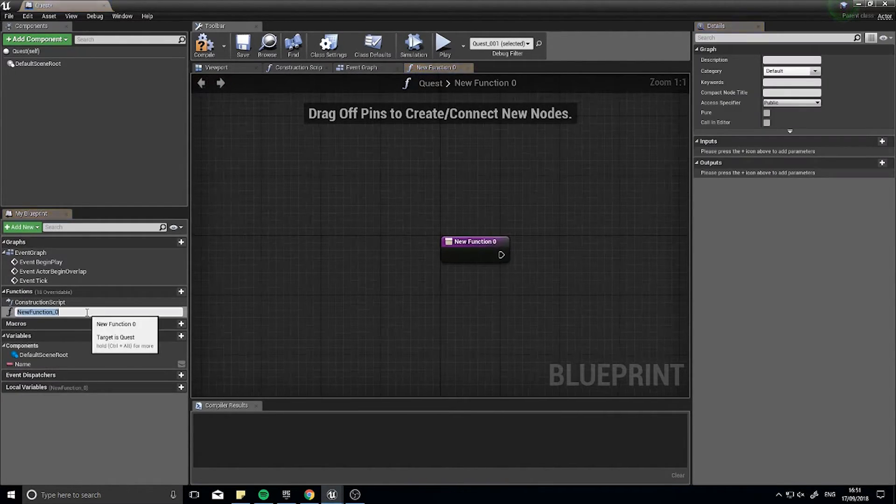
{"action": "type", "text": "Ora"}
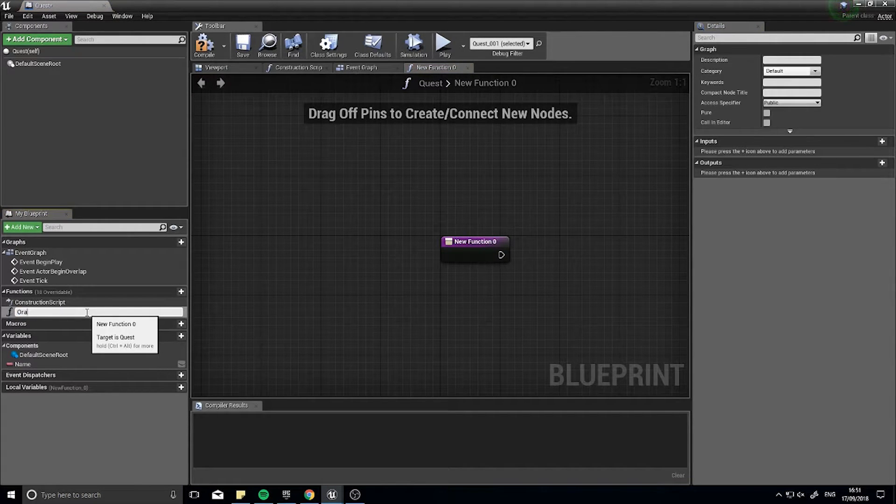
{"action": "type", "text": "rganise"}
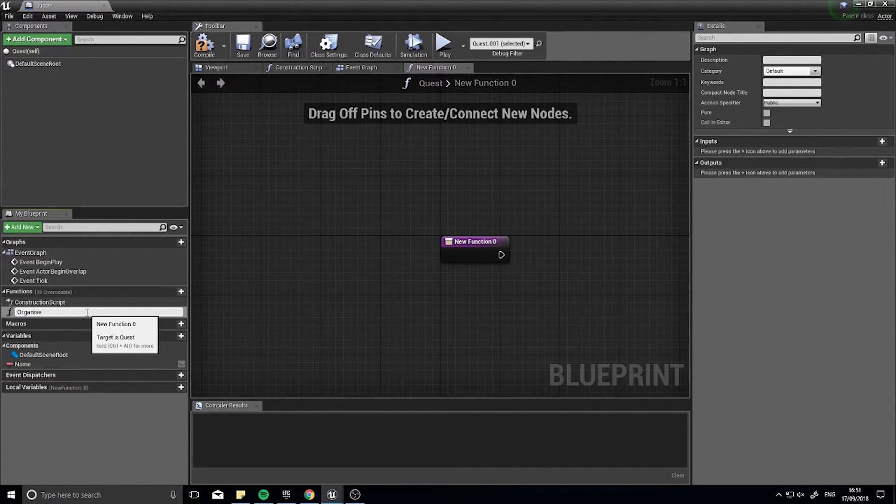
{"action": "type", "text": "Questin"}
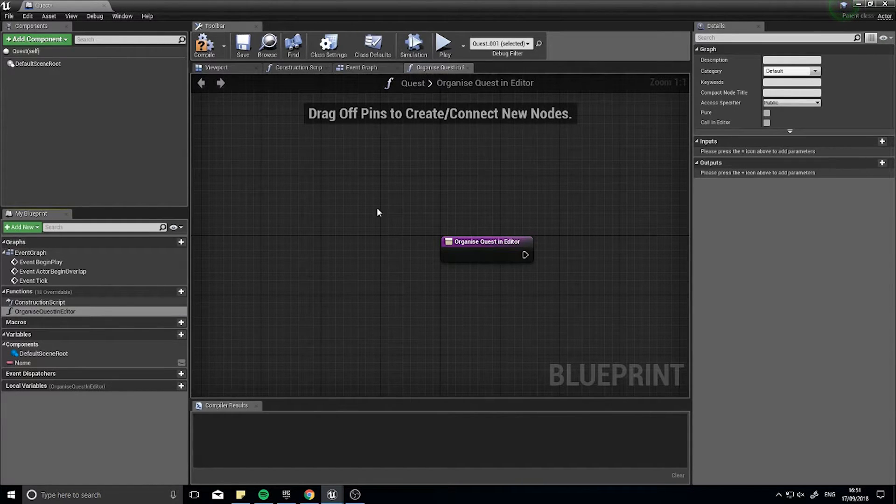
{"action": "left_click_drag", "start_coordinate": [486, 241], "coordinate": [326, 180]}
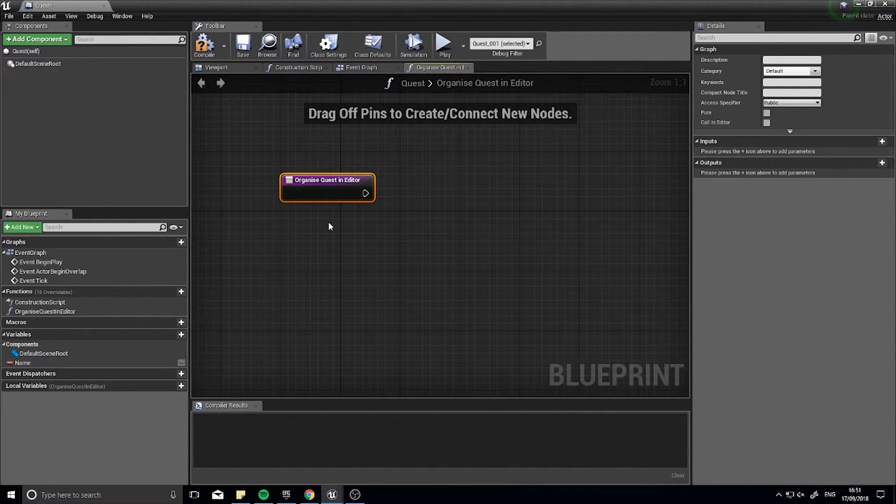
Wire Get Attach Parent Actor into GetActorLocation feeding SetActorLocation
{"action": "right_click", "coordinate": [377, 261]}
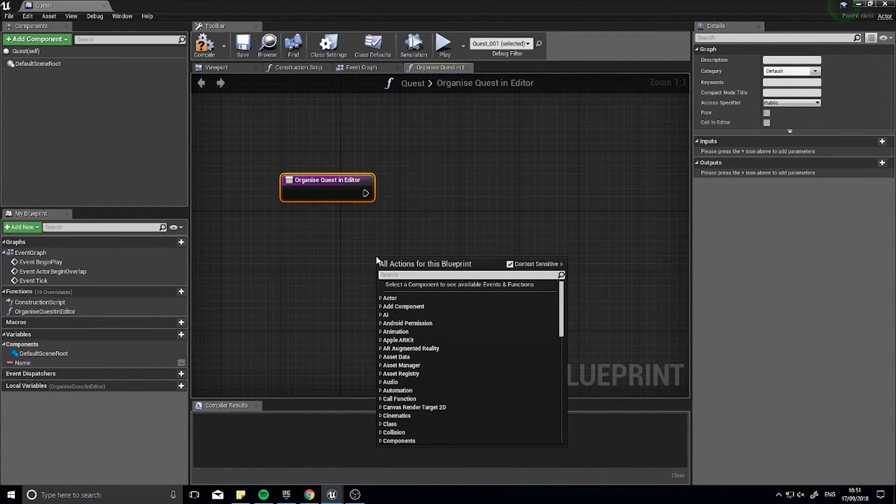
{"action": "type", "text": "get att"}
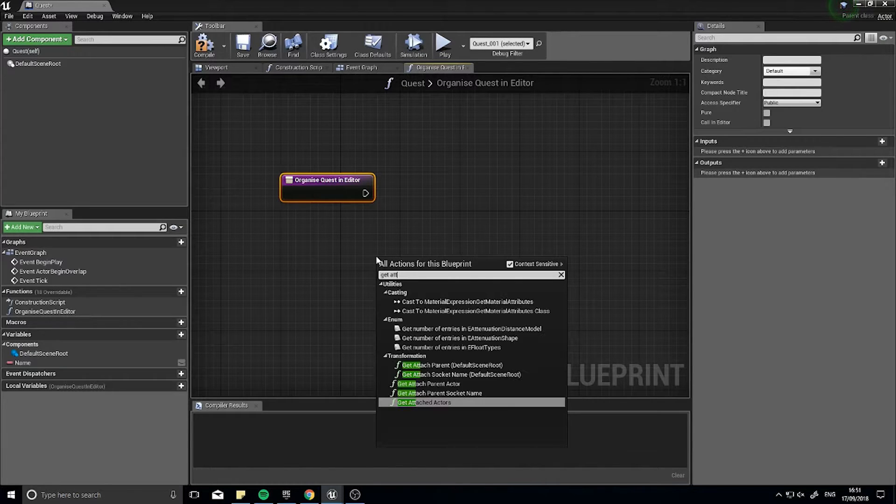
{"action": "type", "text": "a"}
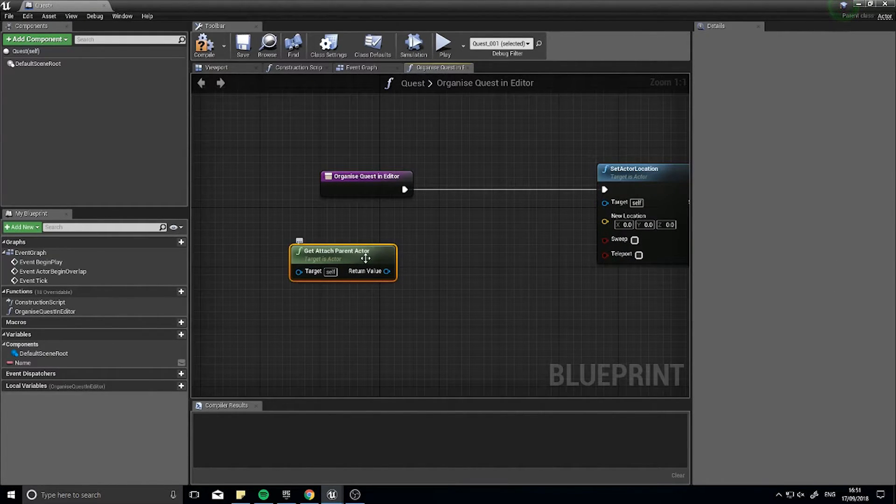
{"action": "left_click_drag", "start_coordinate": [389, 270], "coordinate": [394, 293]}
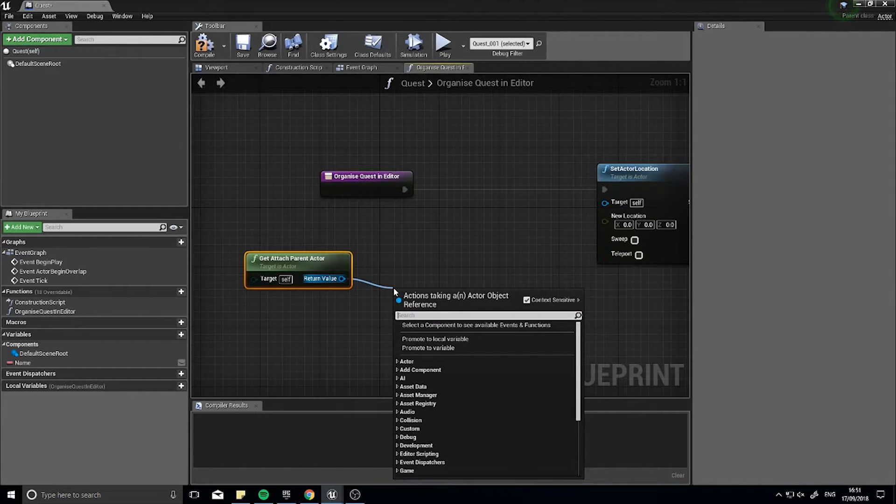
{"action": "type", "text": "get loc"}
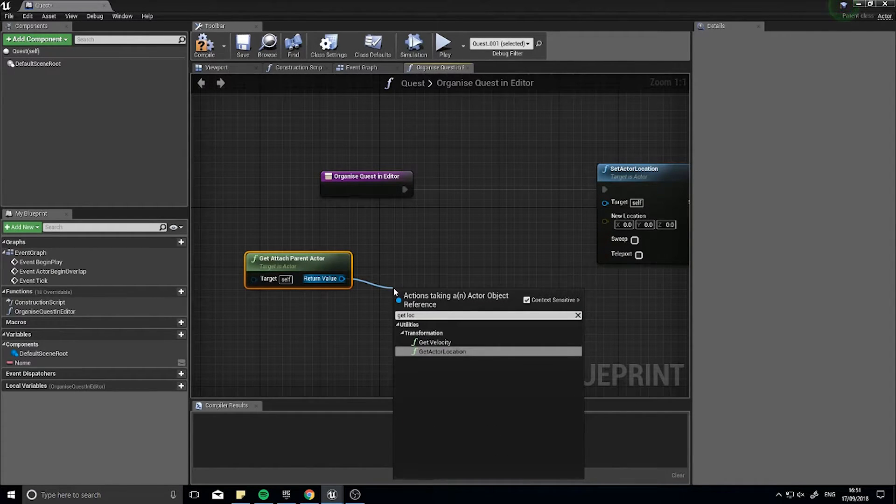
{"action": "left_click", "coordinate": [441, 352]}
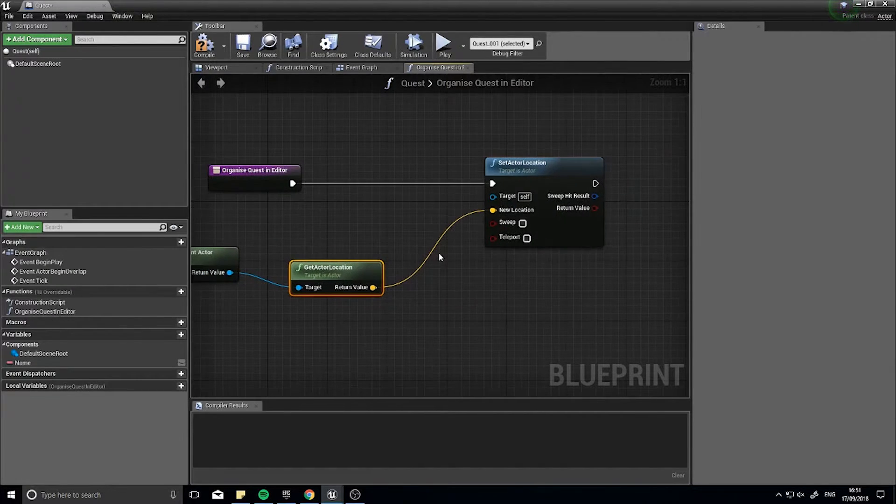
Compile Quest and mark the function Call in Editor
{"action": "left_click", "coordinate": [204, 46]}
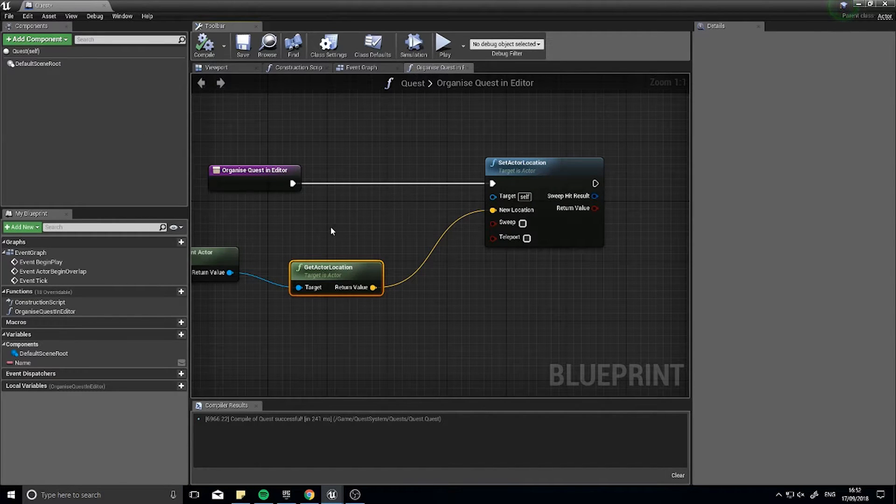
{"action": "left_click", "coordinate": [254, 170]}
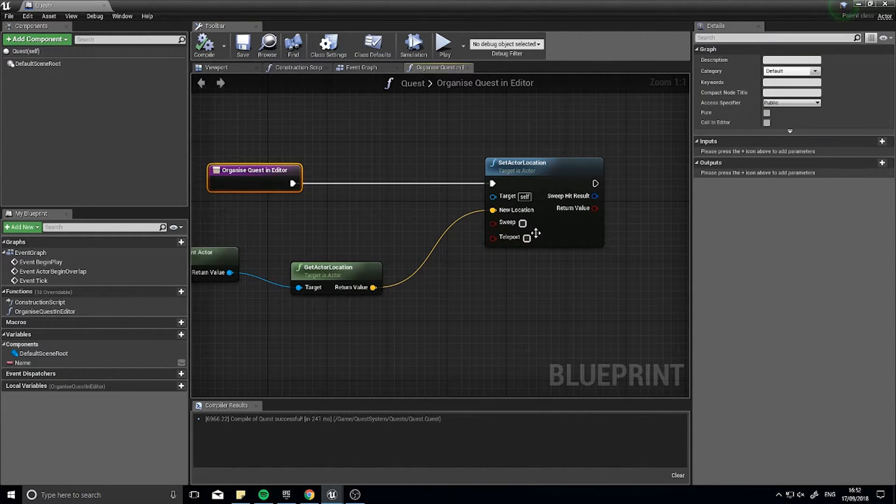
{"action": "mouse_move", "coordinate": [254, 176]}
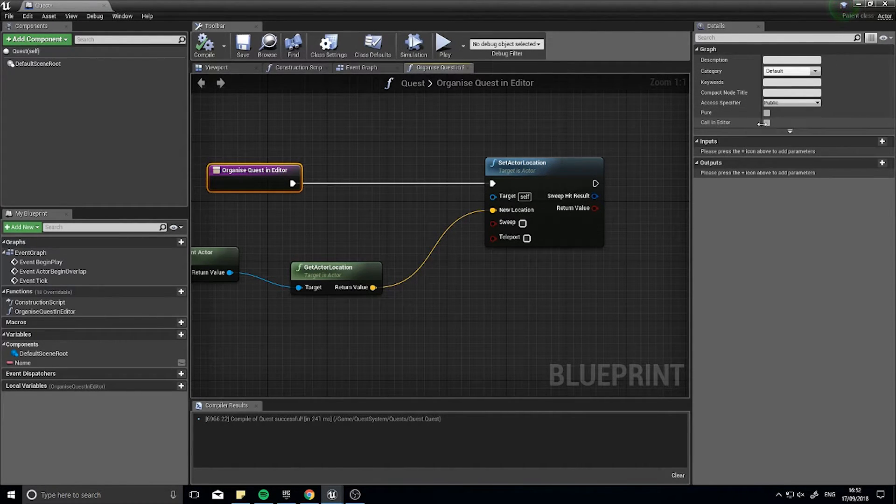
{"action": "left_click", "coordinate": [767, 123]}
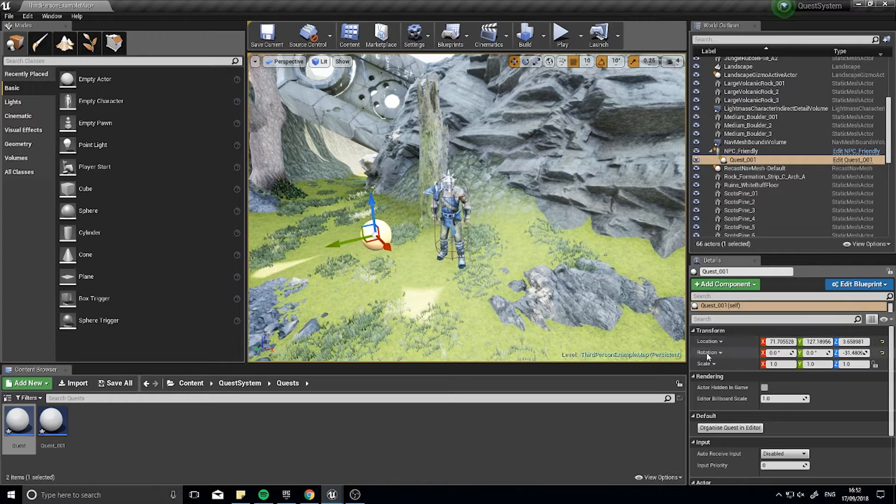
{"action": "mouse_move", "coordinate": [730, 428]}
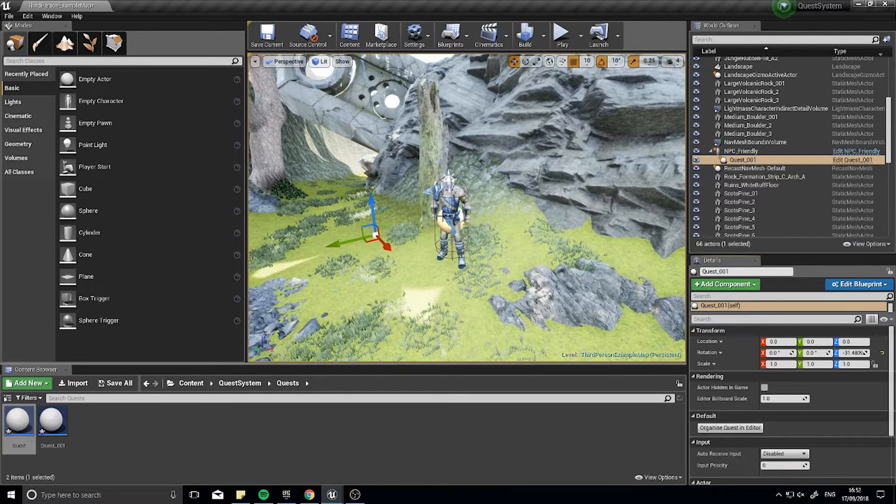
Select NPC_Friendly and Quest_001 to confirm the quest's relative location is zero
{"action": "left_click", "coordinate": [742, 150]}
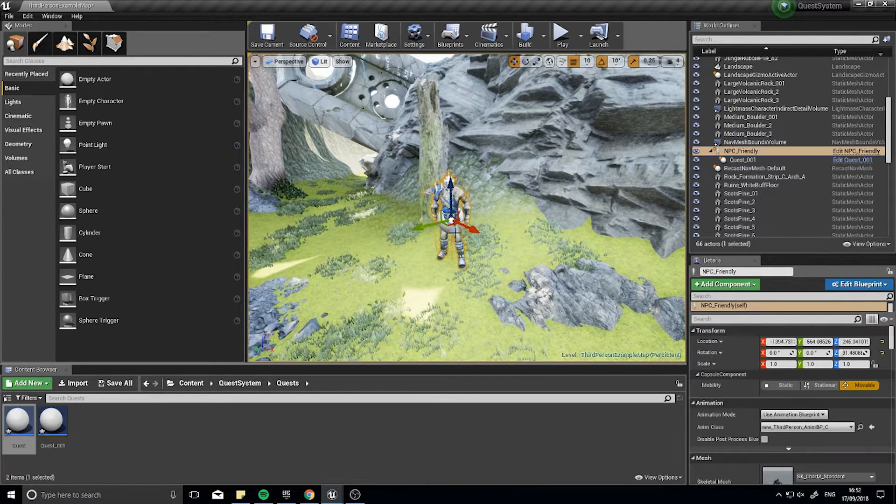
{"action": "left_click", "coordinate": [743, 160]}
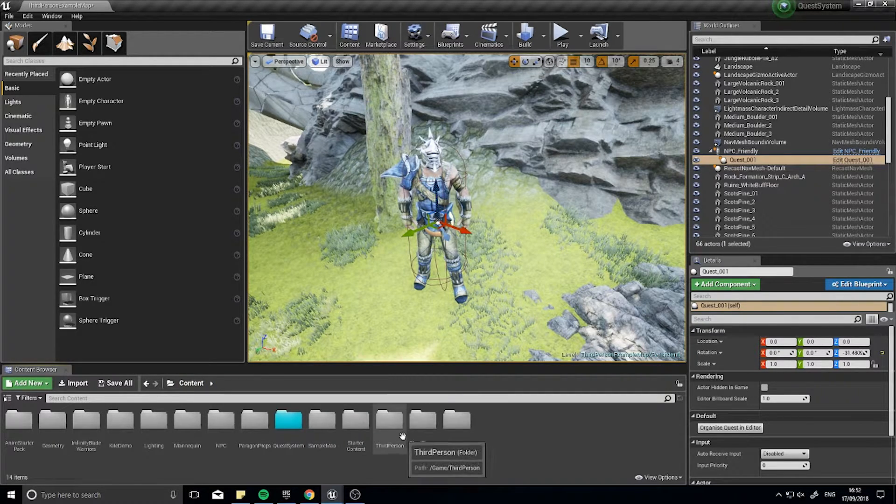
In ThirdPersonCharacter, add an InputAction Interact event feeding a validated InteractMessage get
{"action": "double_click", "coordinate": [389, 420]}
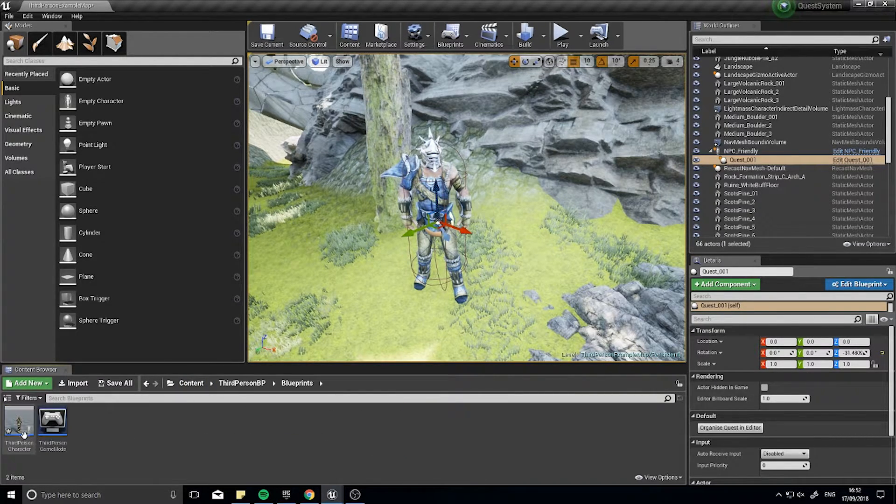
{"action": "double_click", "coordinate": [18, 420]}
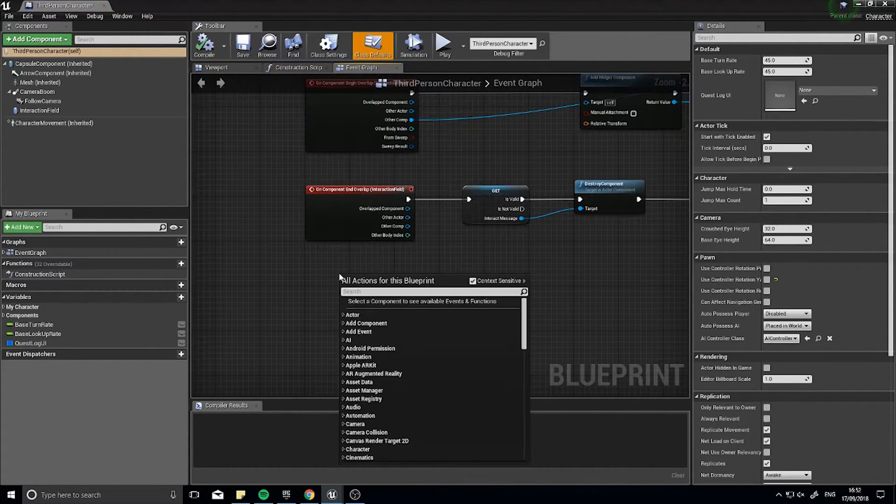
{"action": "type", "text": "interact"}
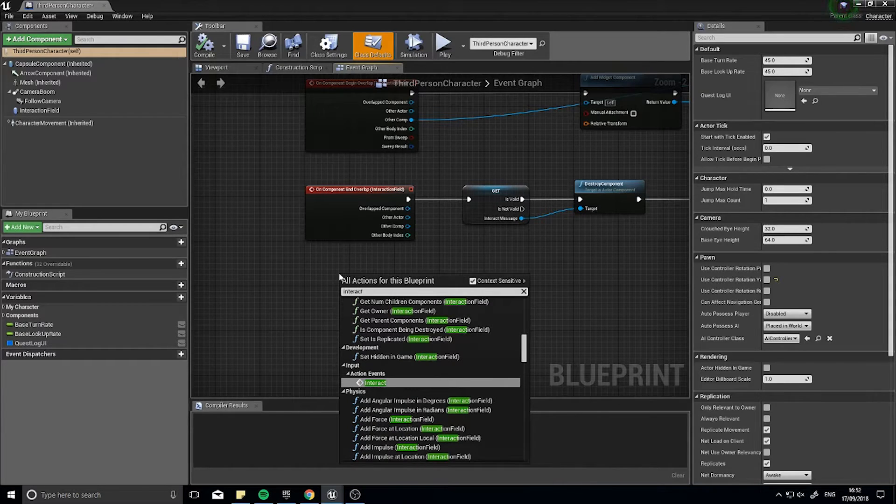
{"action": "left_click", "coordinate": [375, 383]}
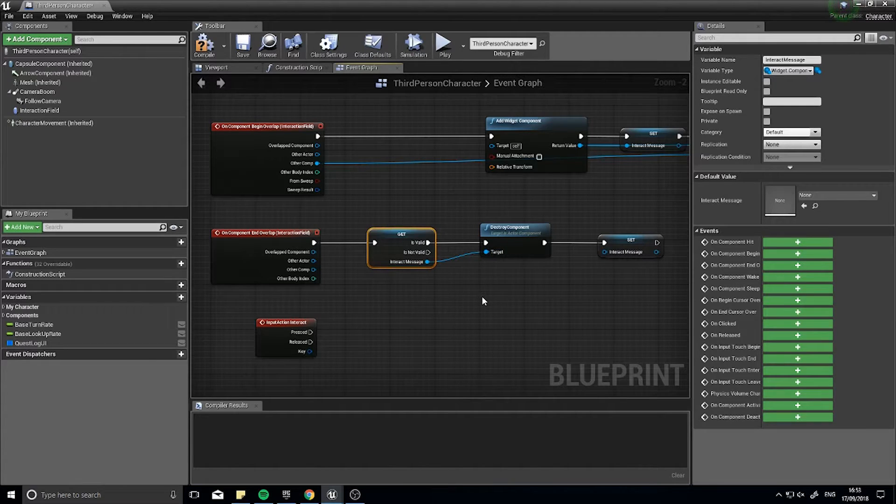
{"action": "mouse_move", "coordinate": [385, 309]}
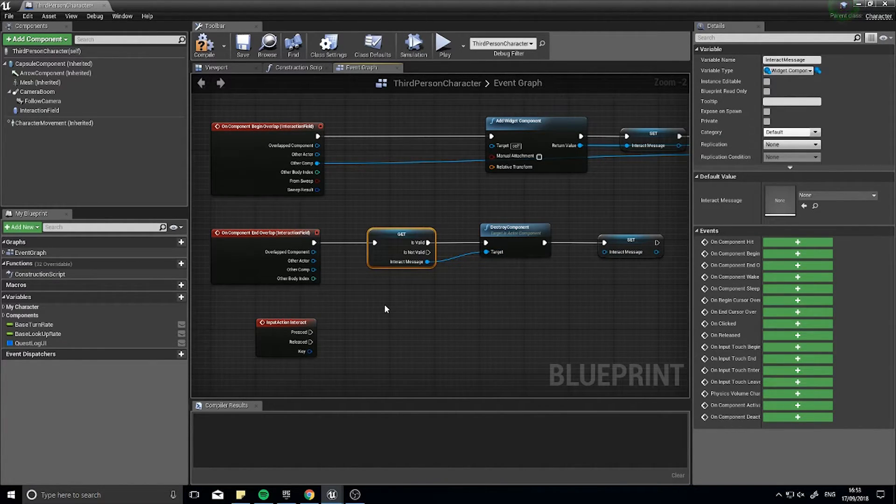
{"action": "mouse_move", "coordinate": [379, 307]}
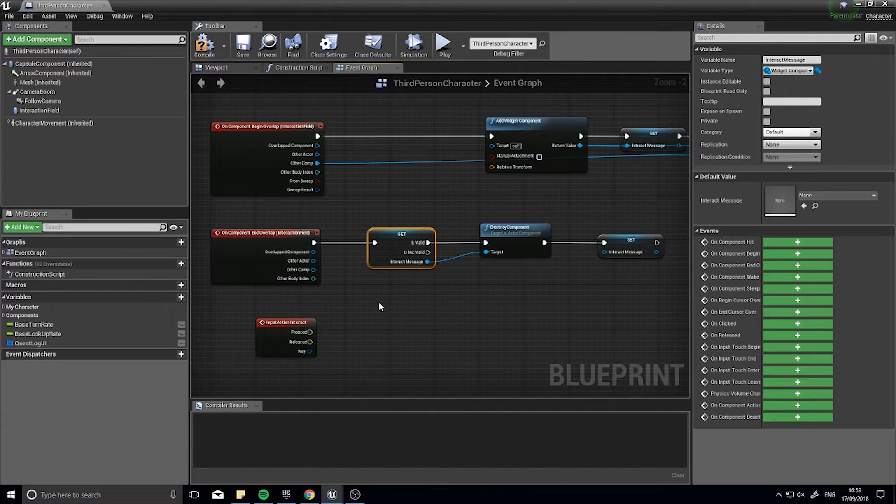
{"action": "mouse_move", "coordinate": [318, 355]}
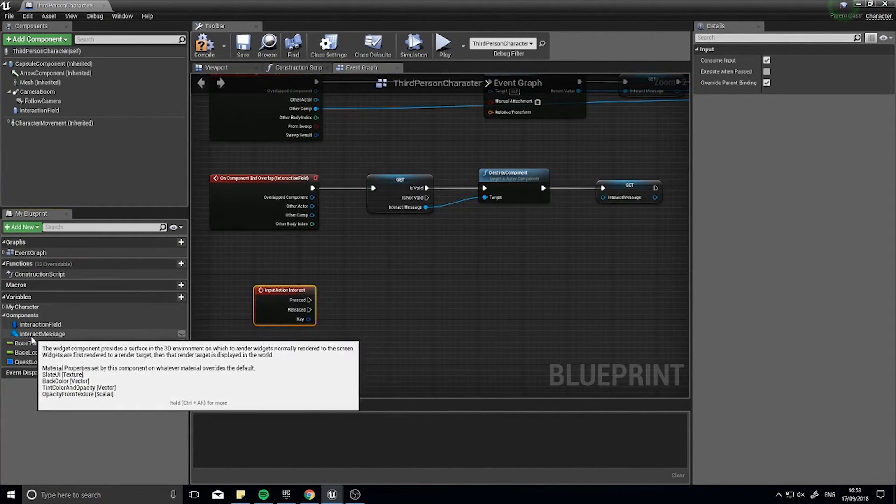
{"action": "left_click", "coordinate": [43, 334]}
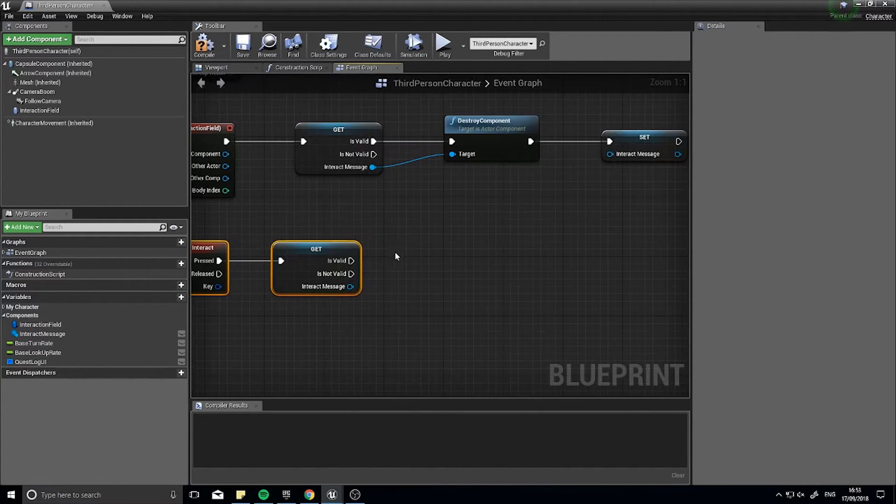
{"action": "mouse_move", "coordinate": [403, 275]}
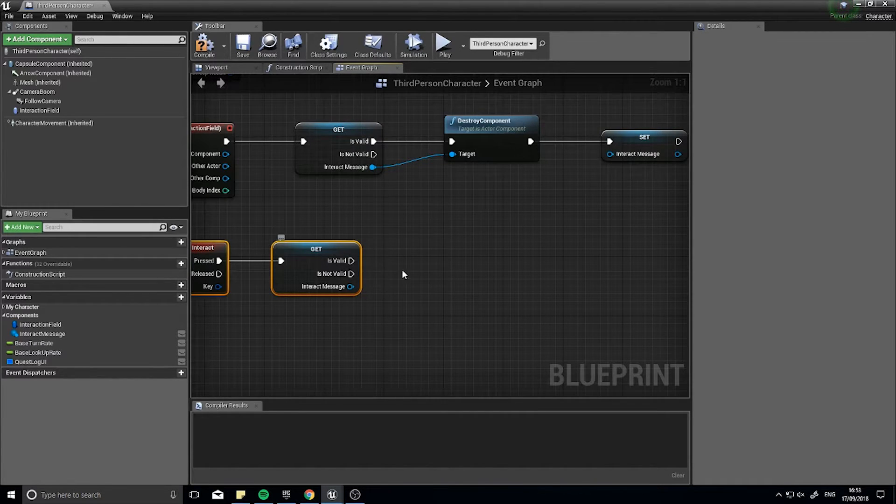
Add Get Attach Parent off InteractMessage, then Get Owner off its return value
{"action": "scroll", "scroll_direction": "down", "scroll_amount": 3}
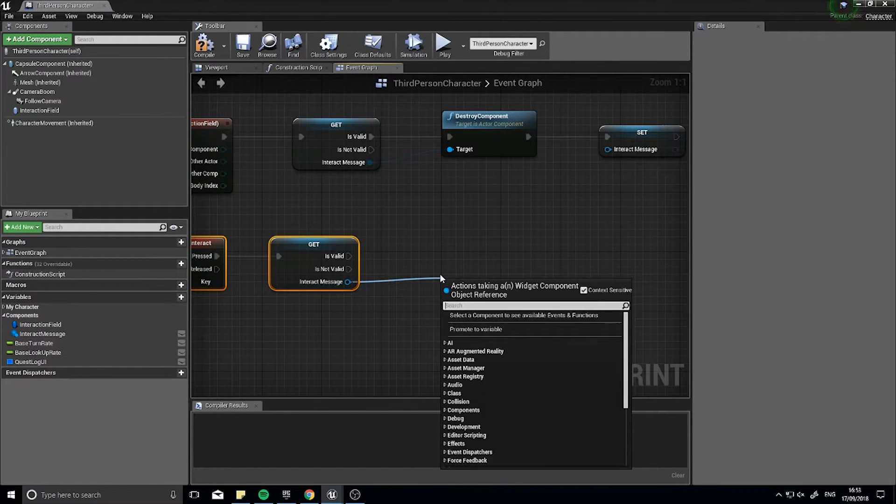
{"action": "type", "text": "get paren"}
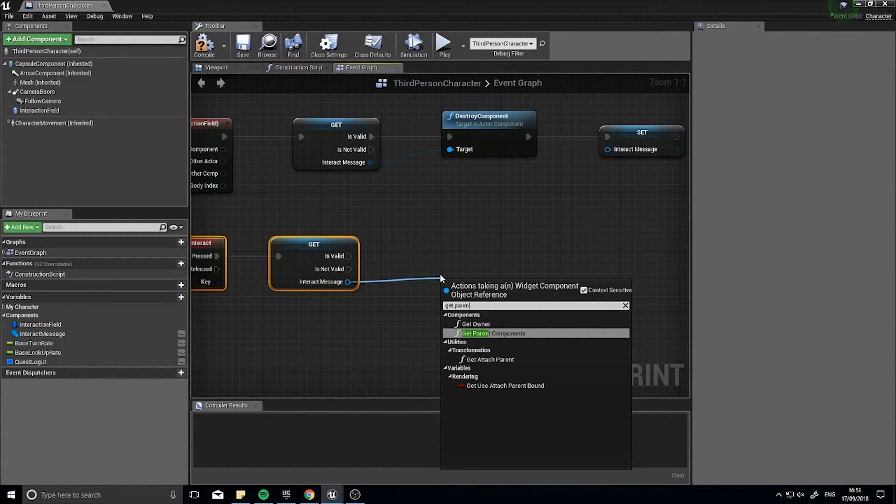
{"action": "left_click", "coordinate": [489, 359]}
{"action": "type", "text": "get own"}
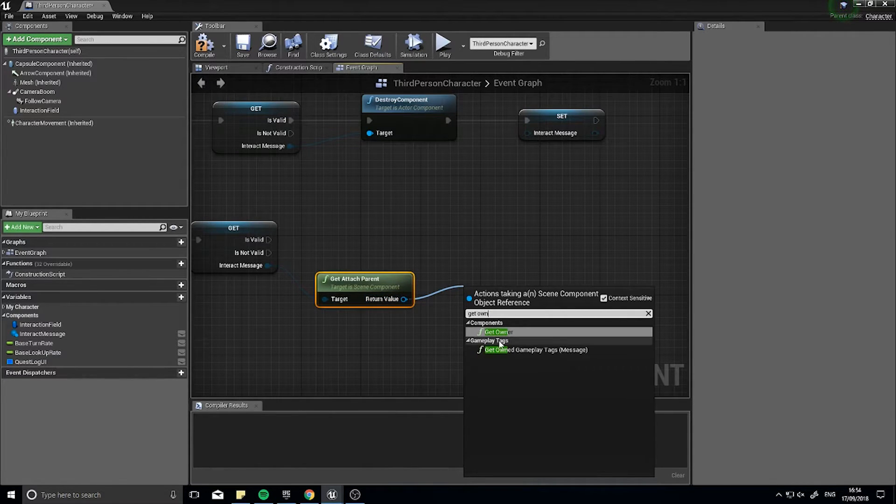
{"action": "left_click", "coordinate": [495, 332]}
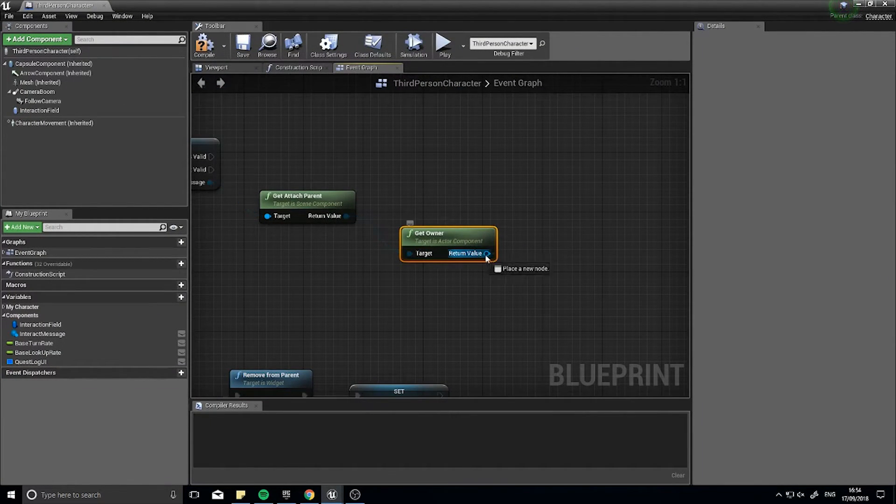
Feed Get Owner's return value into a Get Attached Actors node
{"action": "left_click_drag", "start_coordinate": [487, 253], "coordinate": [546, 255]}
{"action": "type", "text": "get child"}
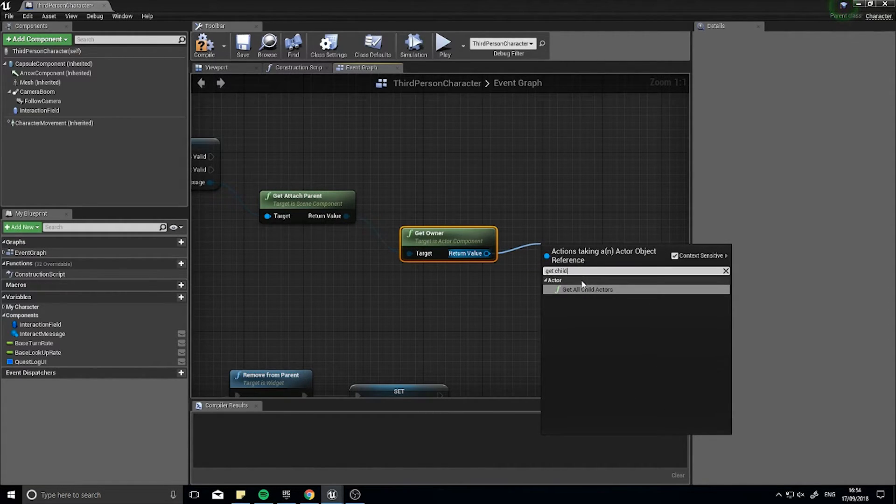
{"action": "left_click", "coordinate": [587, 290]}
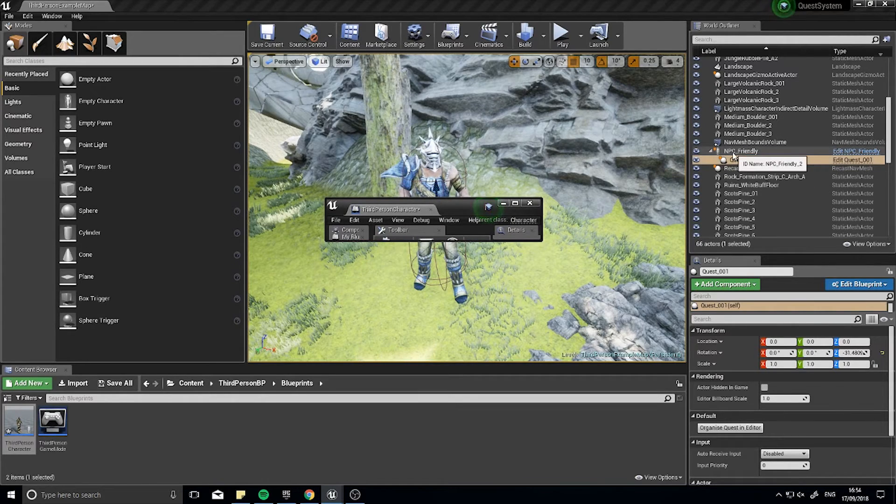
{"action": "left_click", "coordinate": [741, 151]}
{"action": "type", "text": "get ttach"}
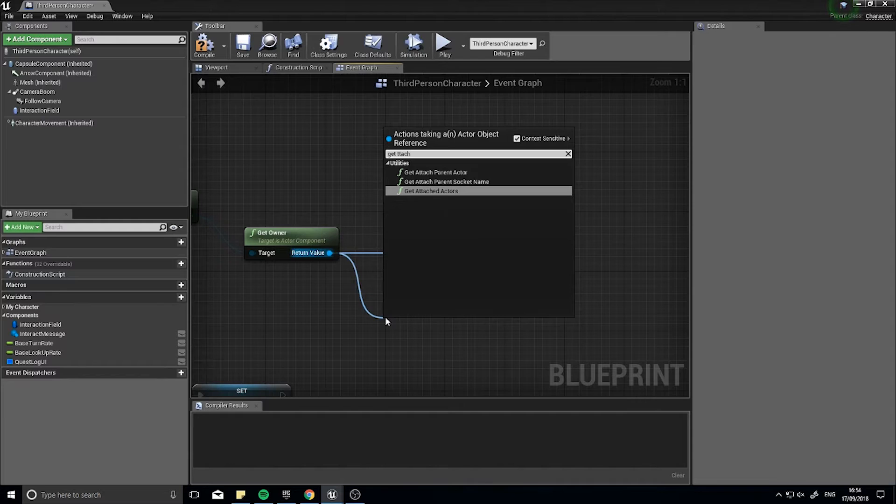
{"action": "left_click", "coordinate": [430, 191]}
{"action": "type", "text": "foreach"}
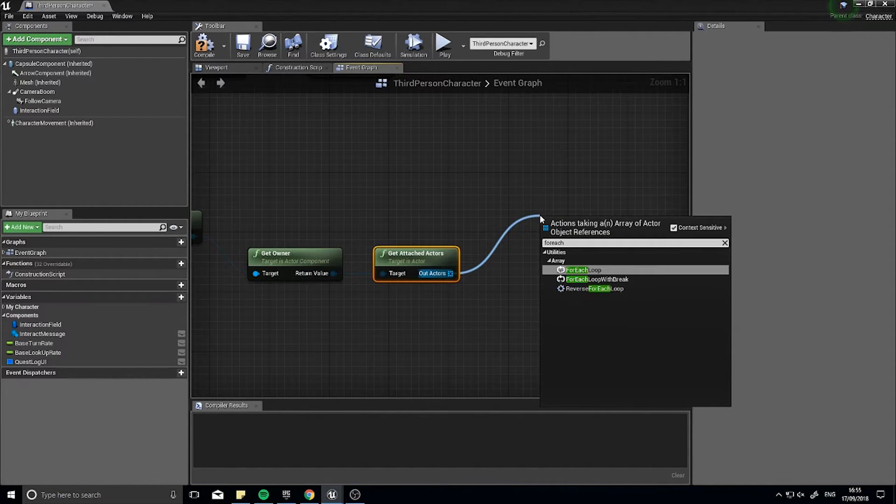
Loop over Out Actors, cast each element to Quest and read its Name
{"action": "left_click", "coordinate": [577, 270]}
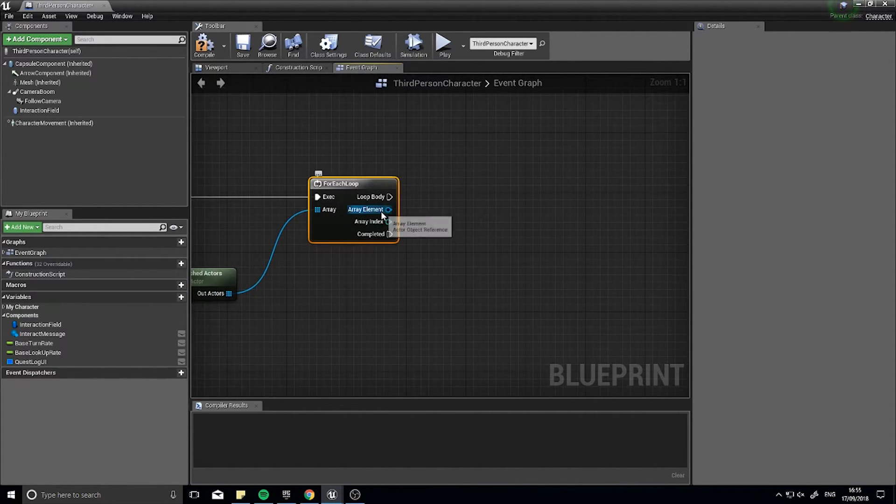
{"action": "left_click_drag", "start_coordinate": [389, 209], "coordinate": [438, 252]}
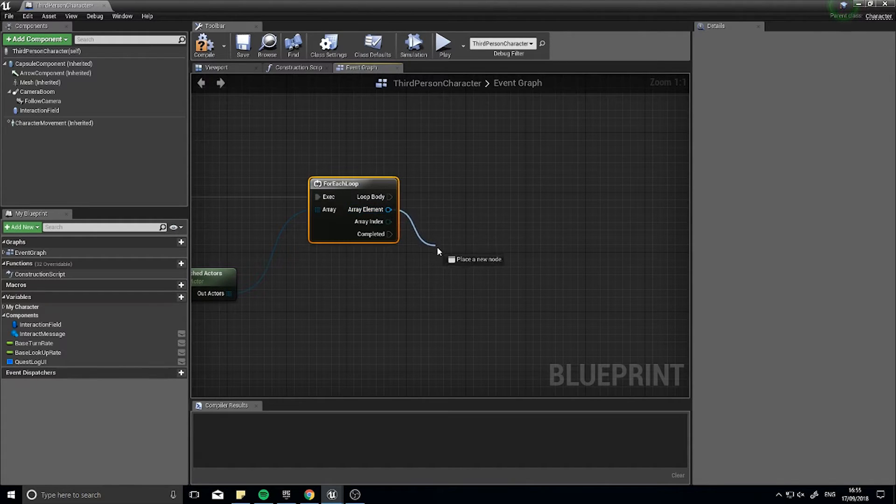
{"action": "type", "text": "cast"}
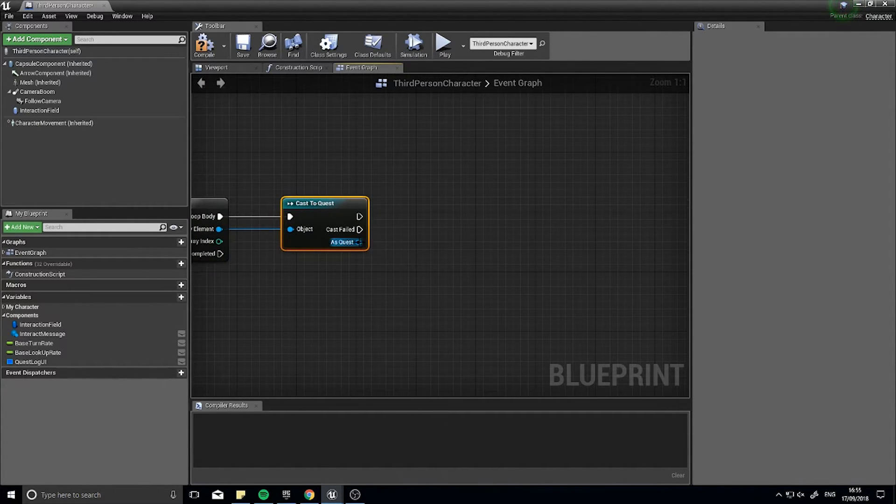
{"action": "left_click_drag", "start_coordinate": [358, 242], "coordinate": [445, 246]}
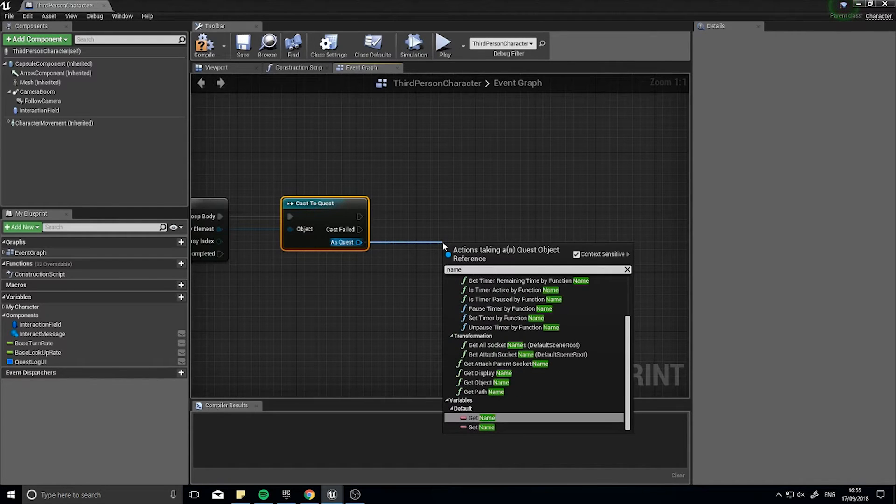
{"action": "left_click", "coordinate": [473, 418]}
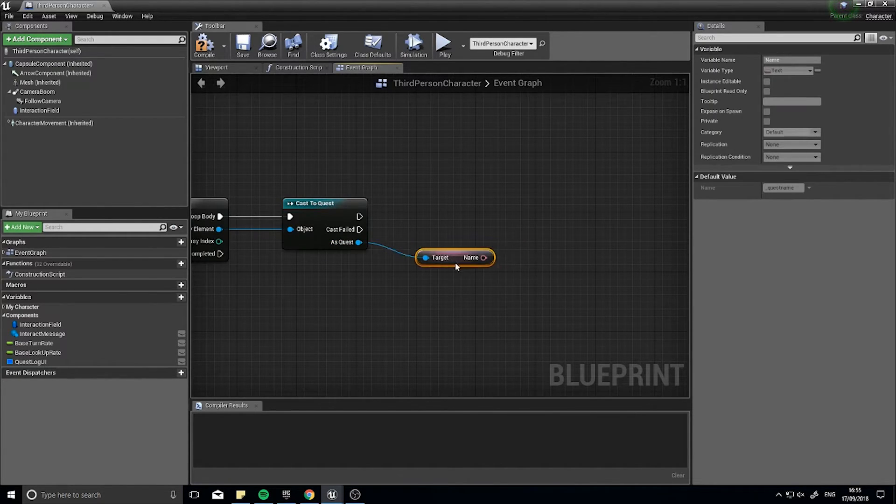
Add a Print String after the successful cast to show the name
{"action": "left_click_drag", "start_coordinate": [359, 216], "coordinate": [554, 223]}
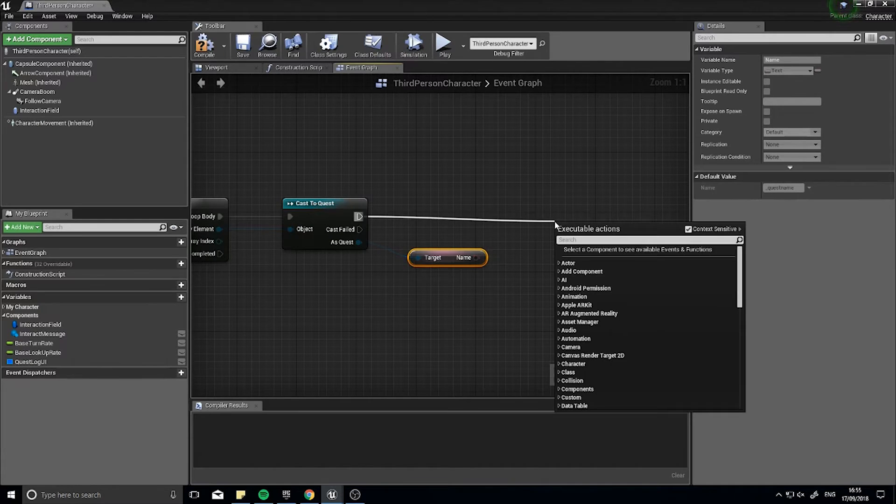
{"action": "type", "text": "print"}
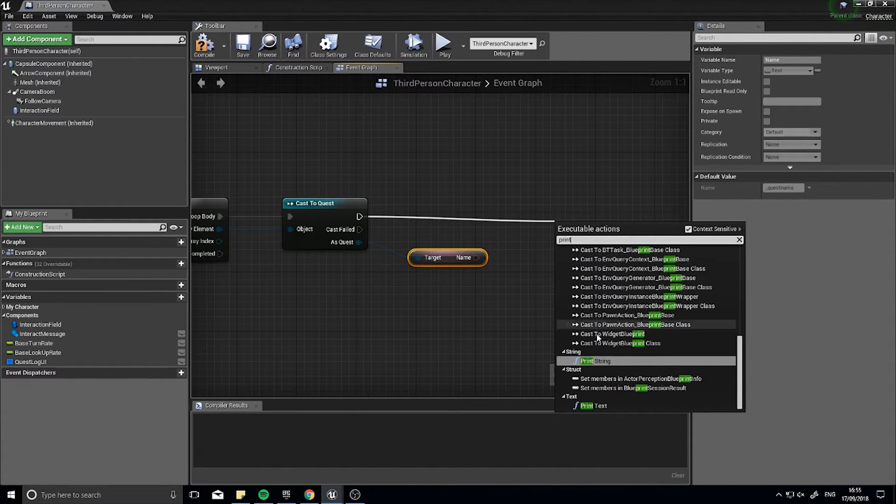
{"action": "left_click", "coordinate": [594, 361]}
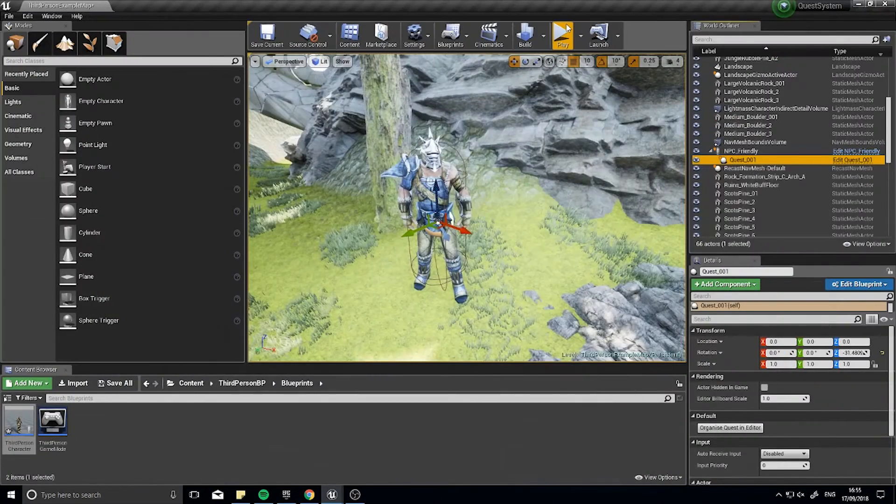
Play-test the level, then browse to the Quest_001 asset in QuestSystem > Quests
{"action": "left_click", "coordinate": [562, 34]}
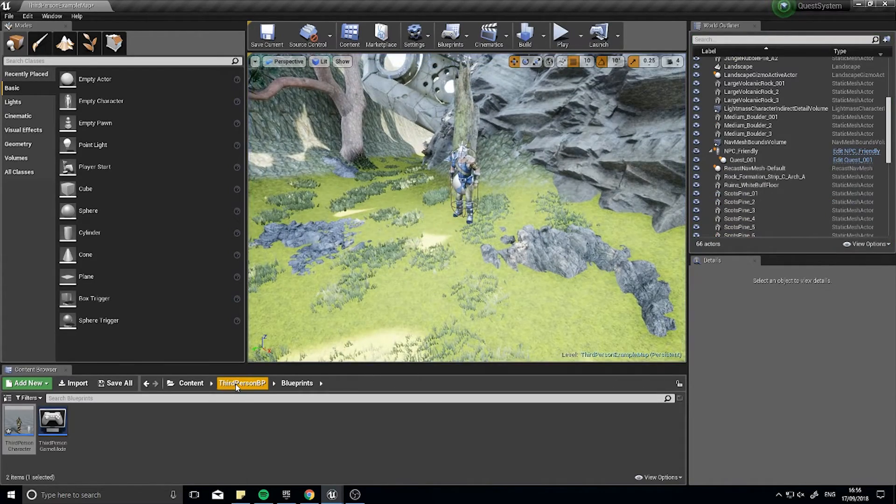
{"action": "left_click", "coordinate": [240, 383]}
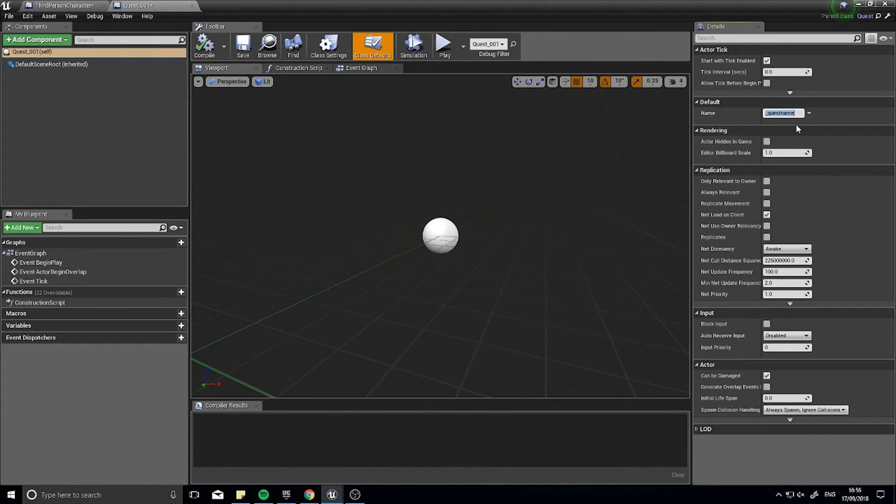
Set Quest_001's Name default to 'Humble Beginnings', compile, and run a play test
{"action": "type", "text": "Humble Beginnings"}
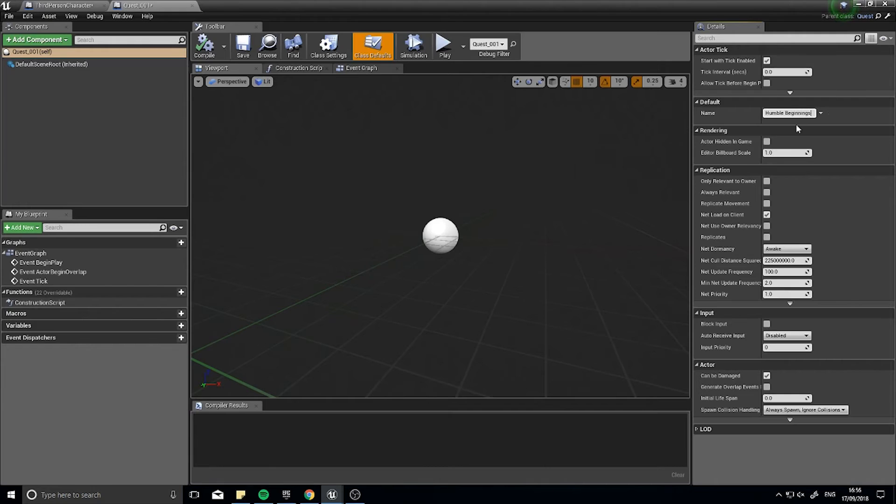
{"action": "left_click", "coordinate": [204, 45]}
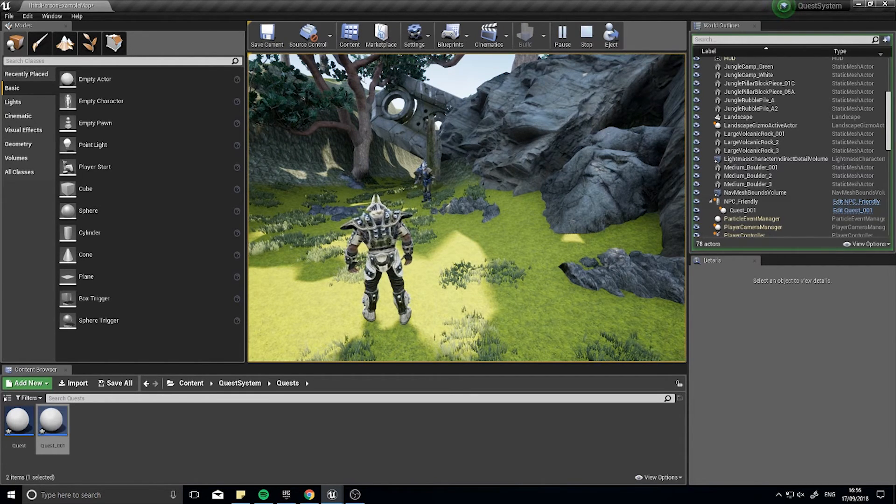
{"action": "left_click", "coordinate": [585, 34]}
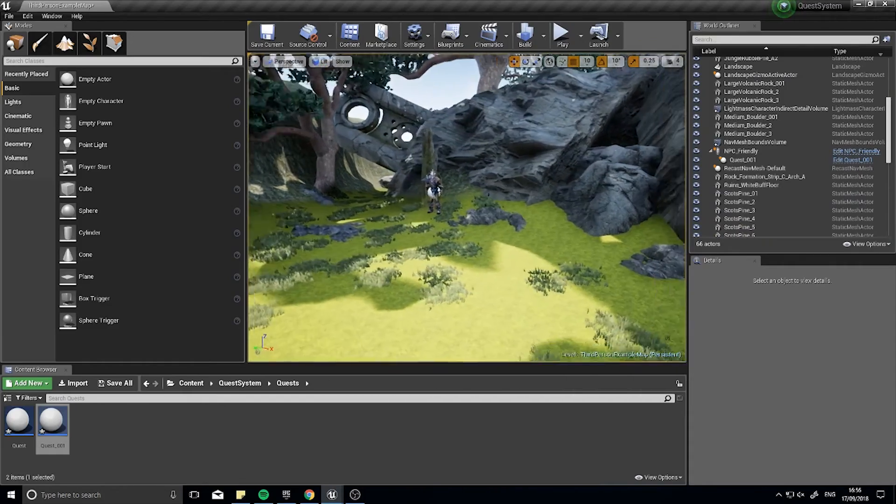